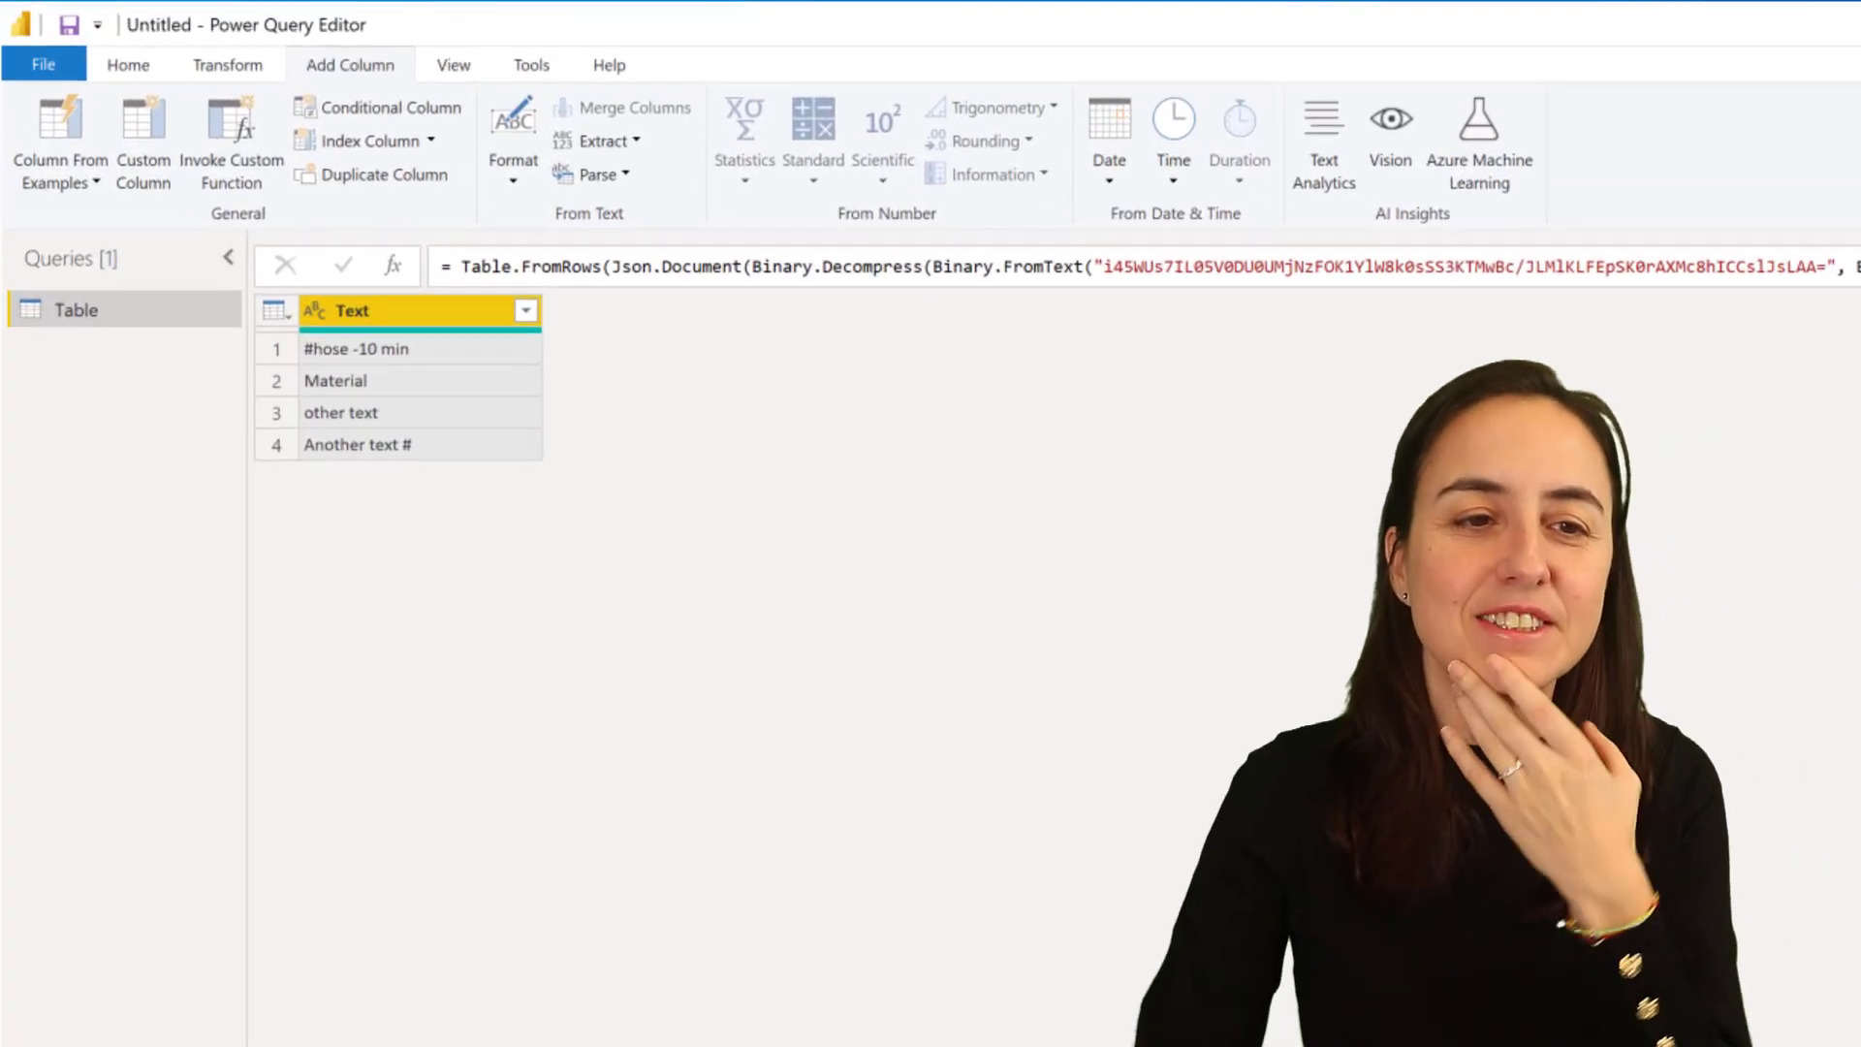
pyautogui.moveTo(331, 380)
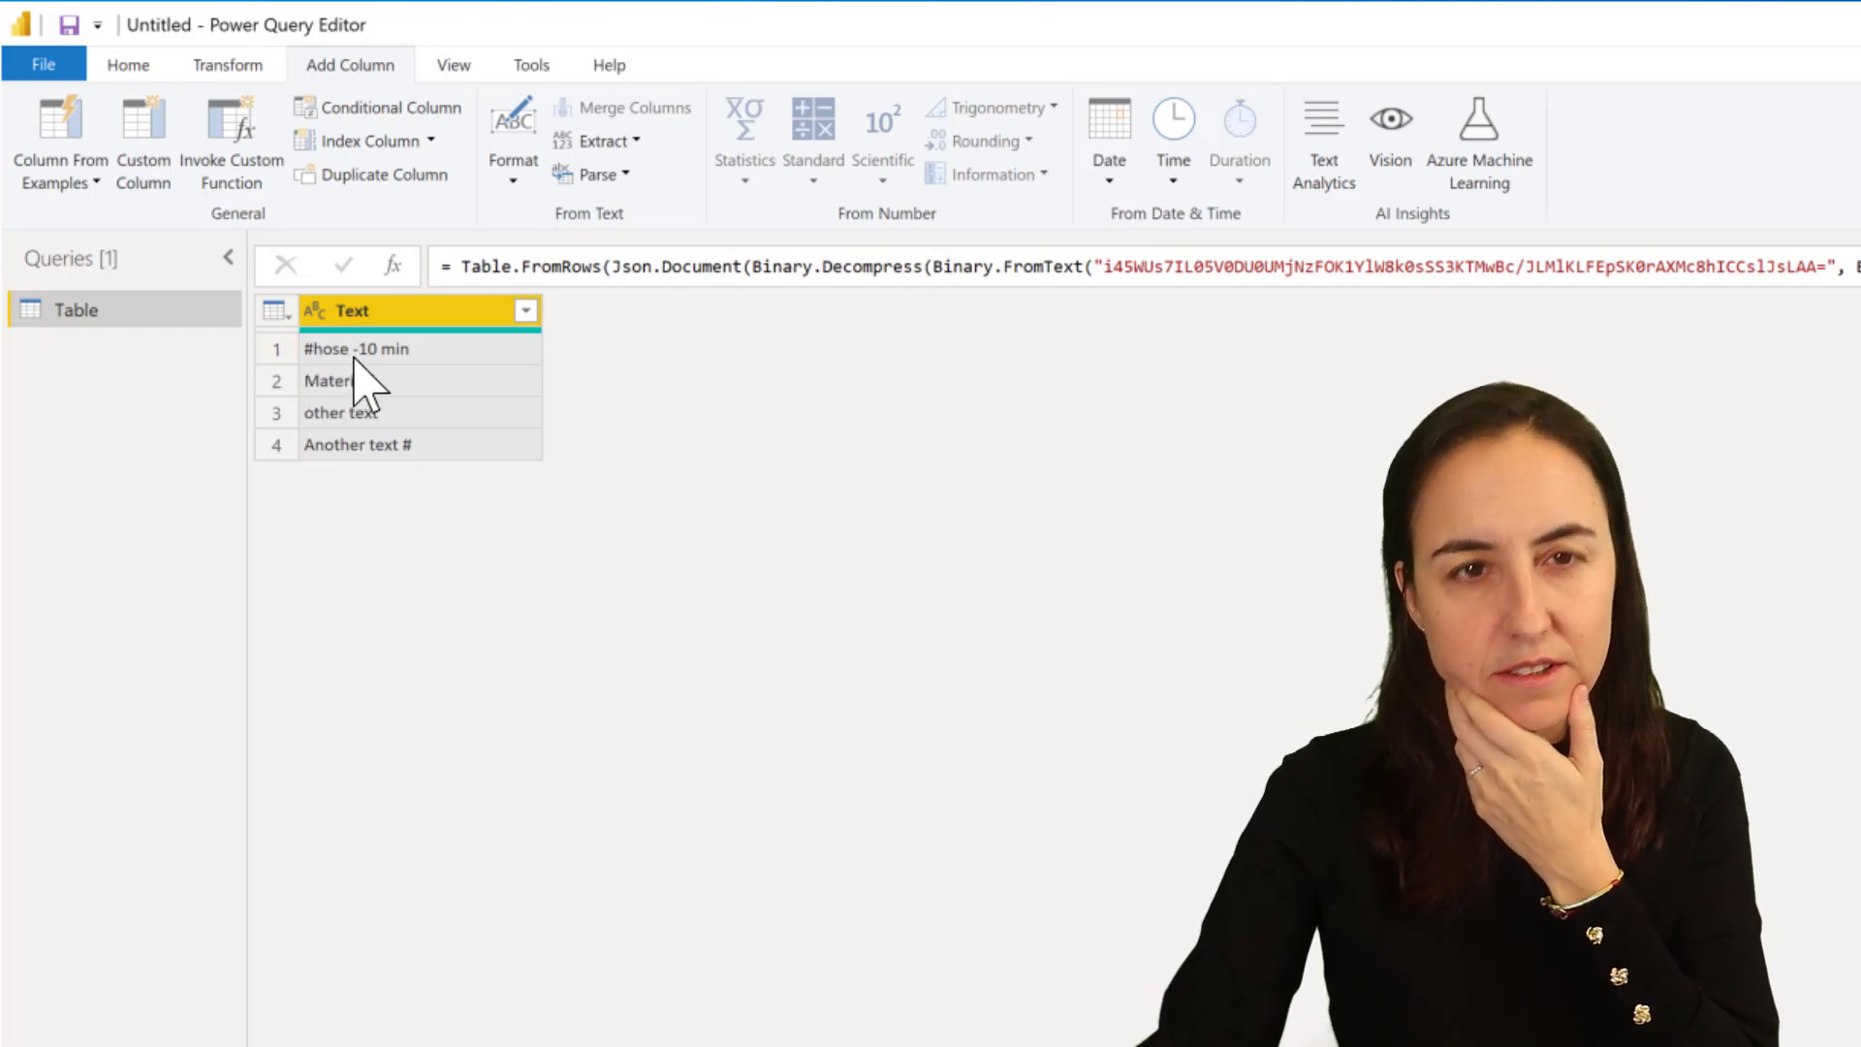
pyautogui.moveTo(401, 496)
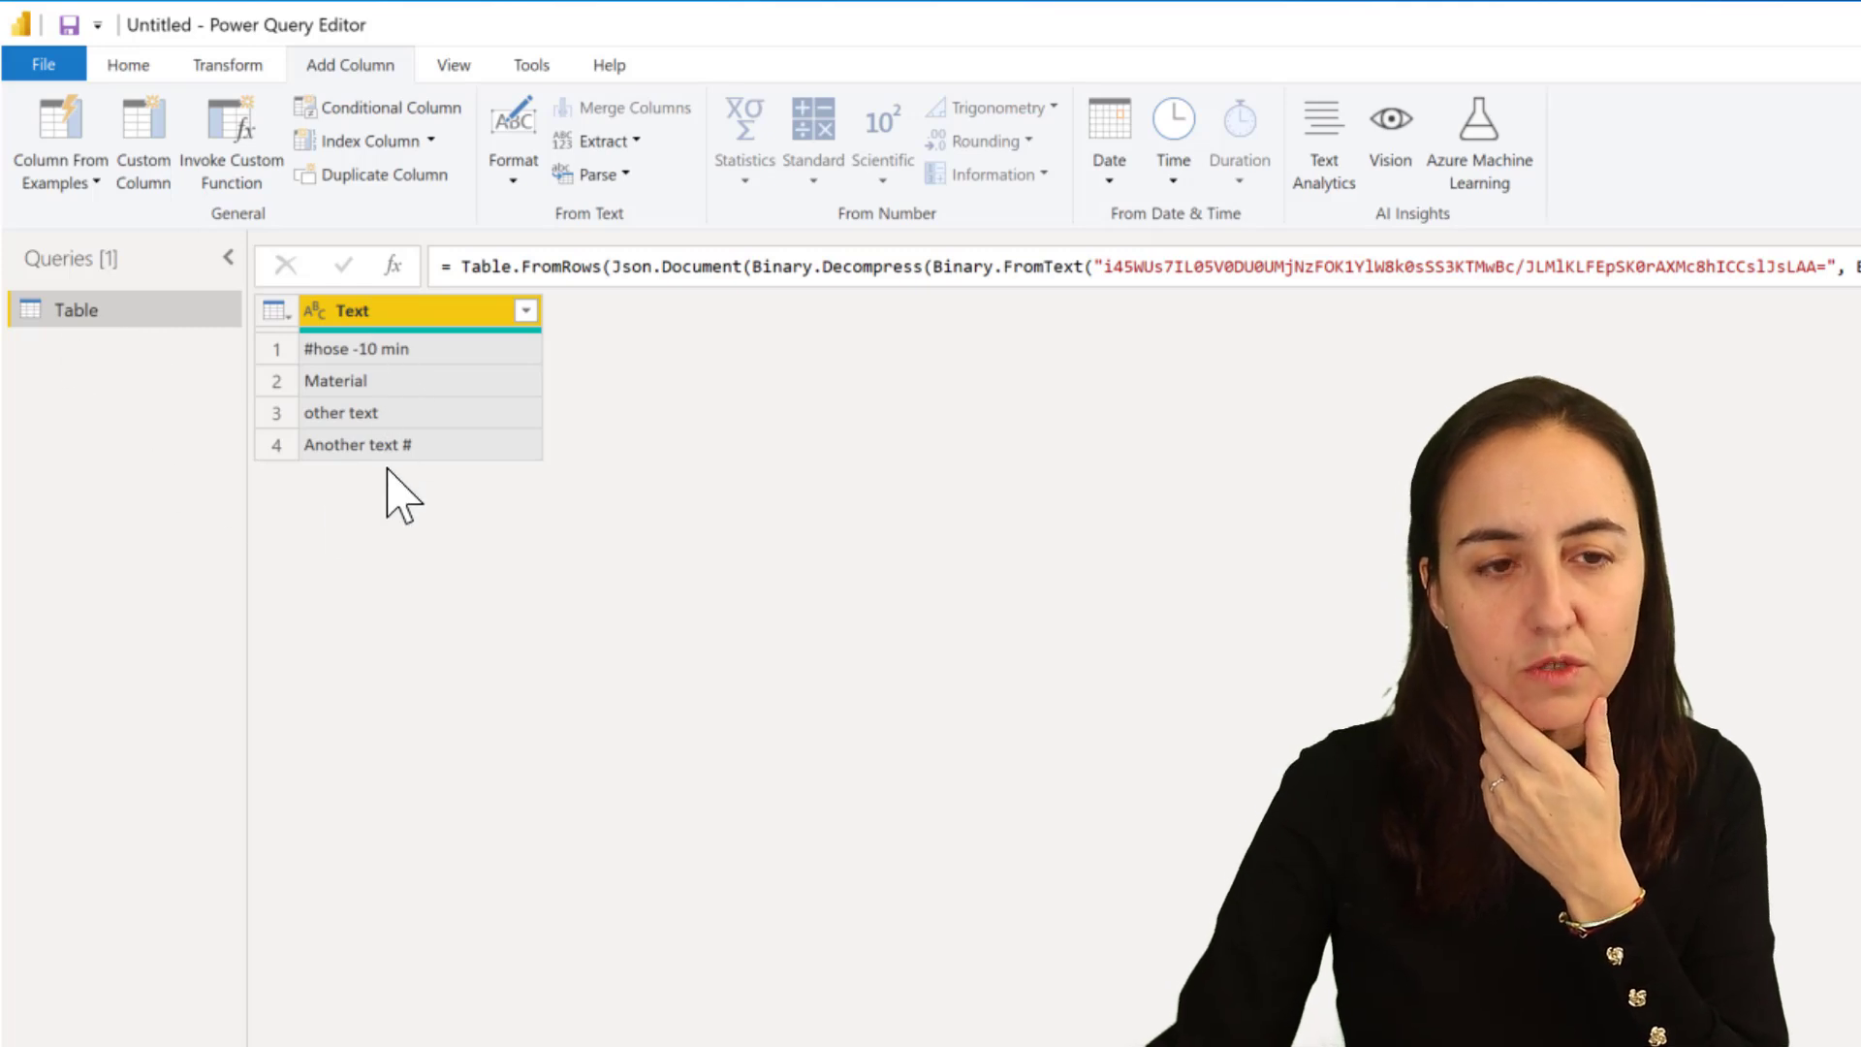
pyautogui.moveTo(306, 369)
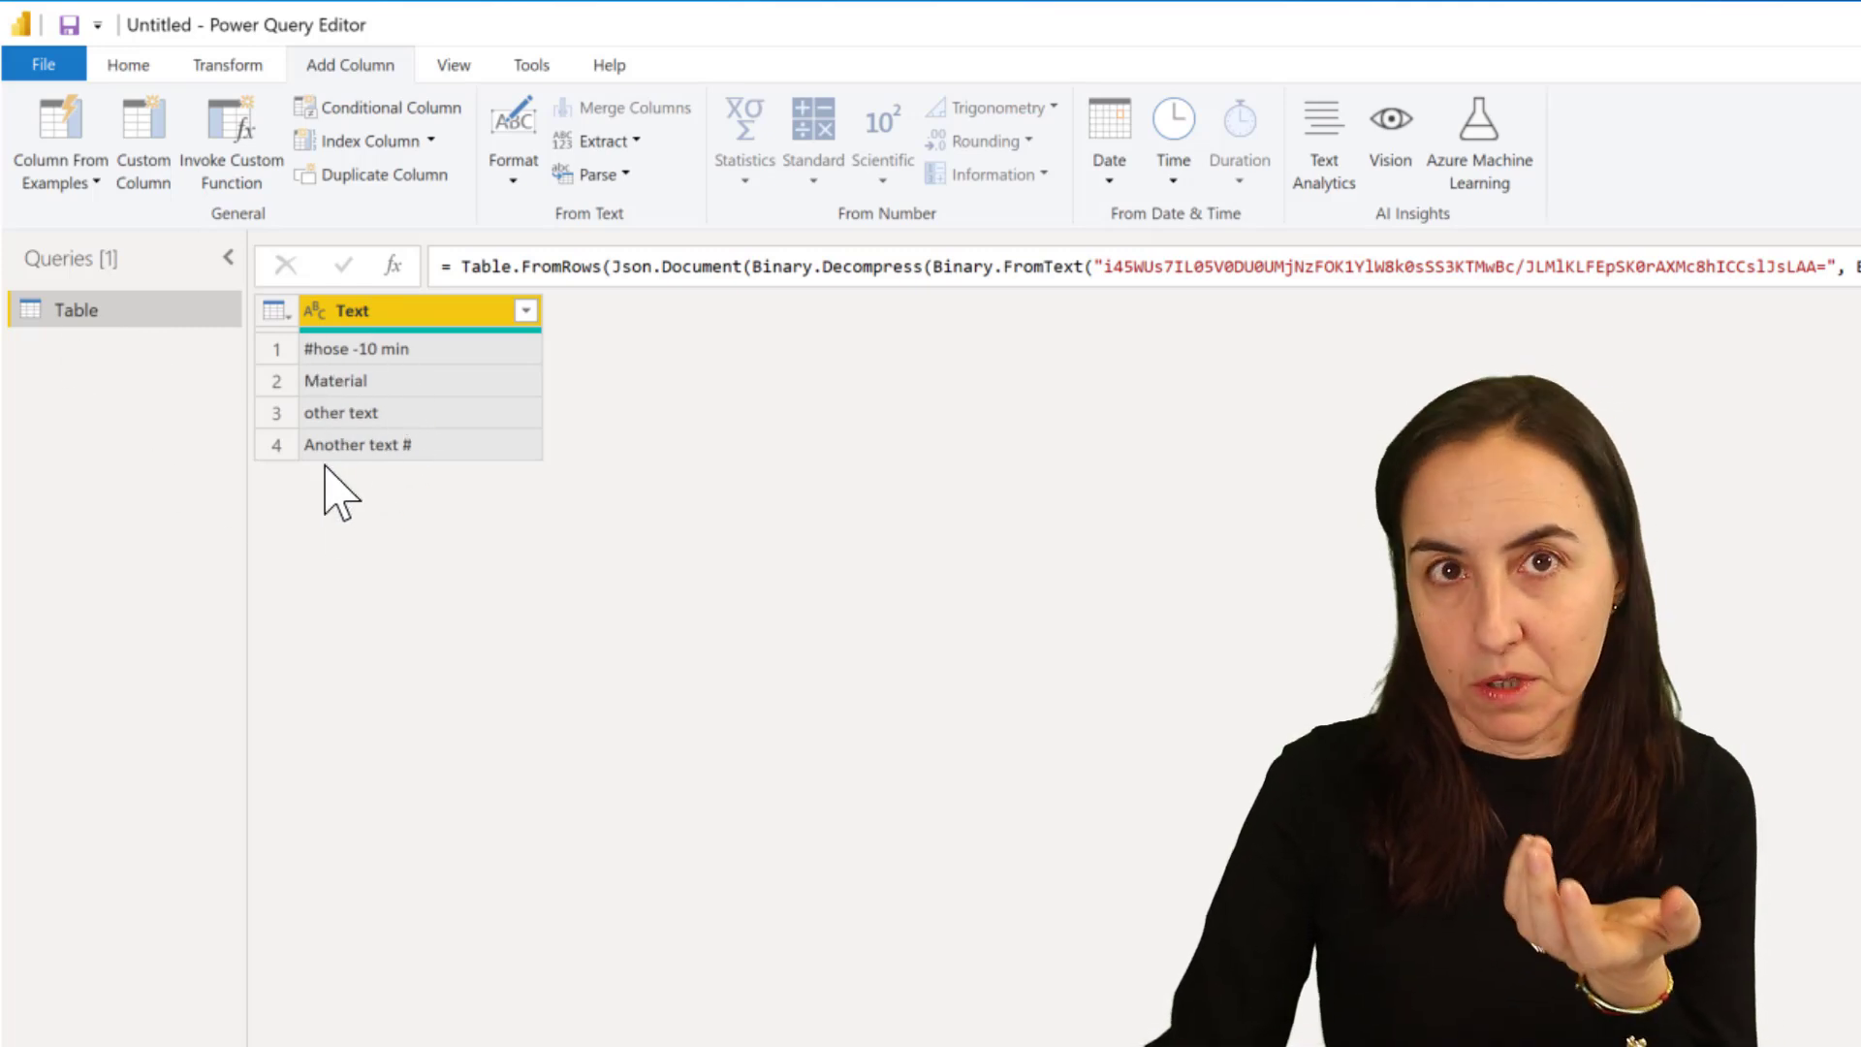
pyautogui.moveTo(357, 552)
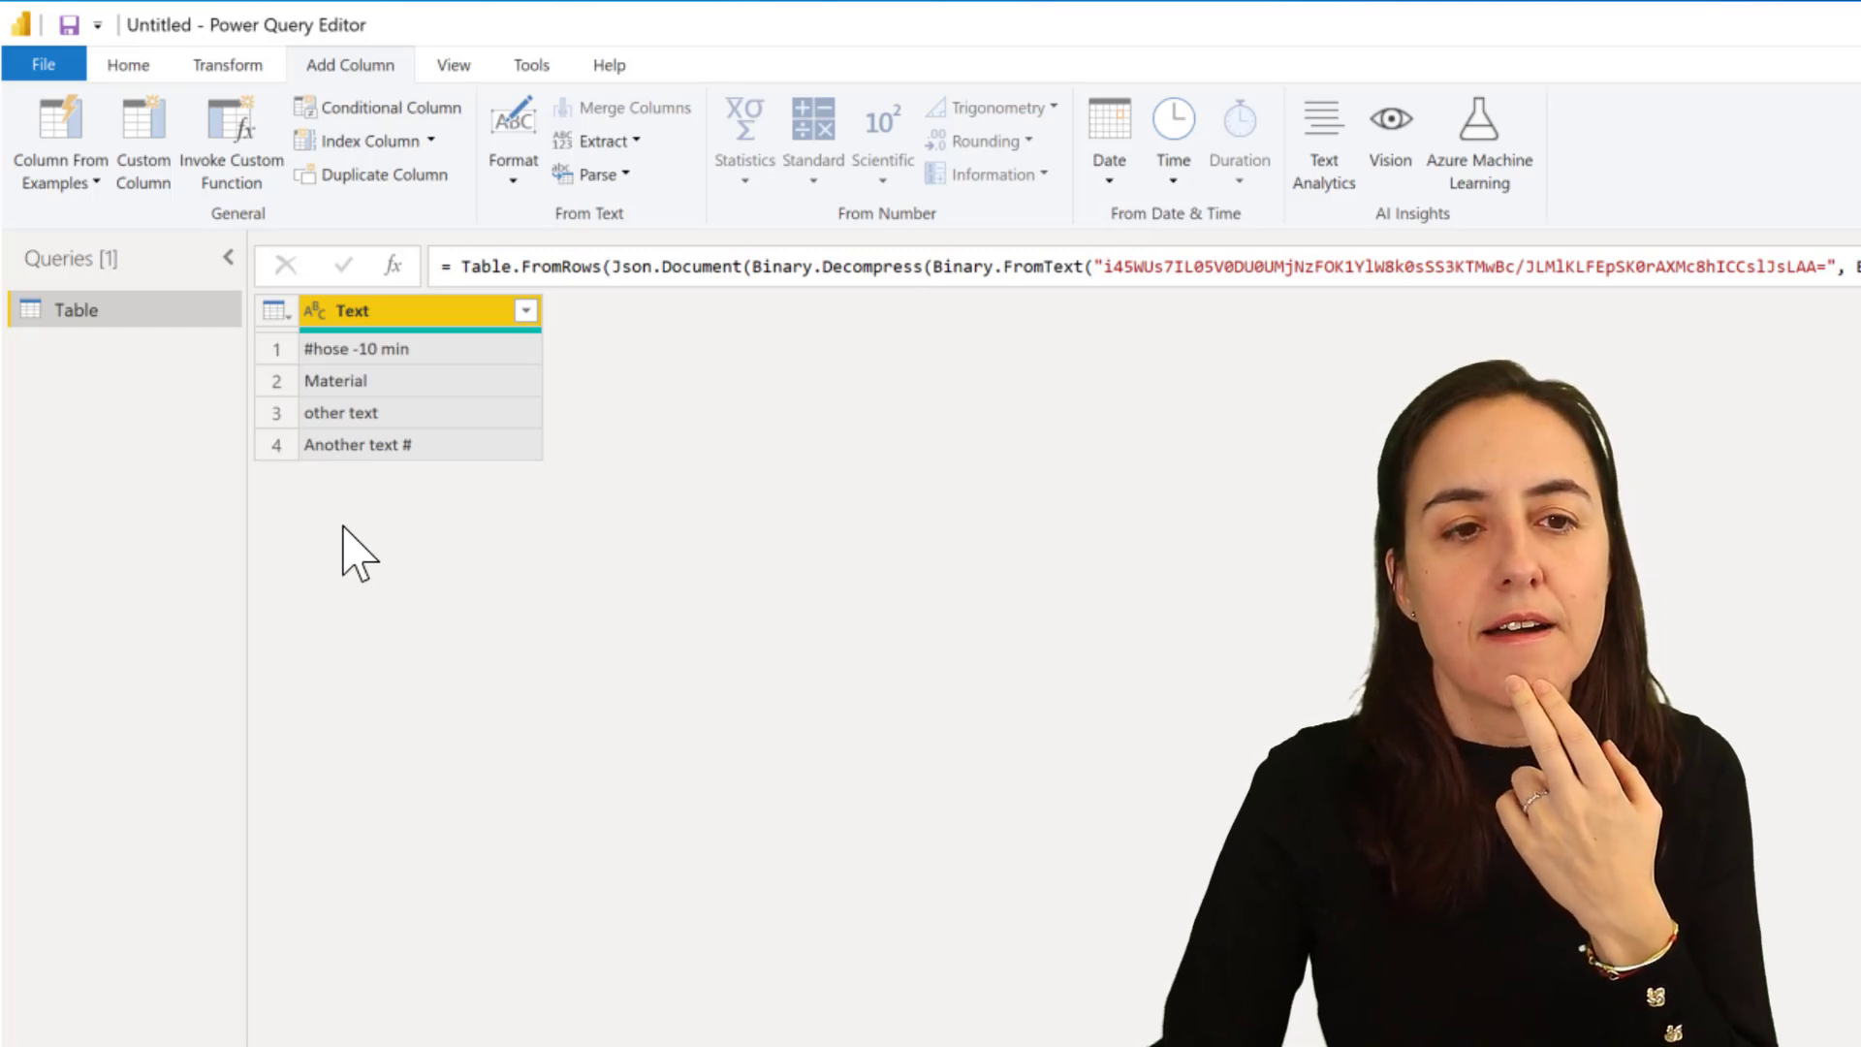
pyautogui.moveTo(452, 397)
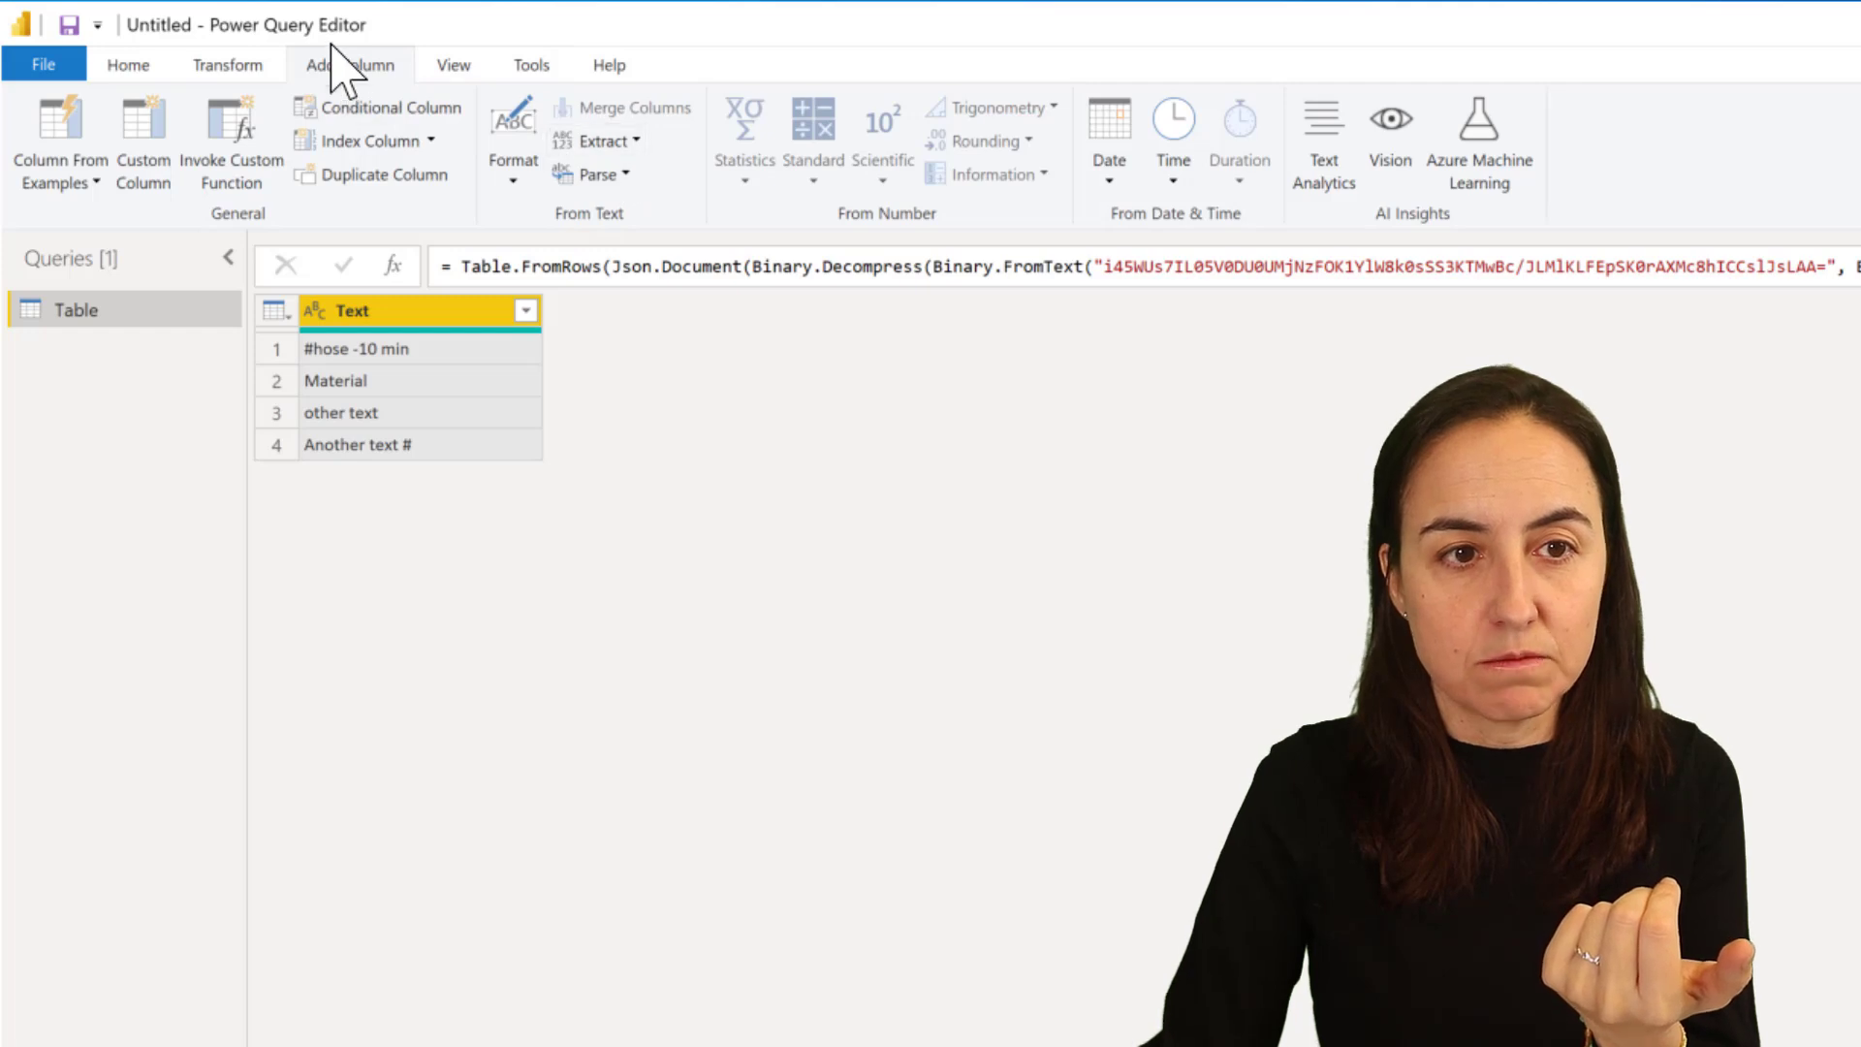
# Extract Text Between Delimiters # and - into a new column, yielding hose for row one.
pyautogui.click(601, 140)
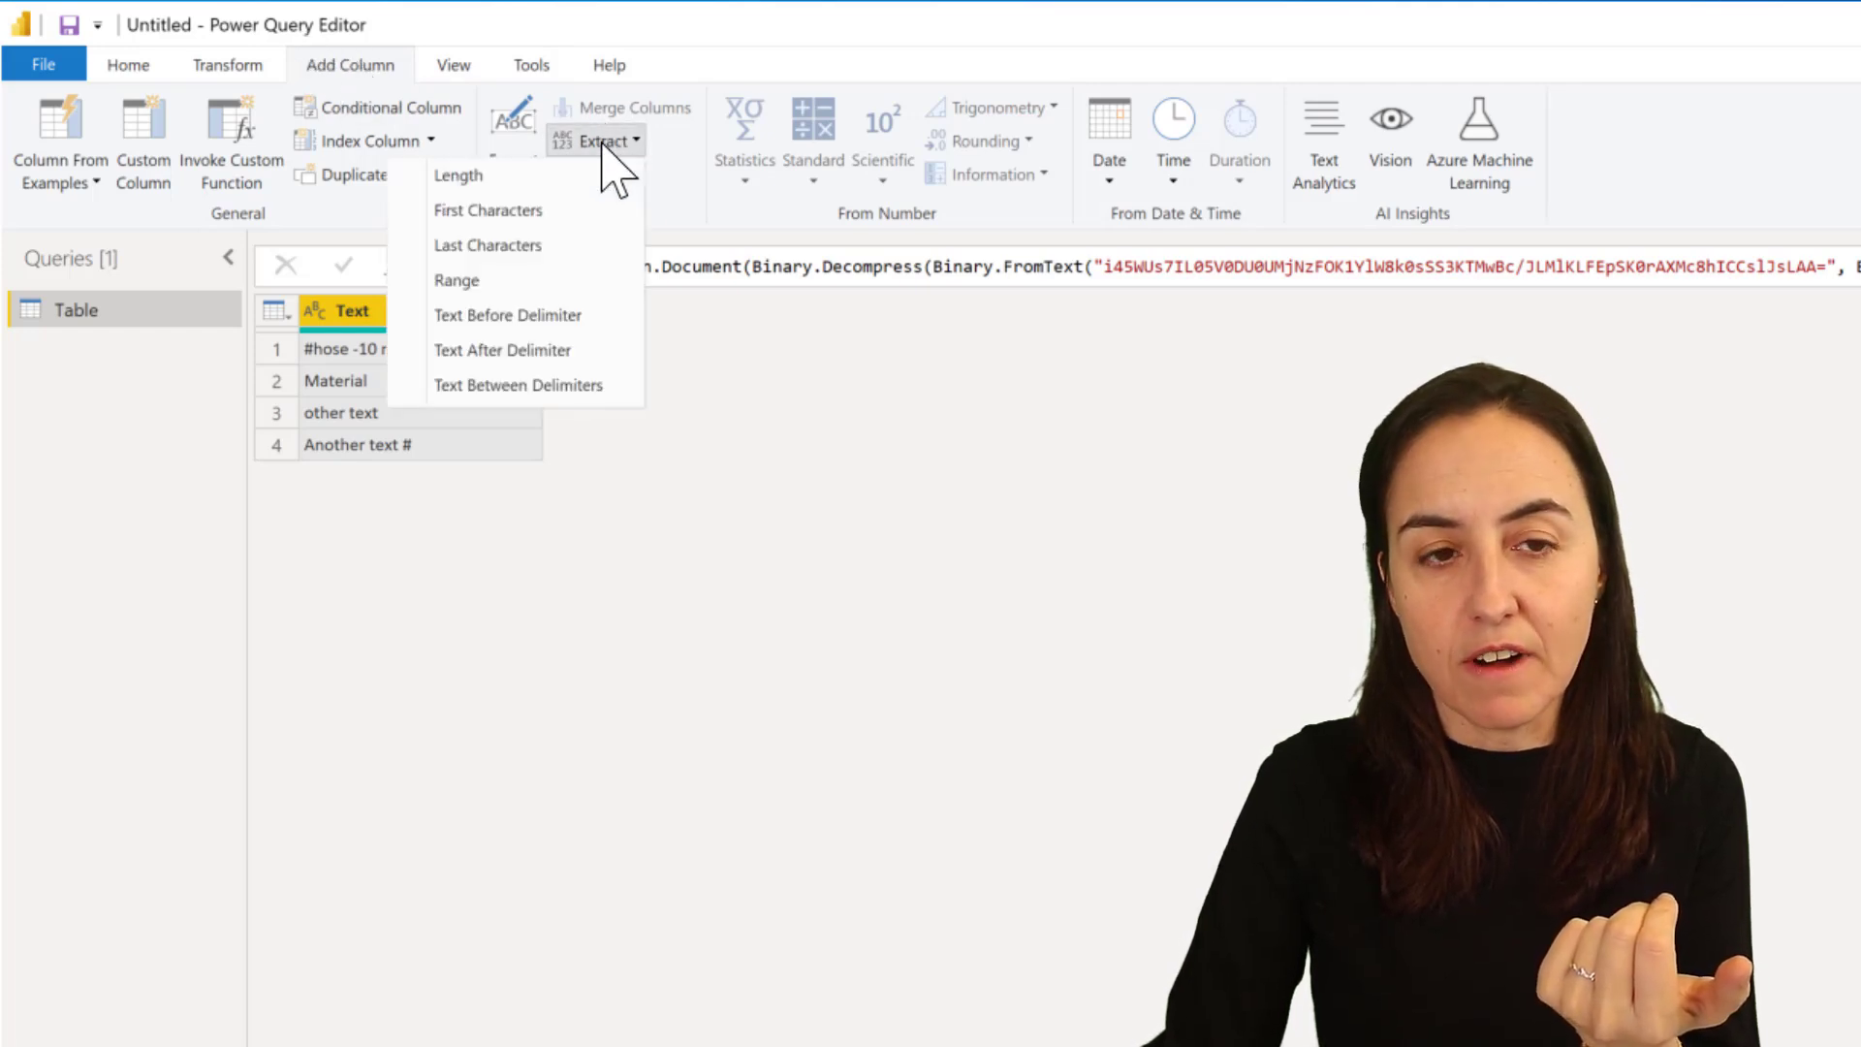
pyautogui.moveTo(558, 409)
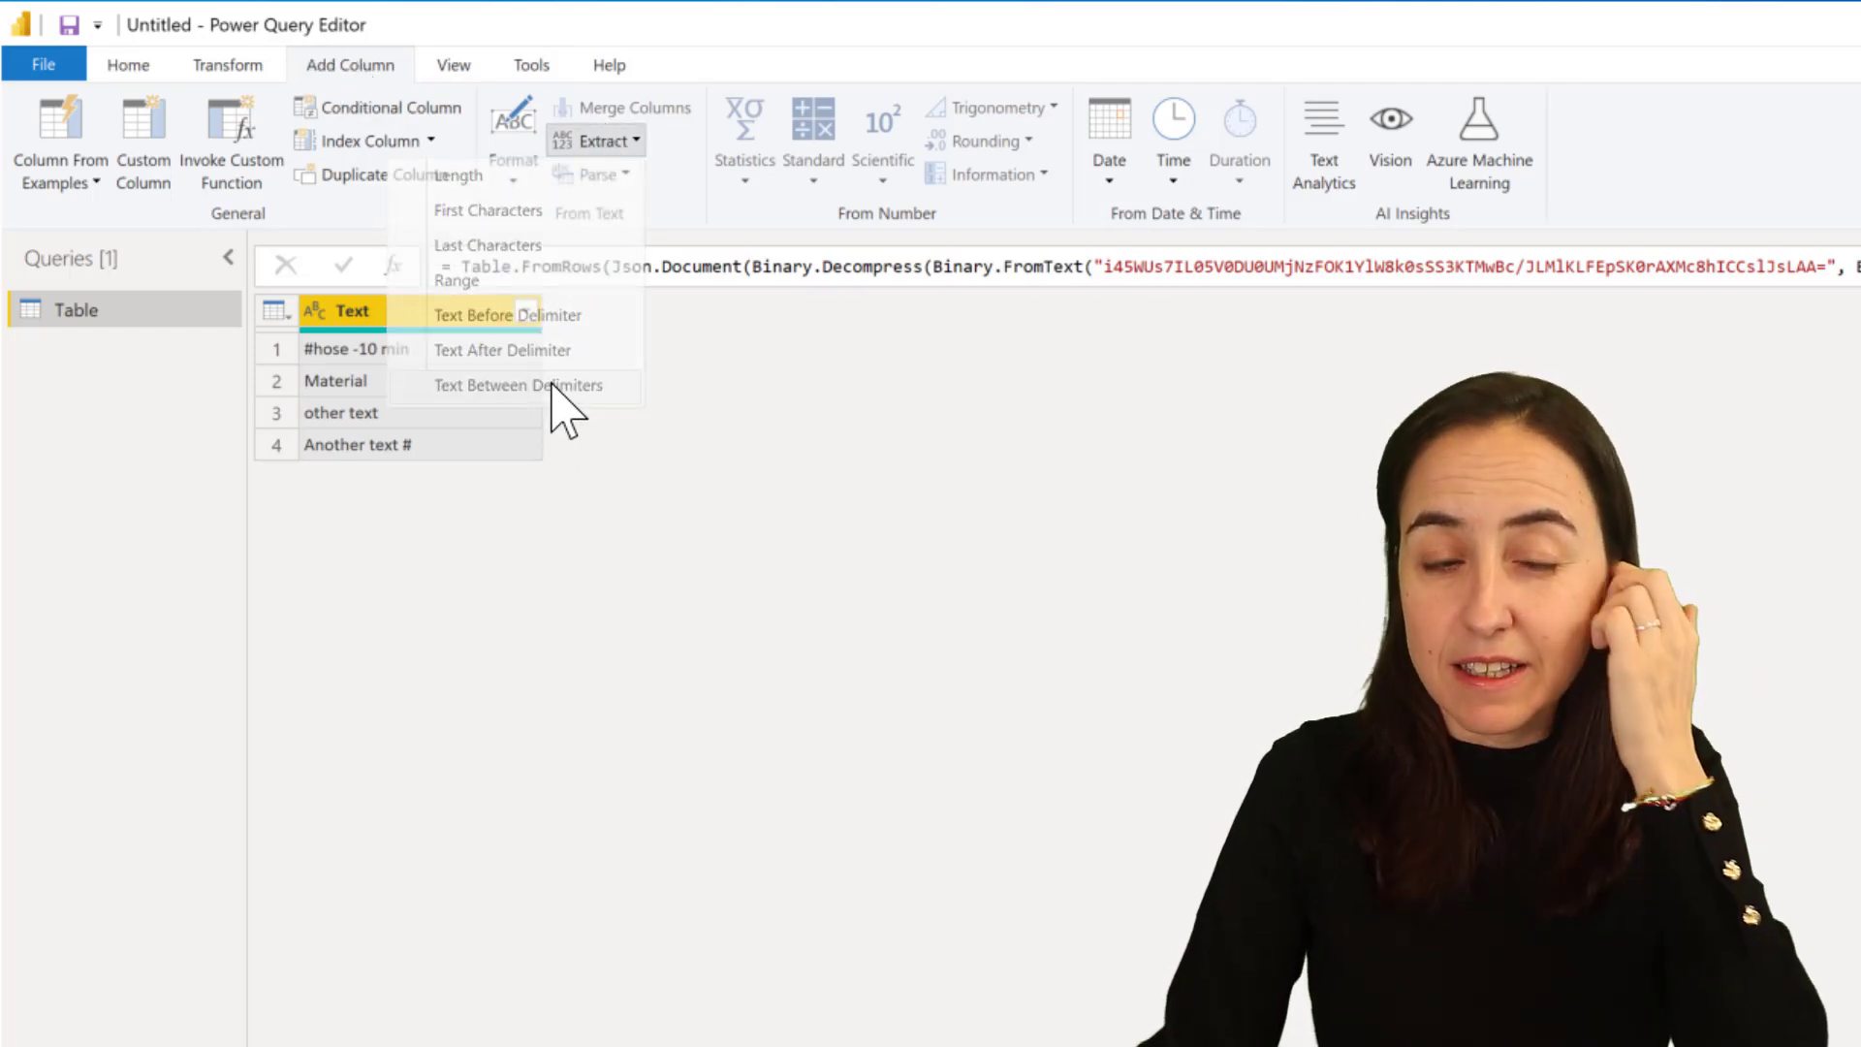
pyautogui.click(515, 383)
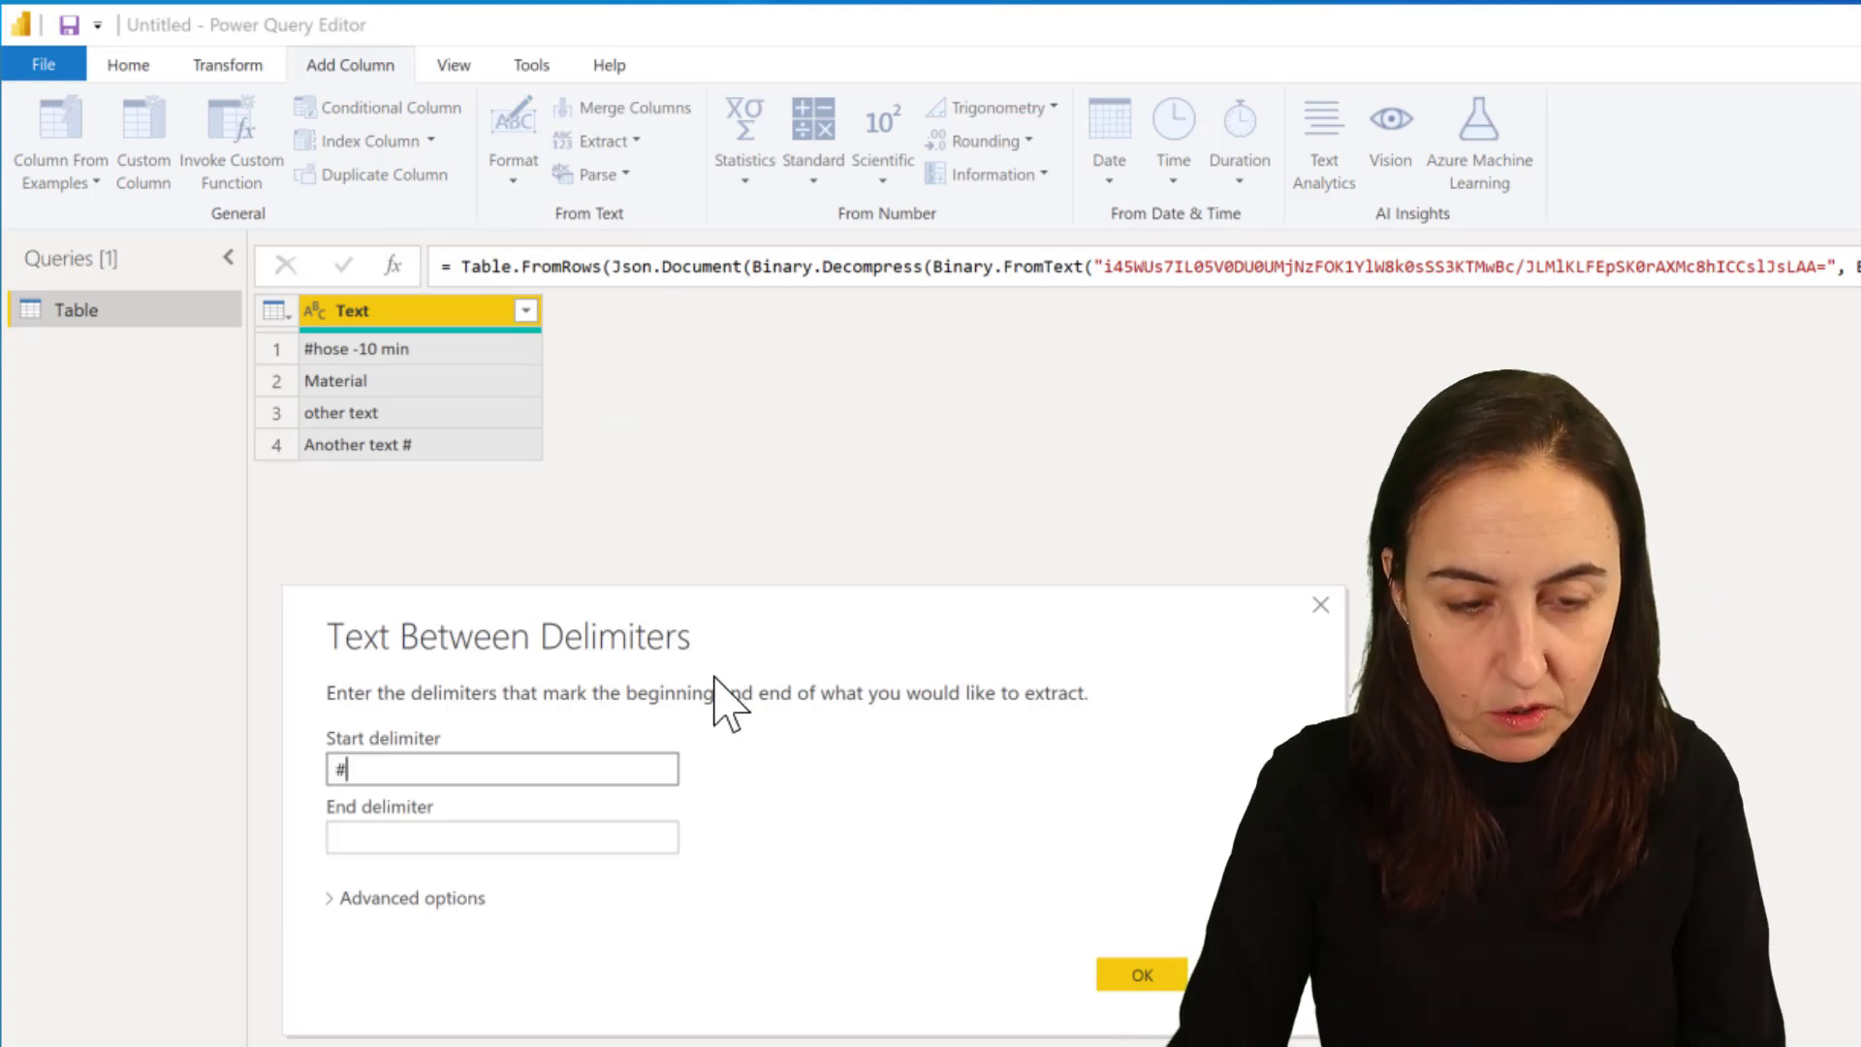
pyautogui.write('-')
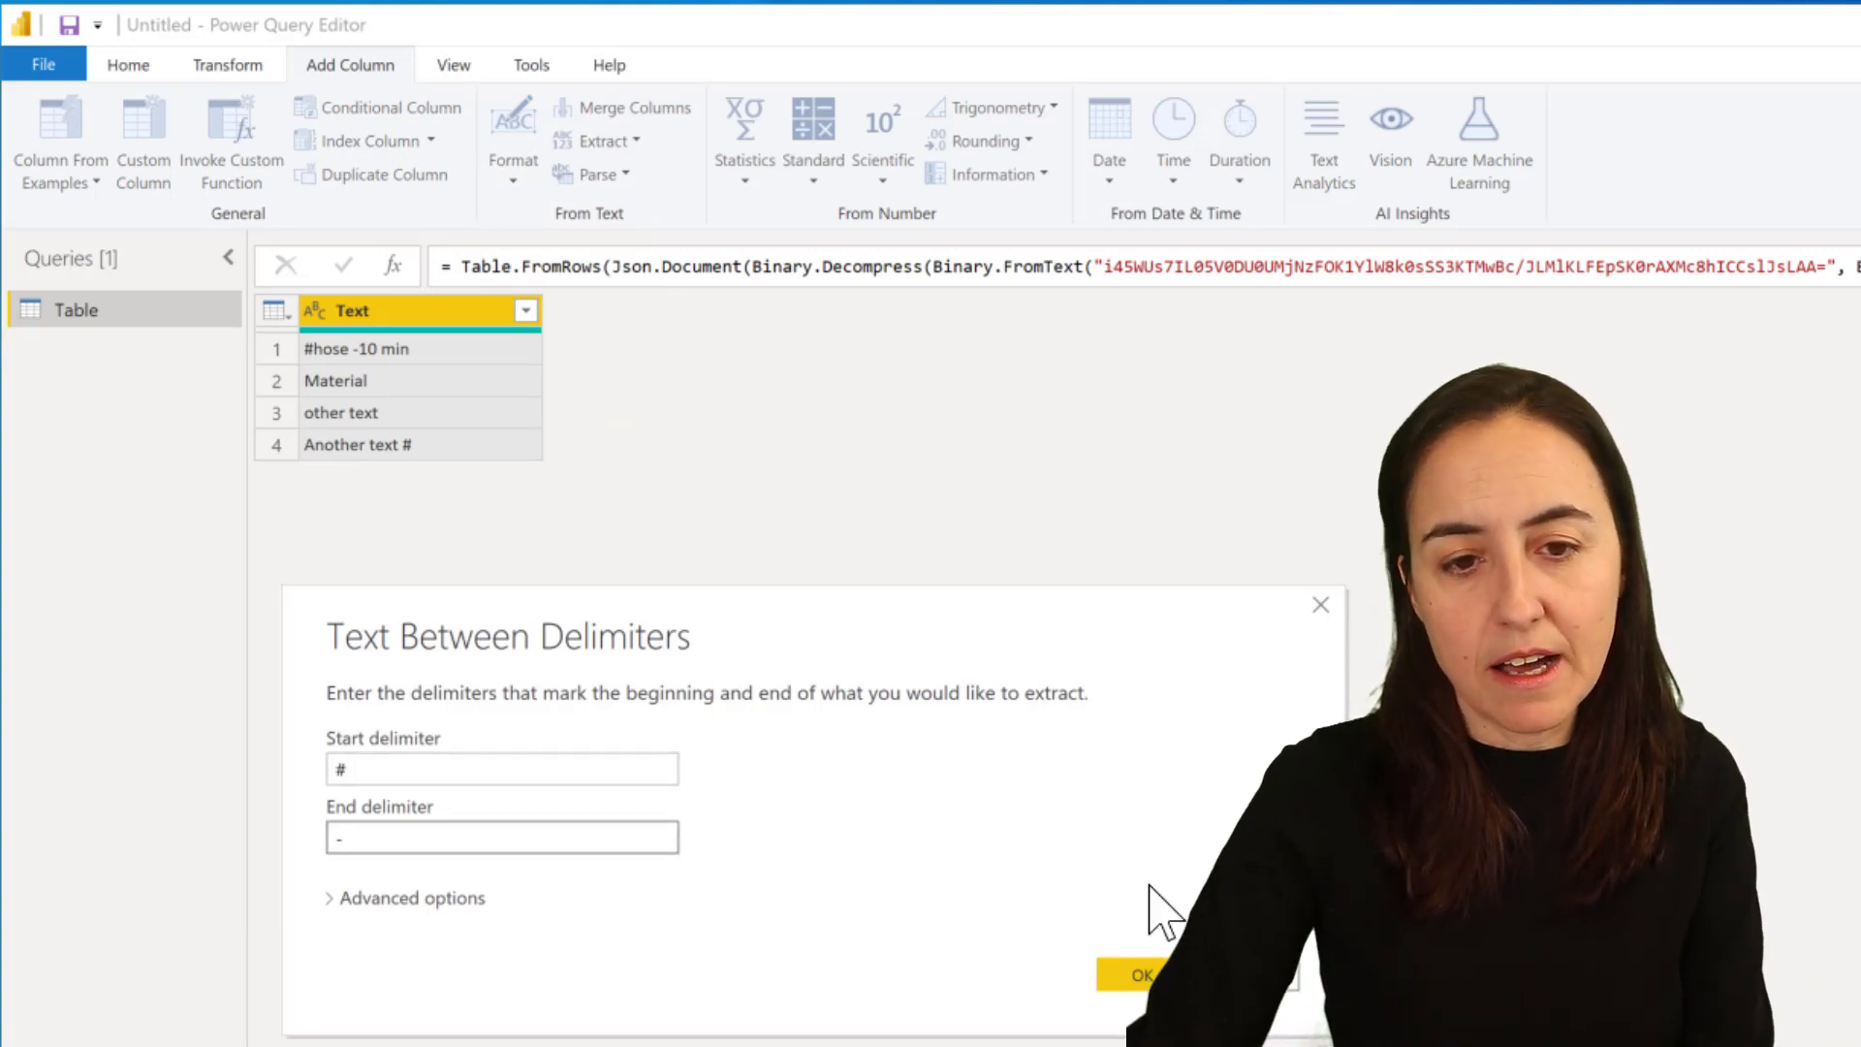
pyautogui.click(1140, 973)
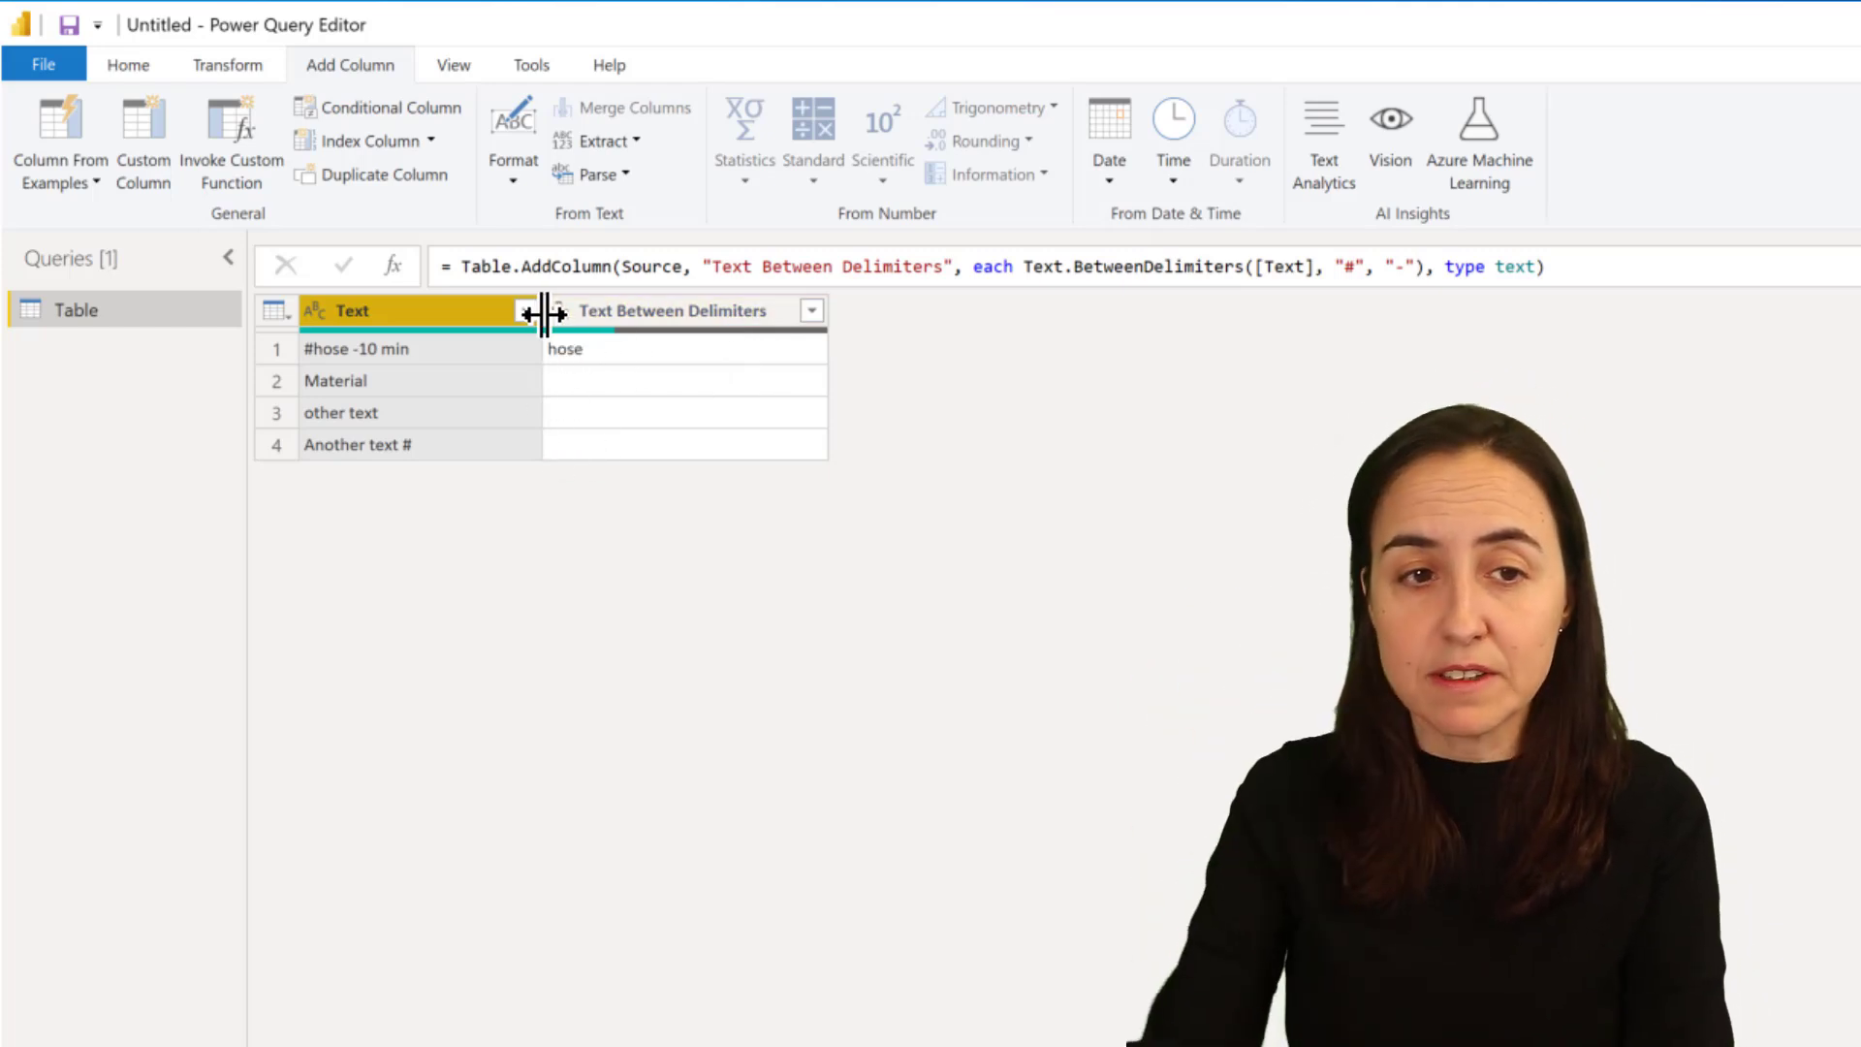
pyautogui.moveTo(615, 448)
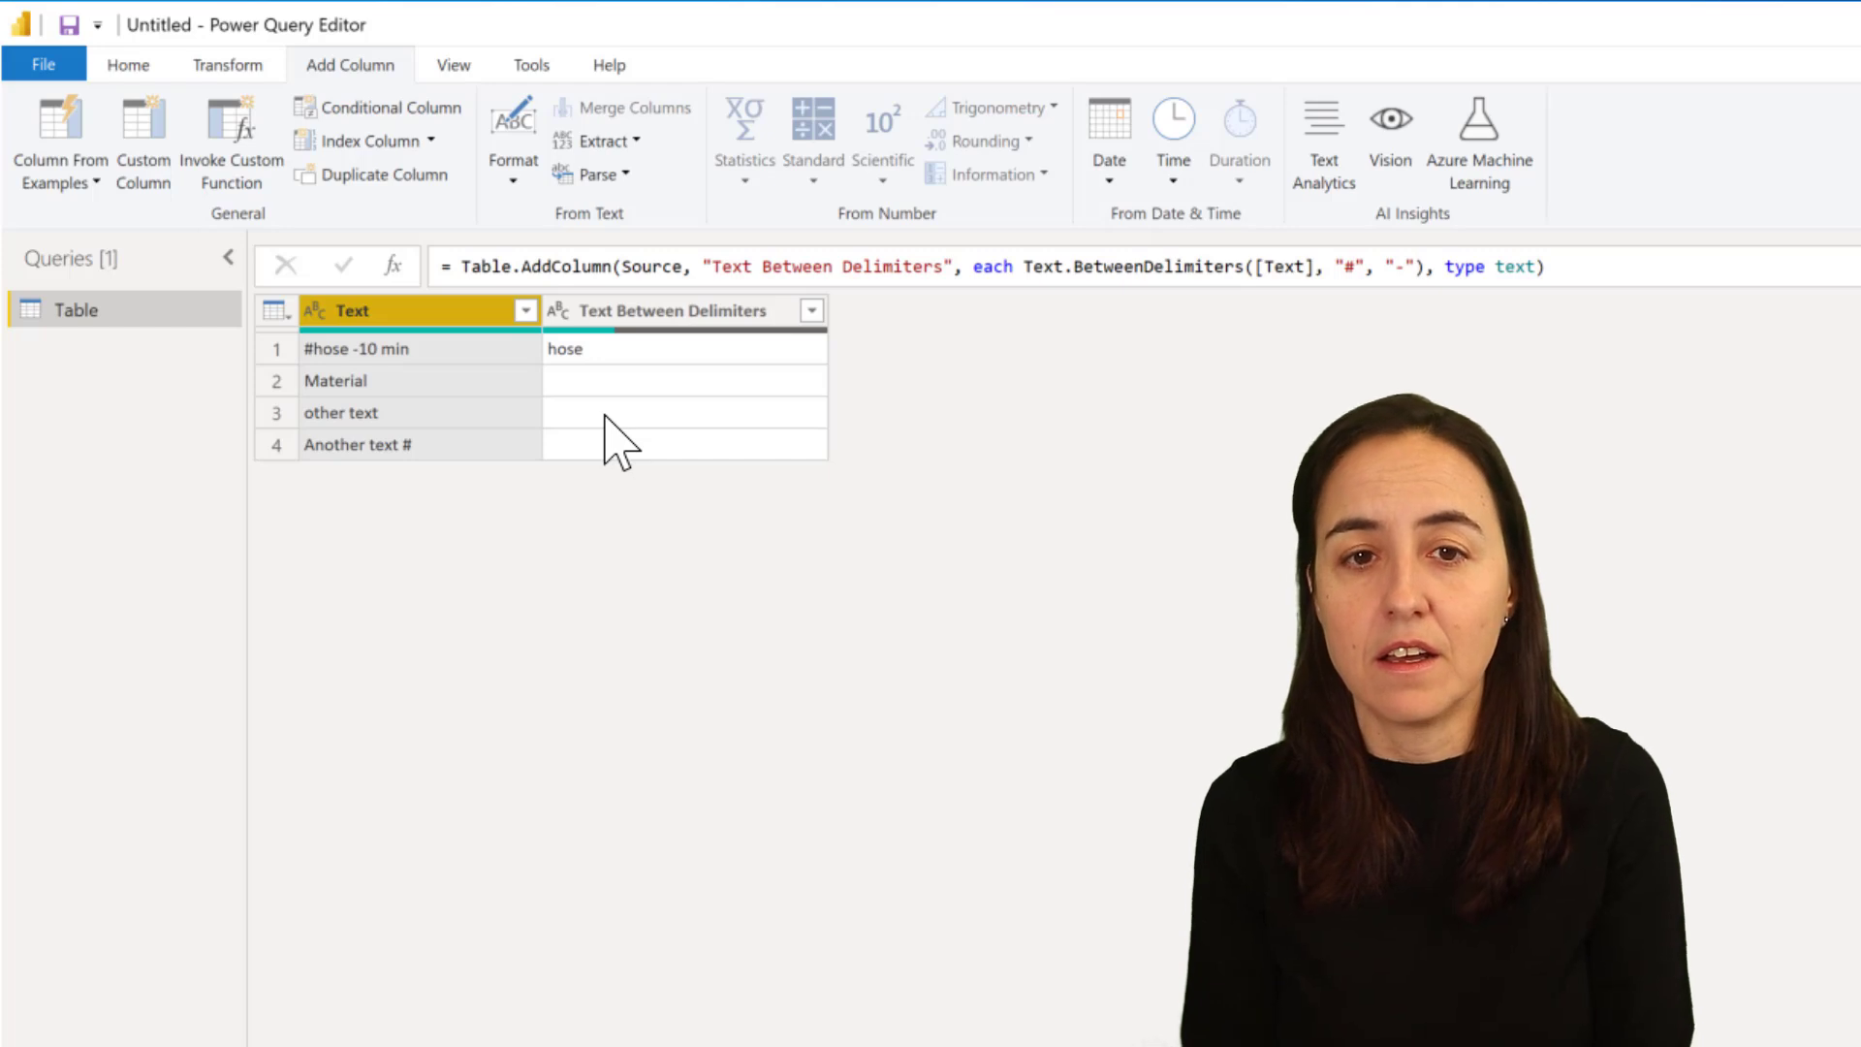
pyautogui.moveTo(403, 190)
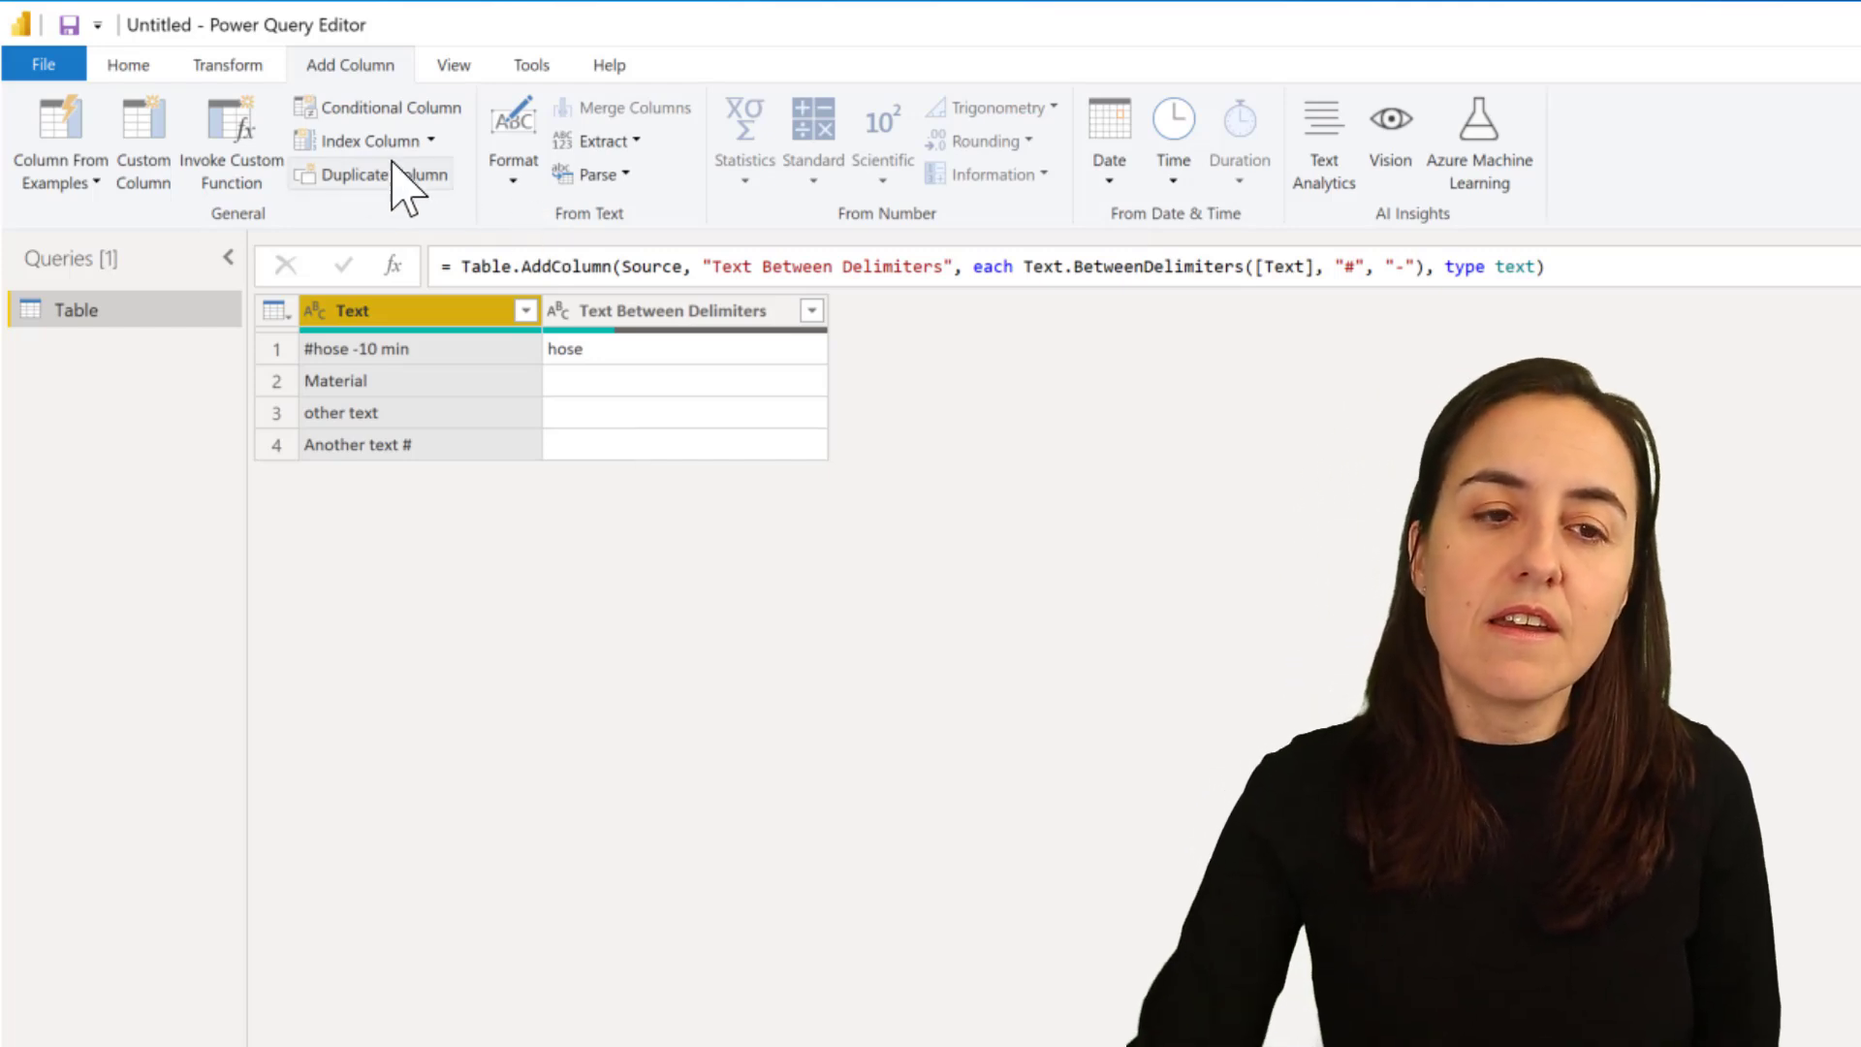
pyautogui.moveTo(403, 380)
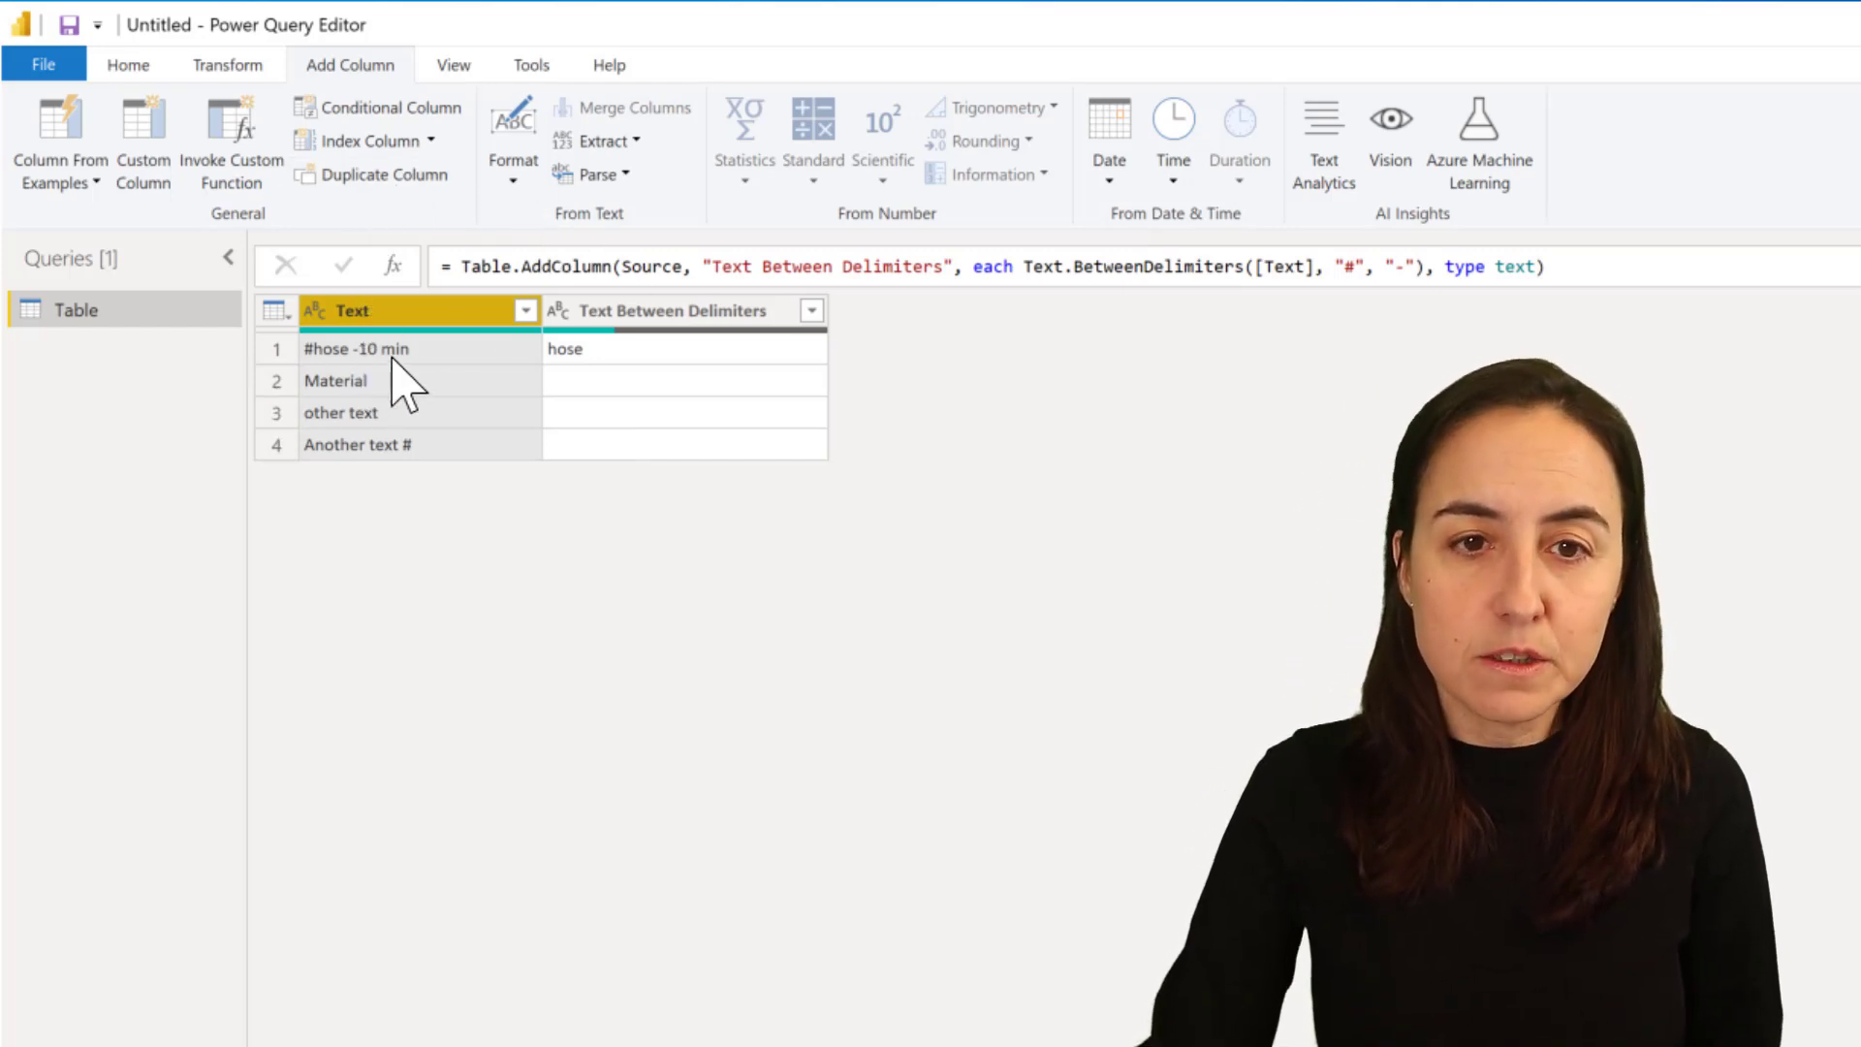
pyautogui.moveTo(361, 421)
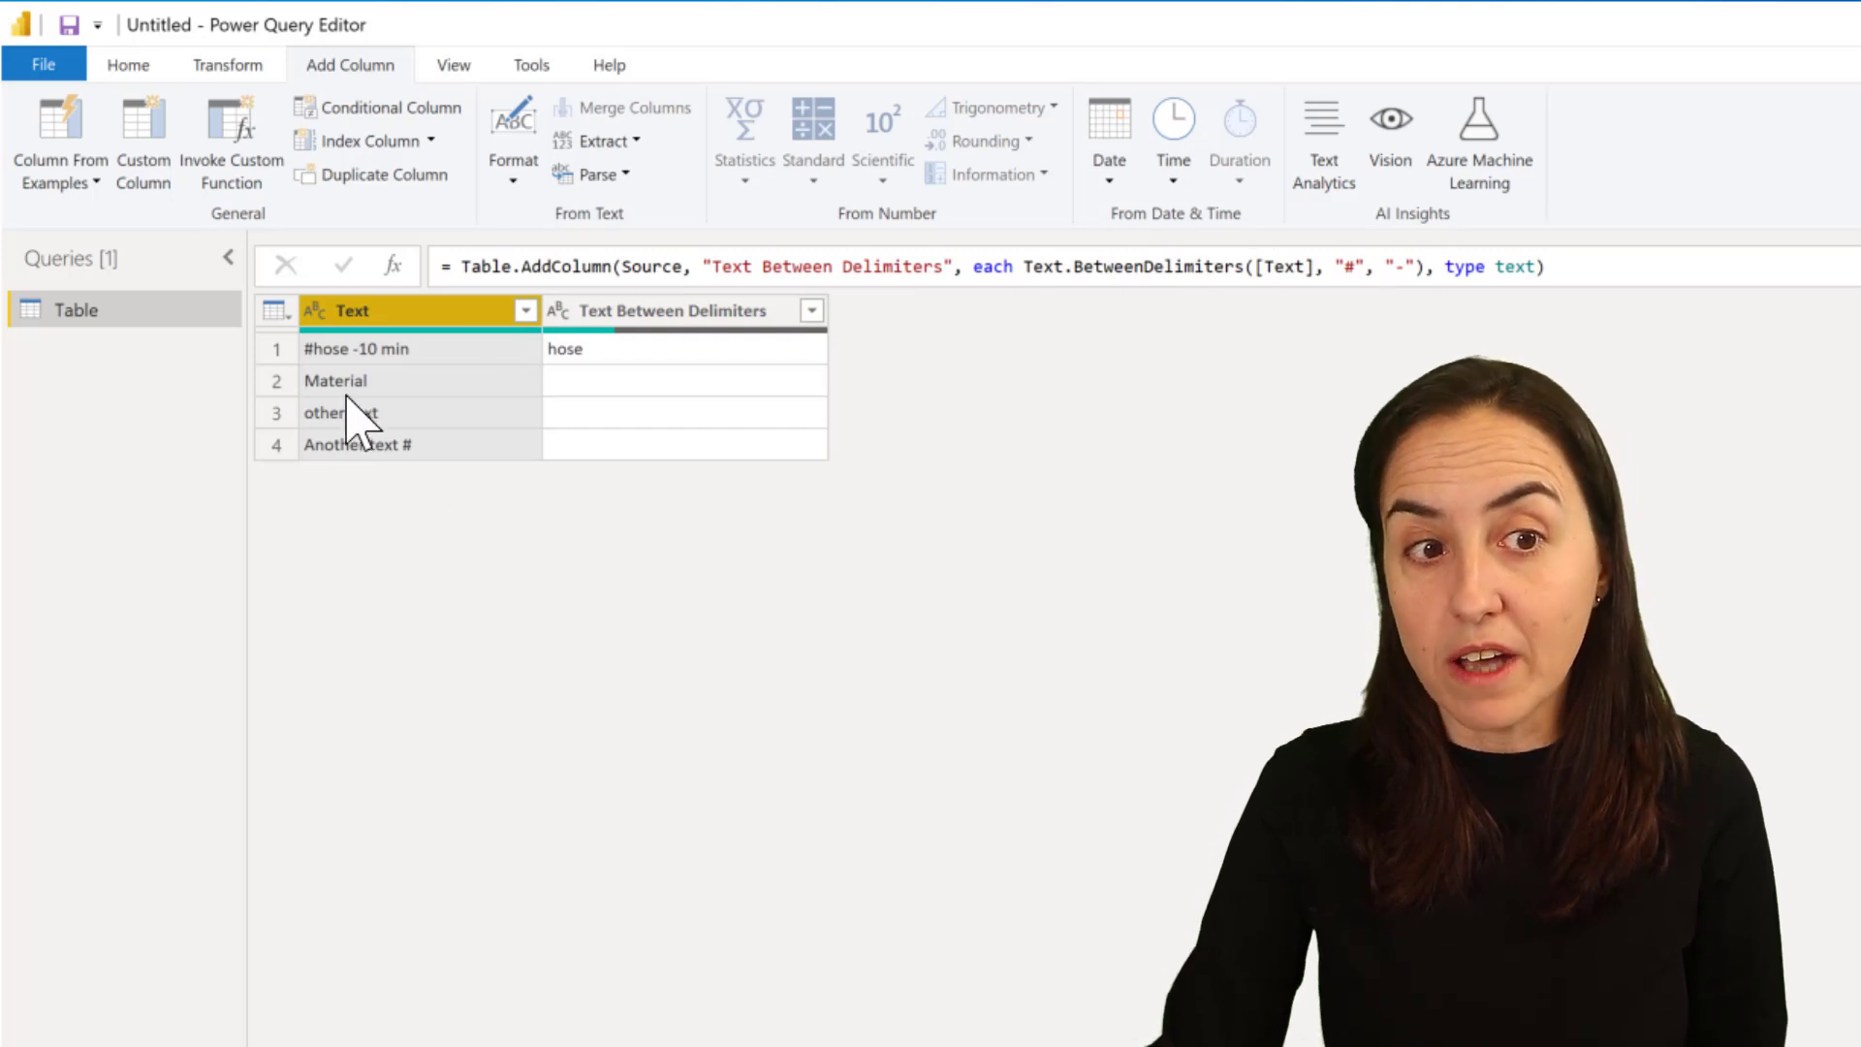
pyautogui.moveTo(382, 473)
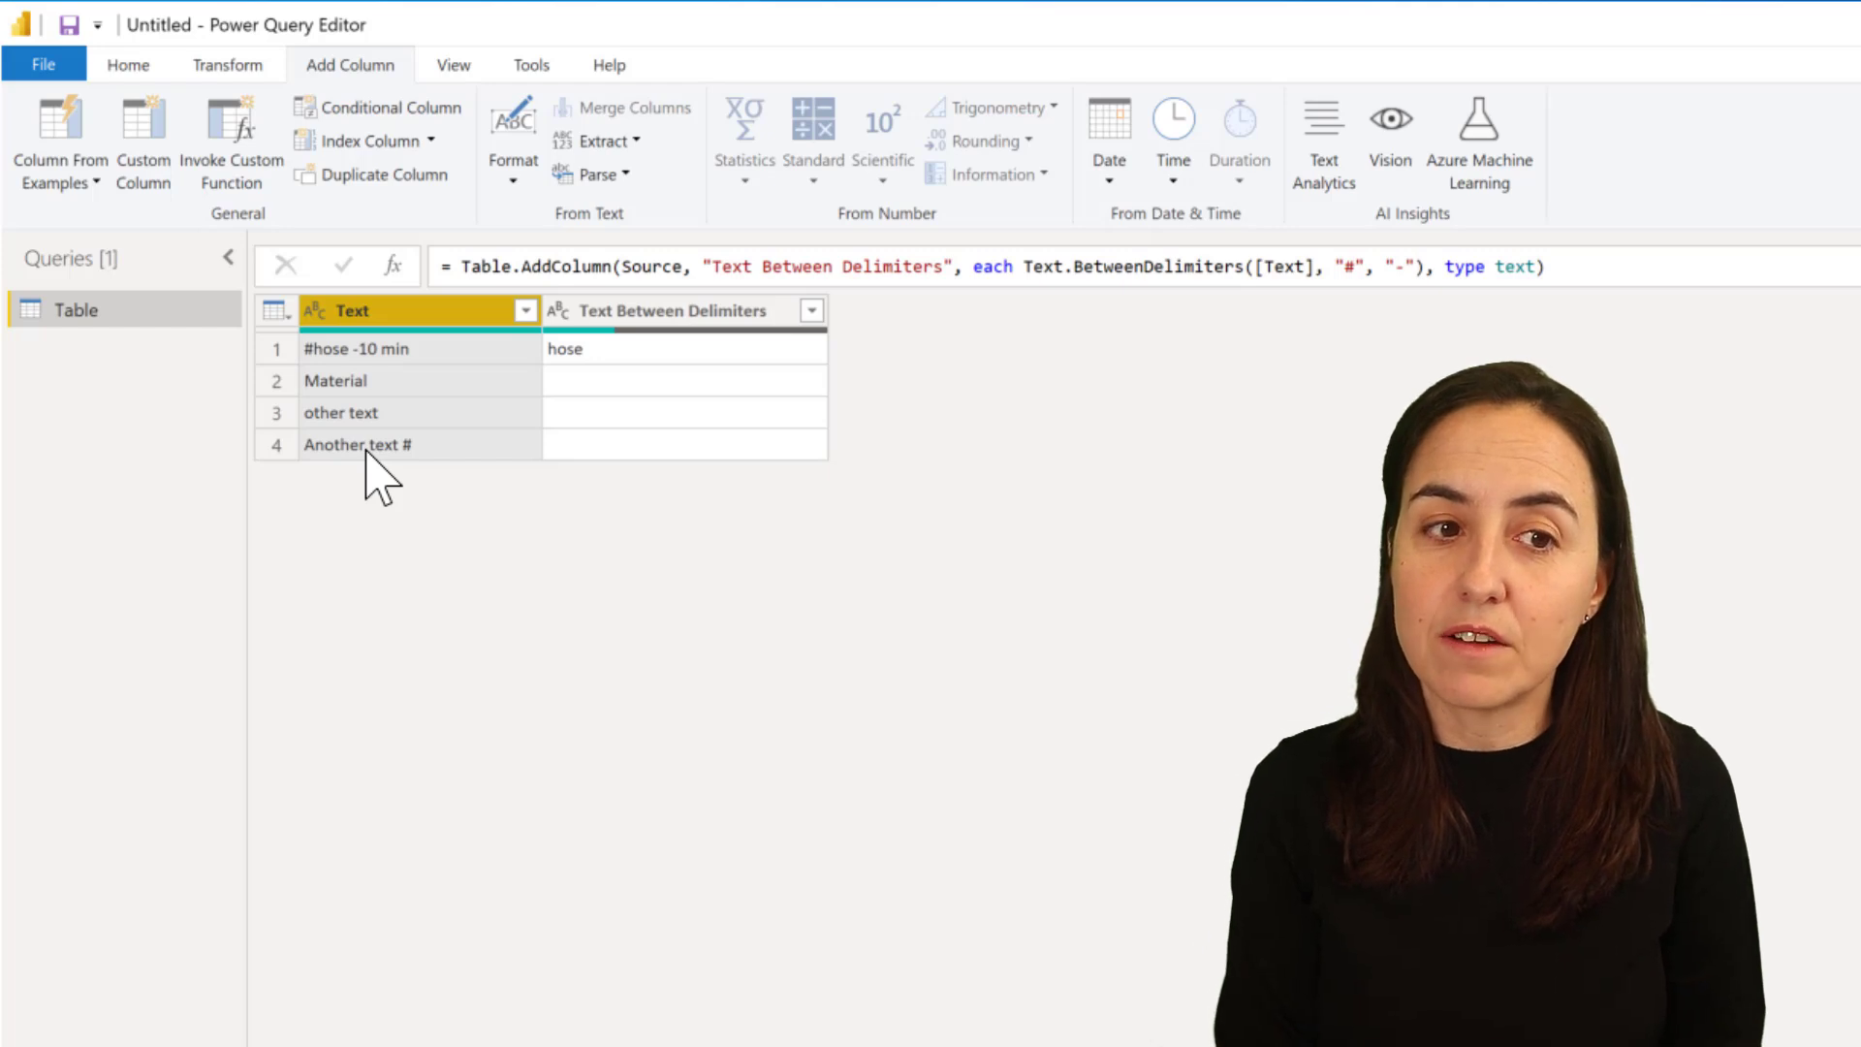
pyautogui.moveTo(440, 481)
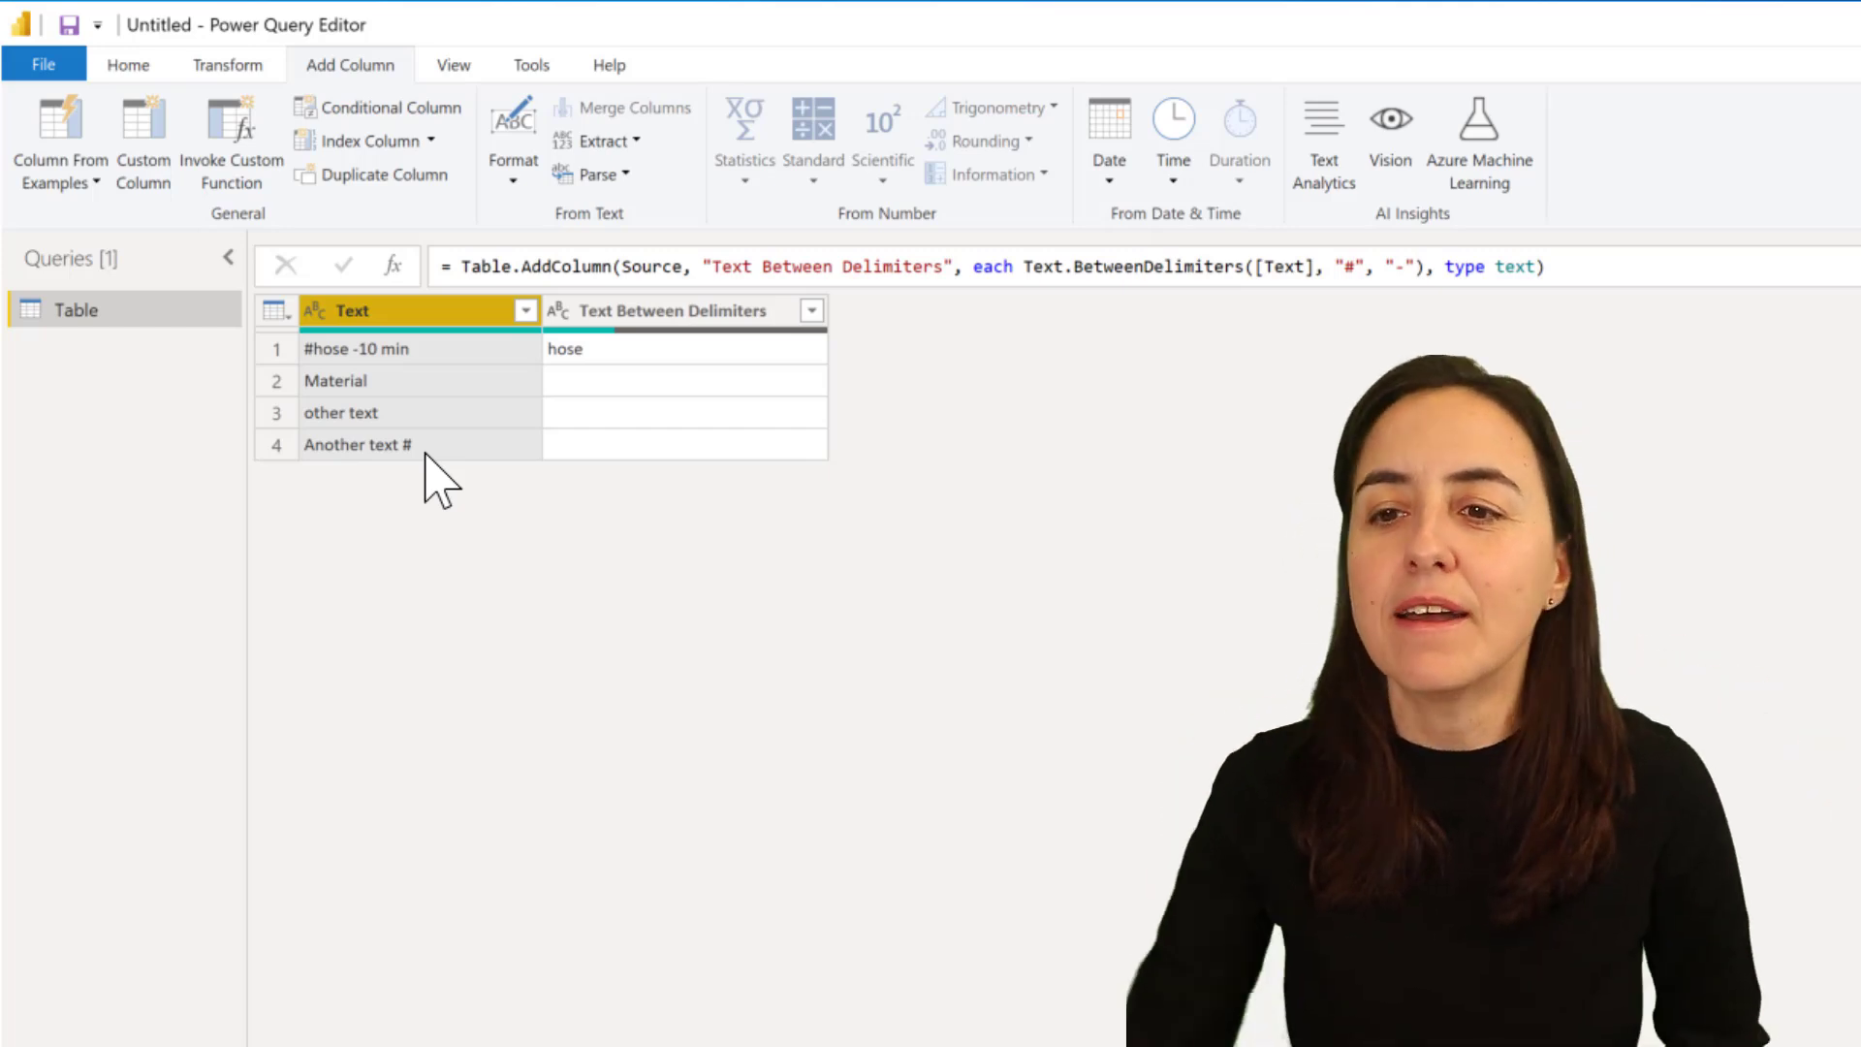
pyautogui.moveTo(1650, 510)
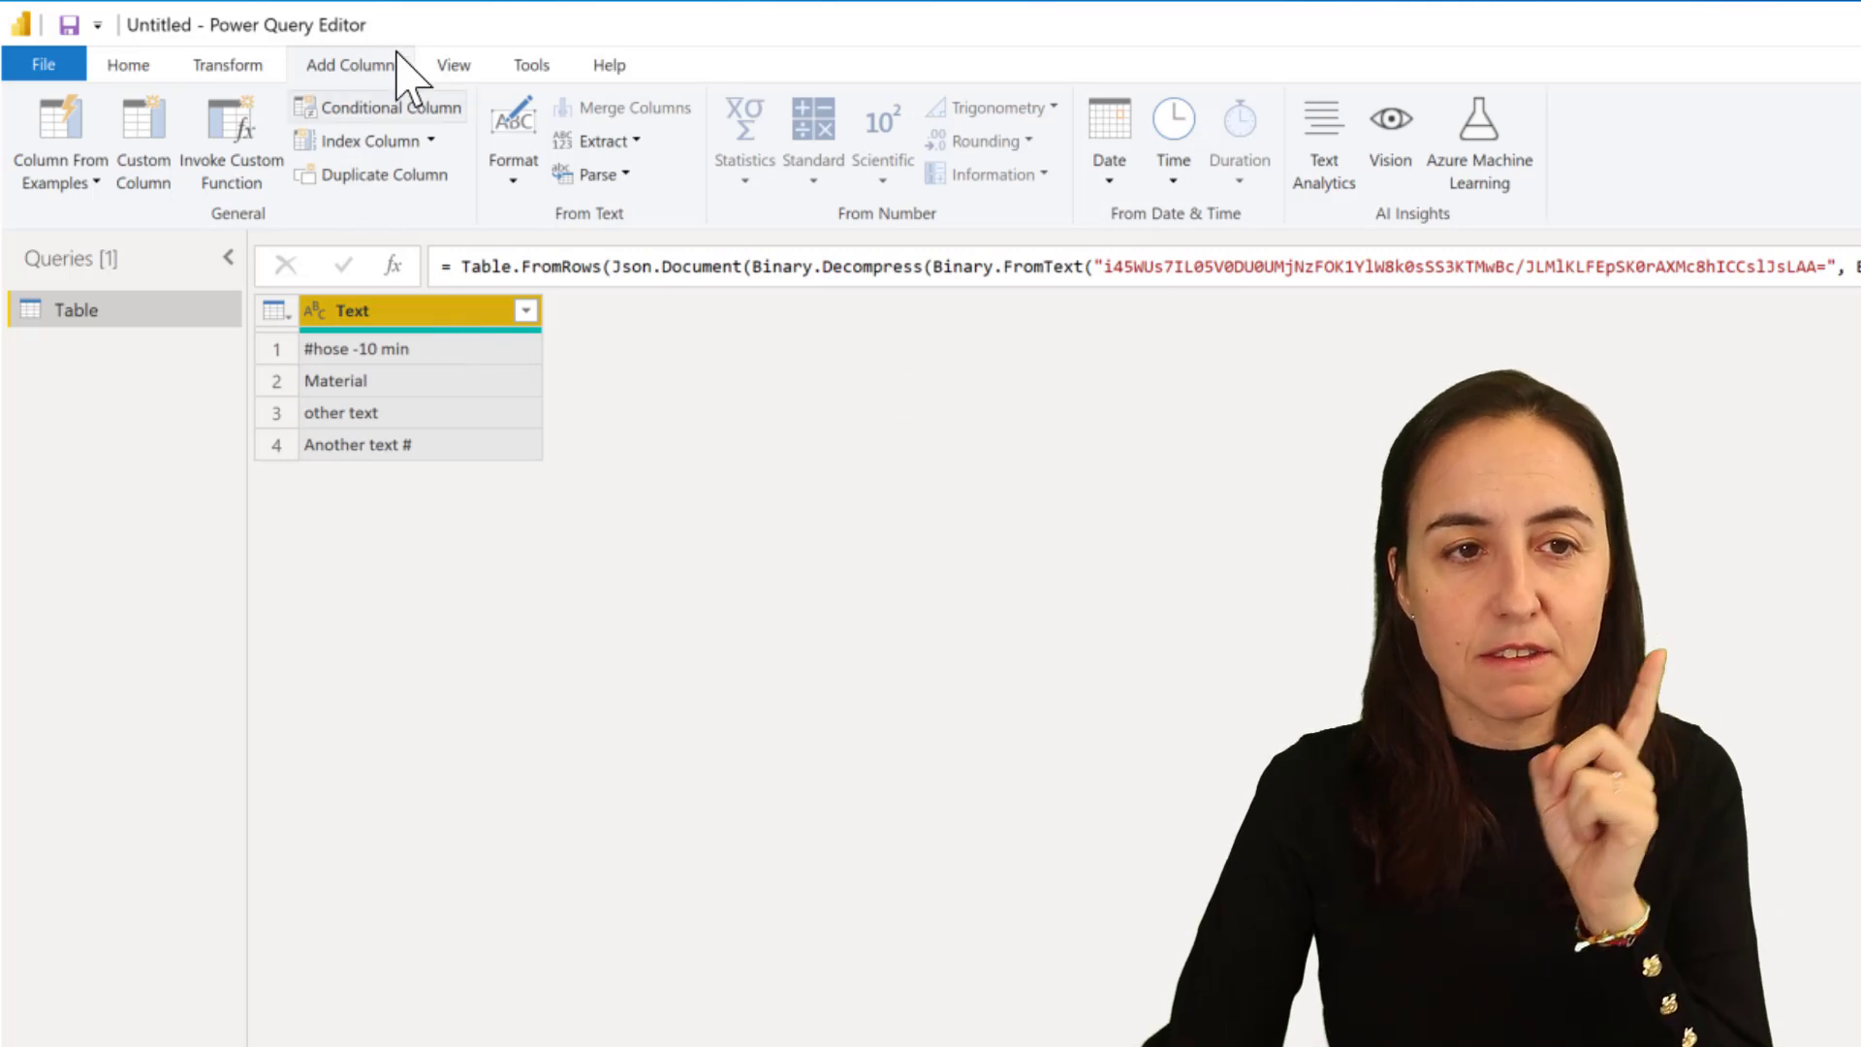
# From the Transform commands, extract text between # and - in place on the Text column.
pyautogui.click(227, 64)
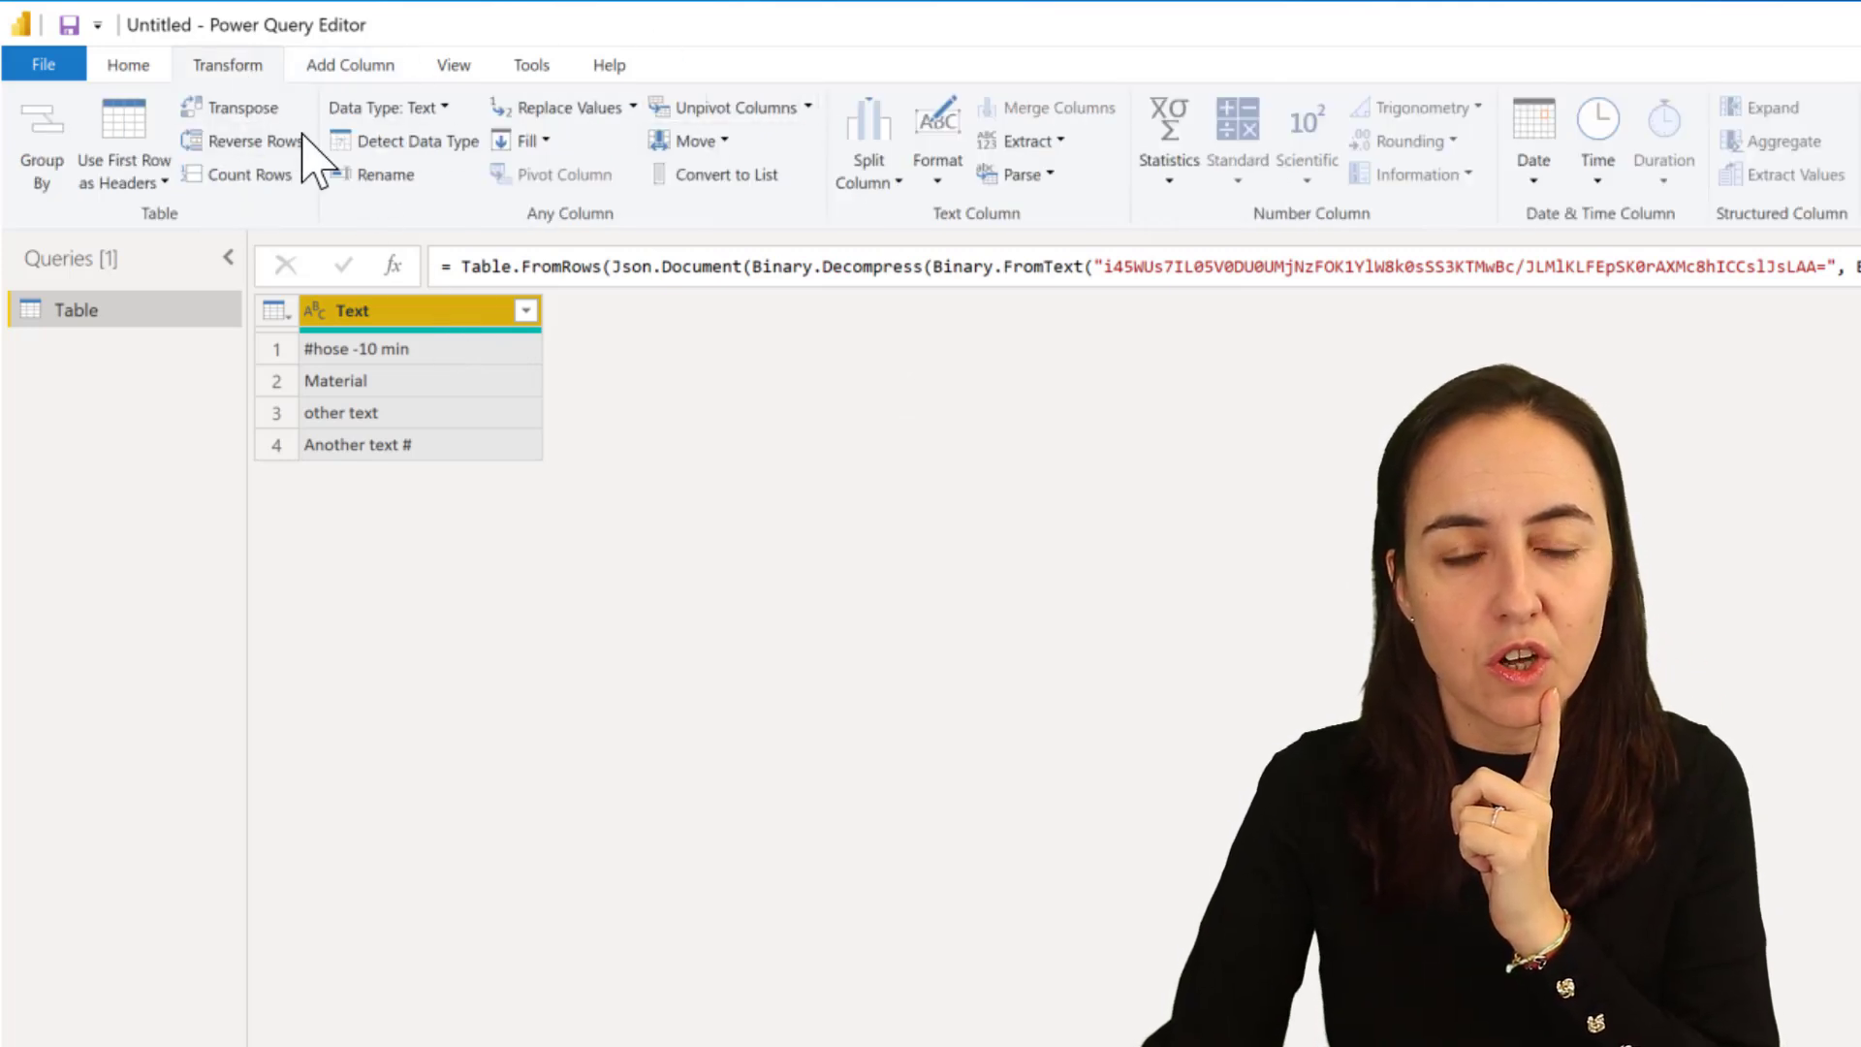
pyautogui.click(1026, 139)
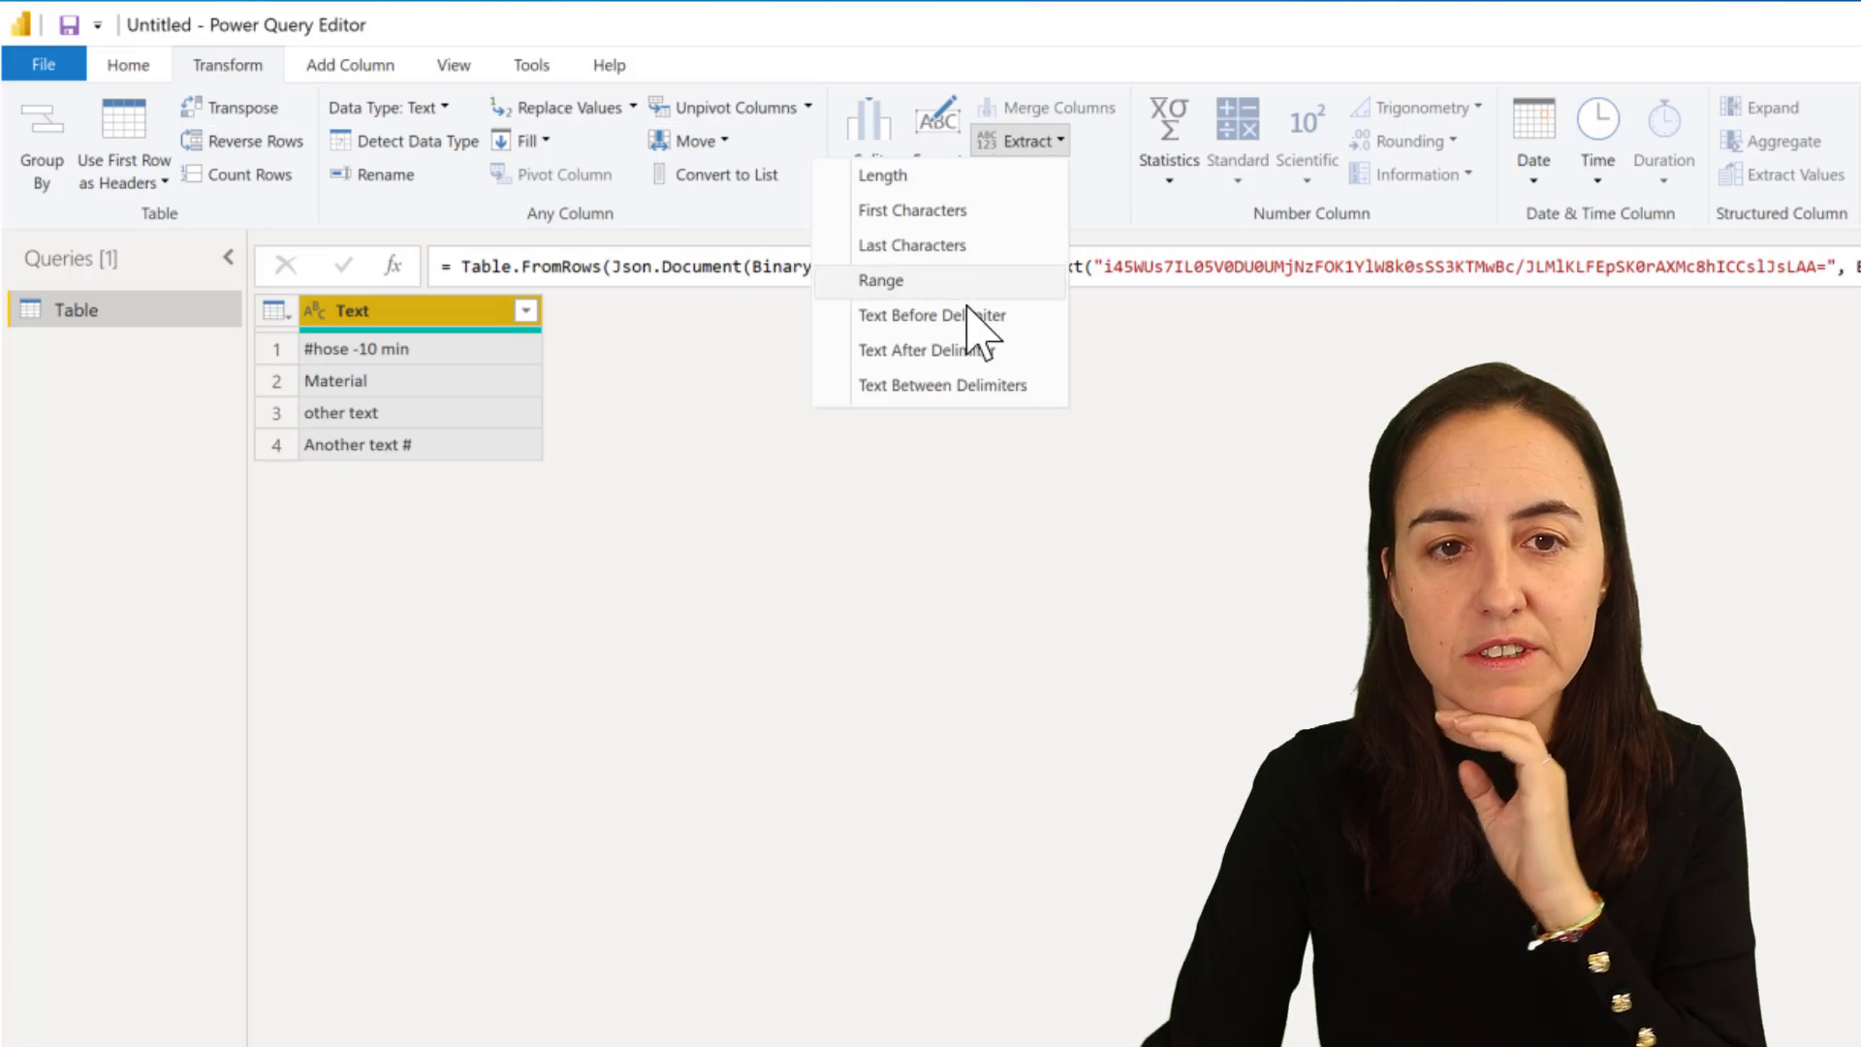
pyautogui.click(942, 384)
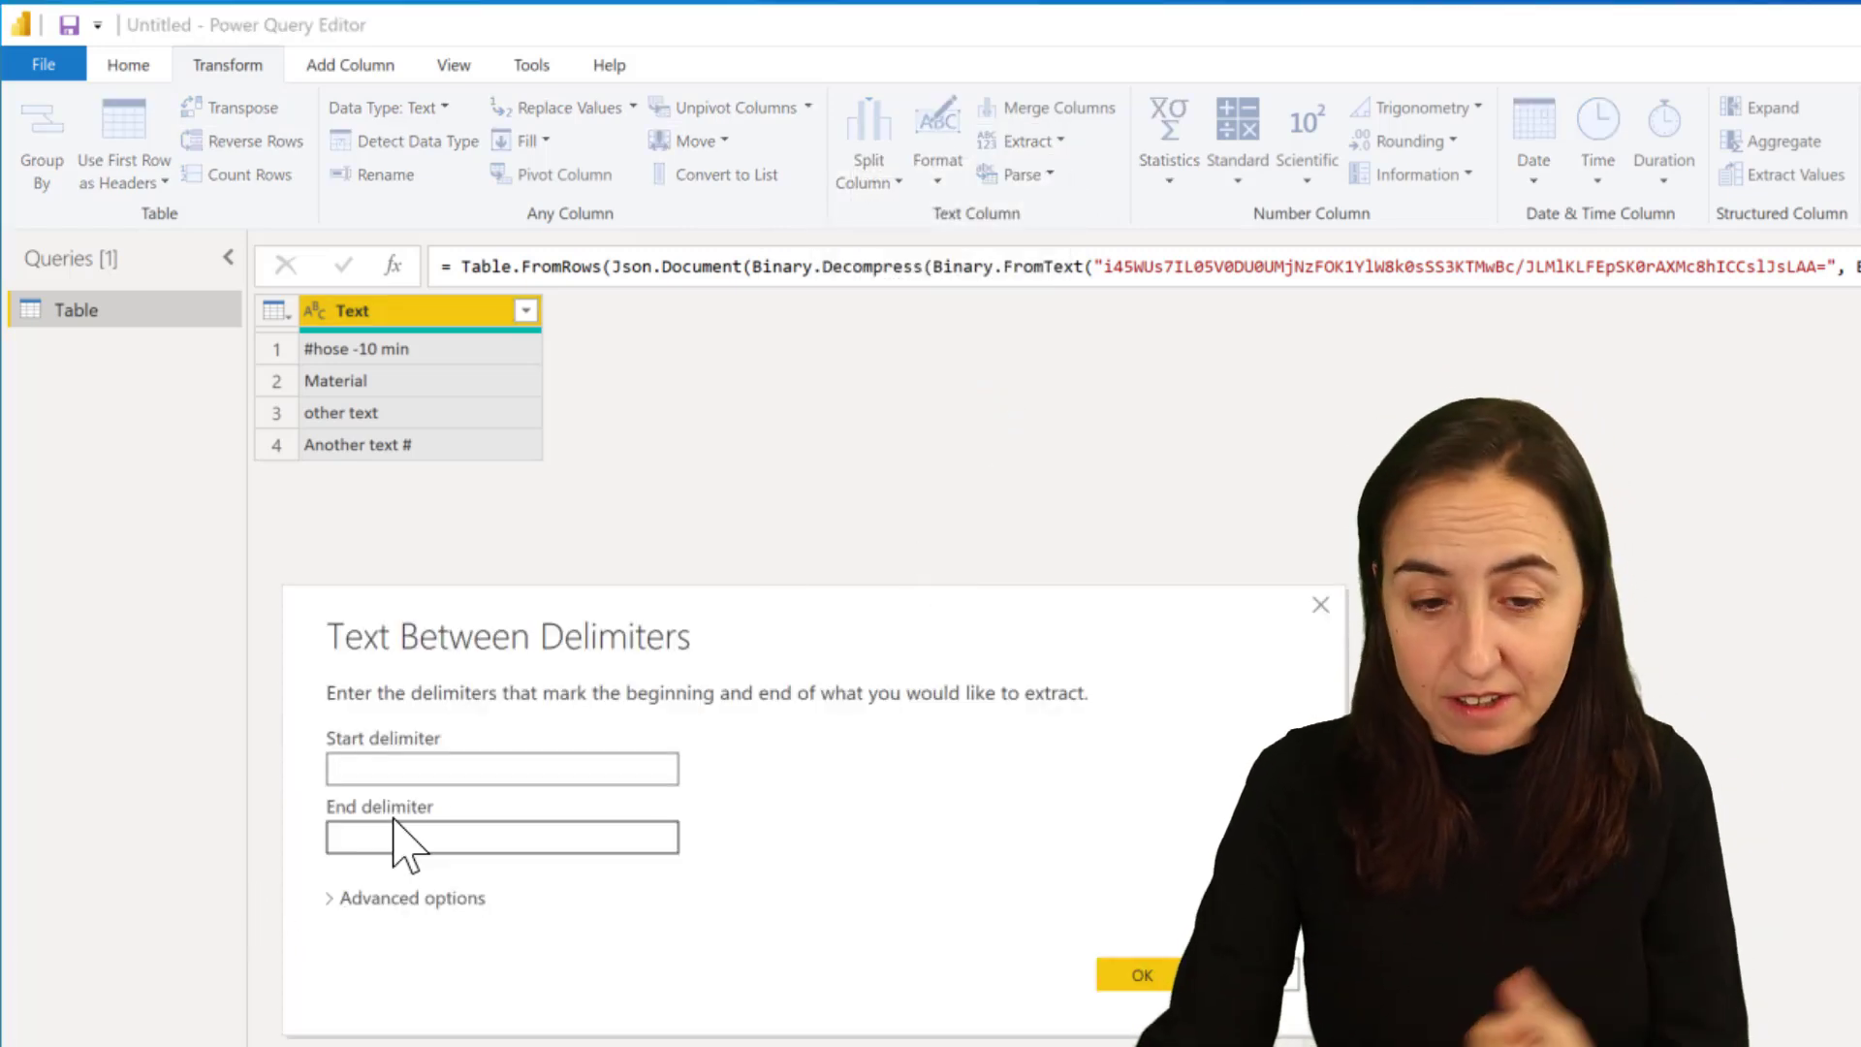
pyautogui.click(500, 768)
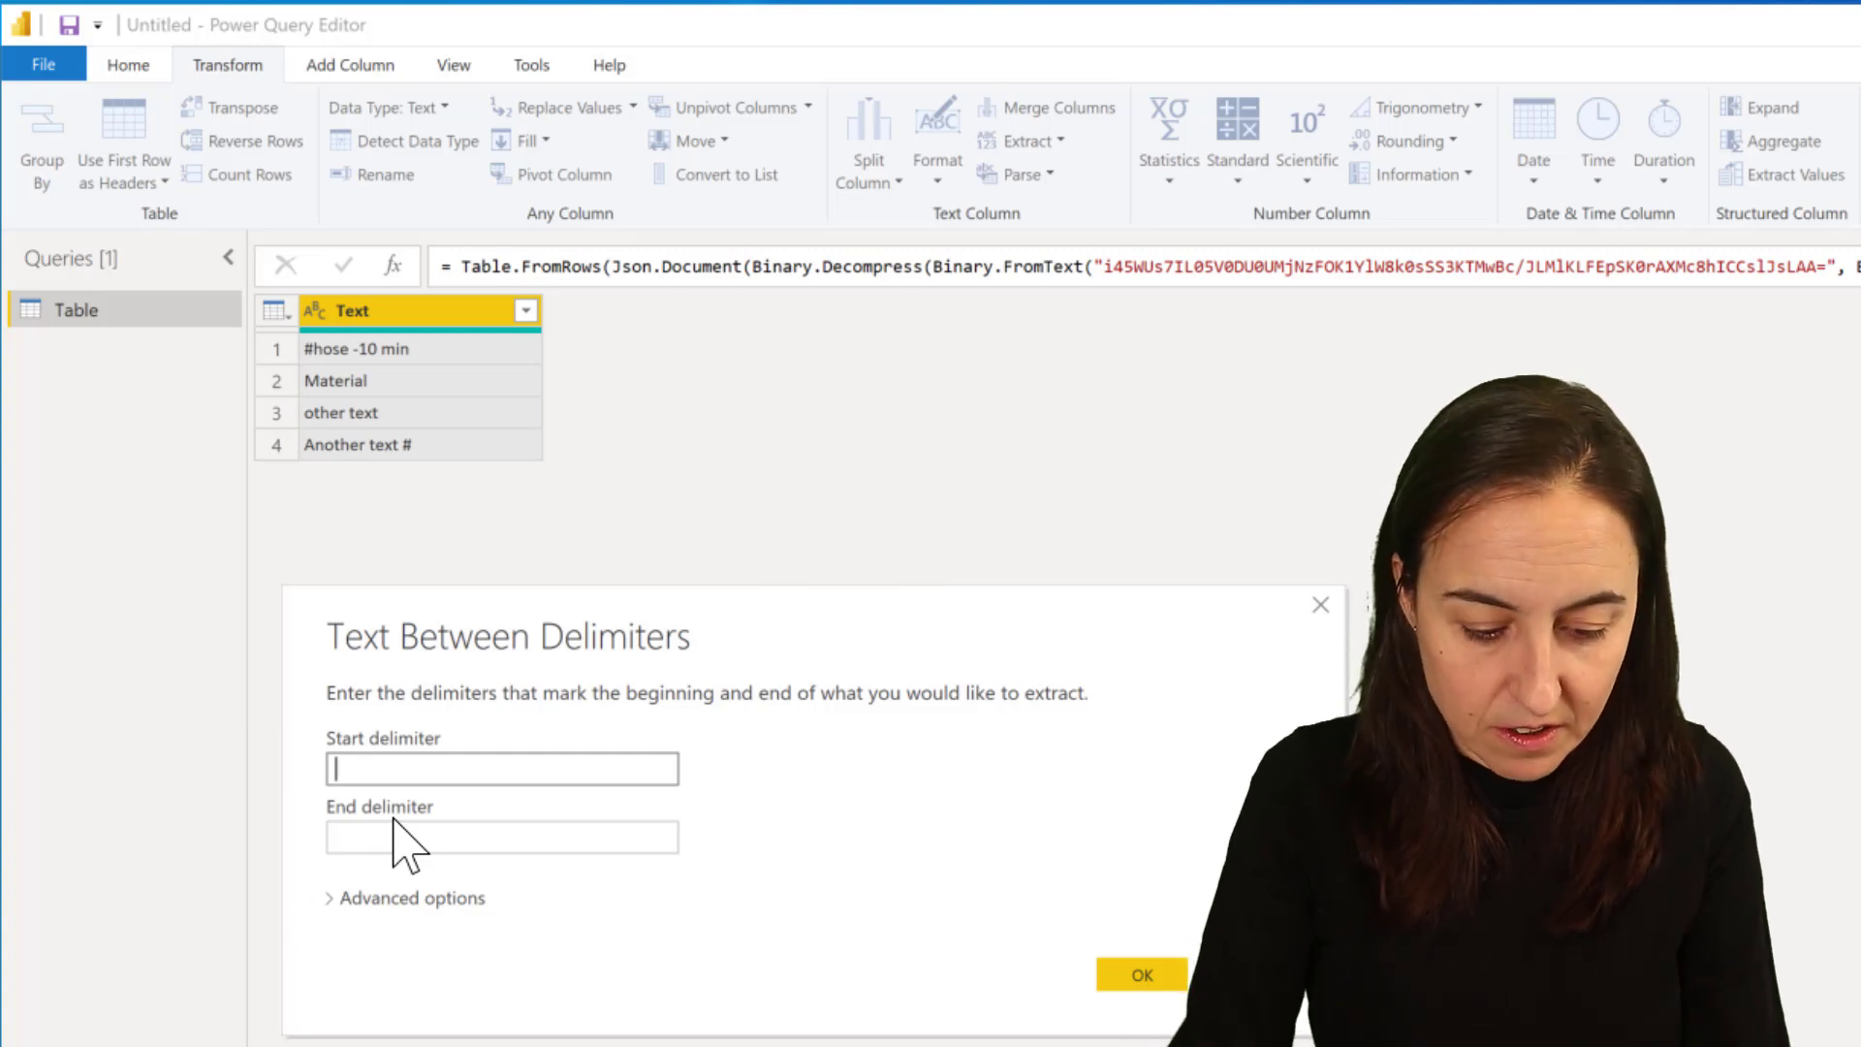
pyautogui.write('#')
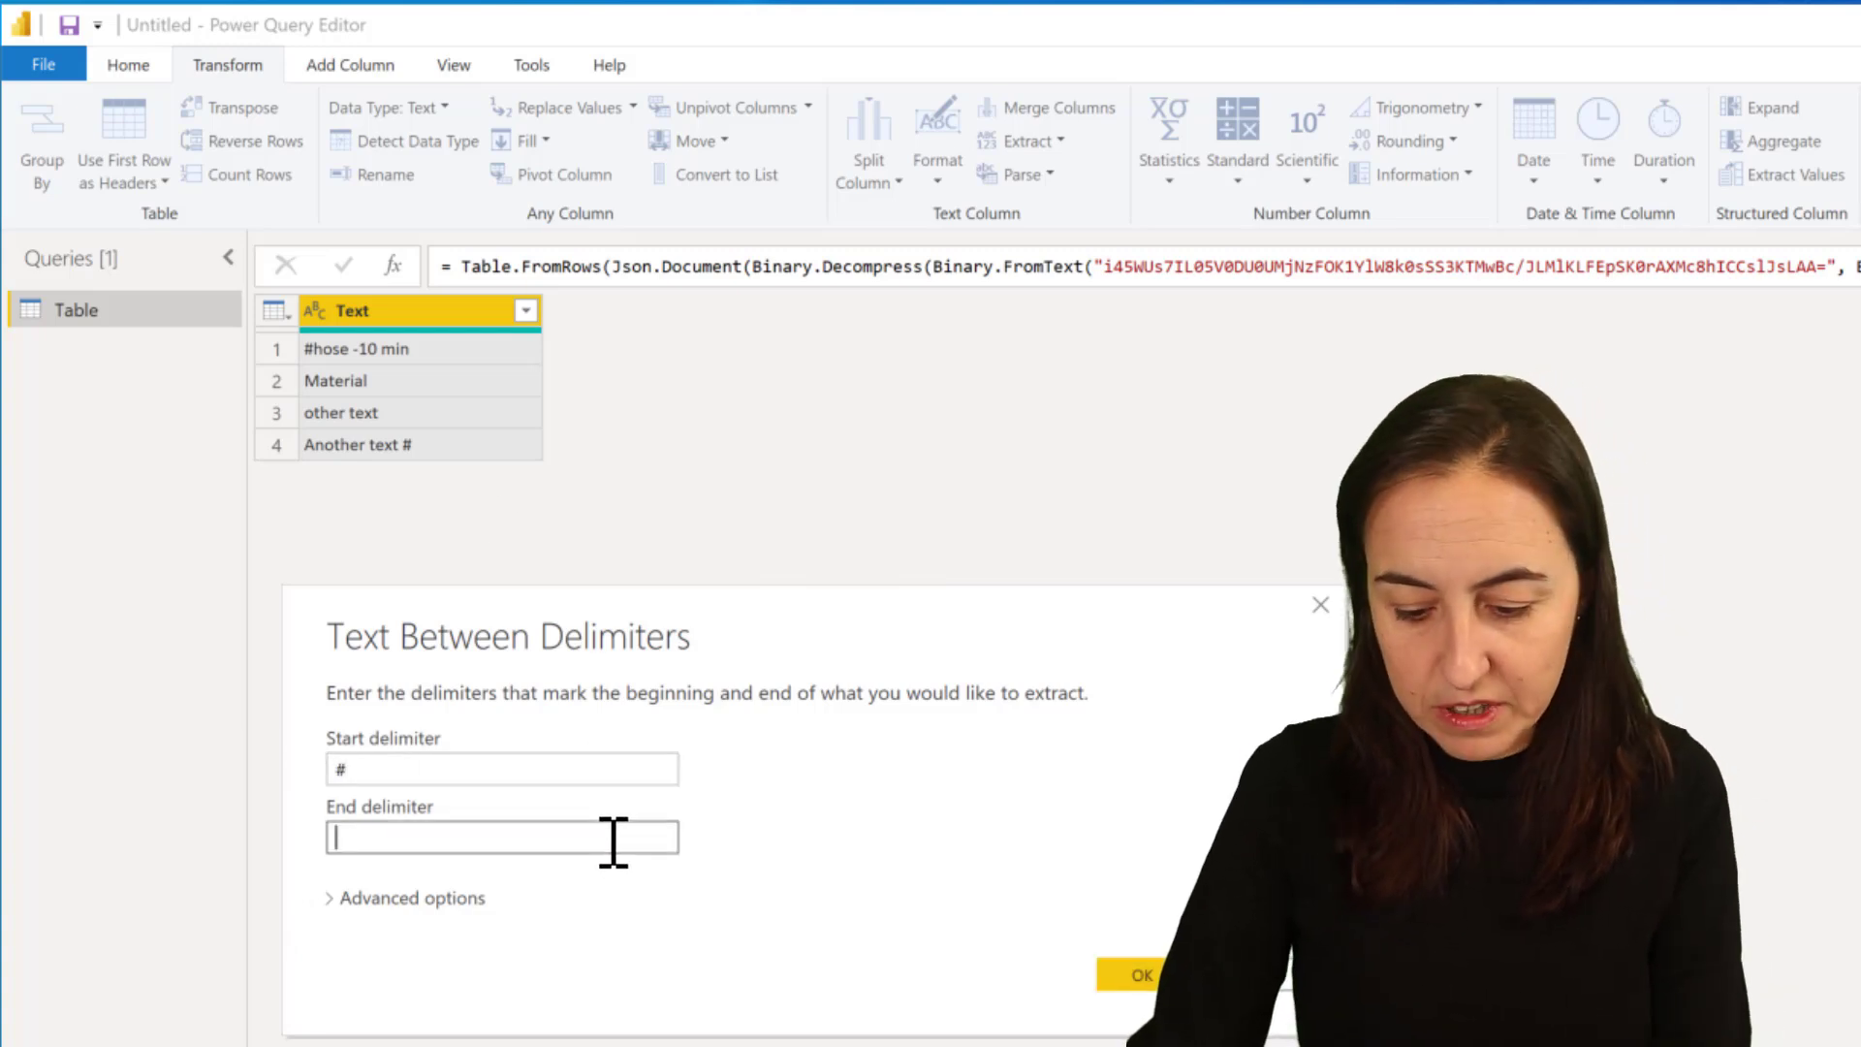
pyautogui.click(1139, 975)
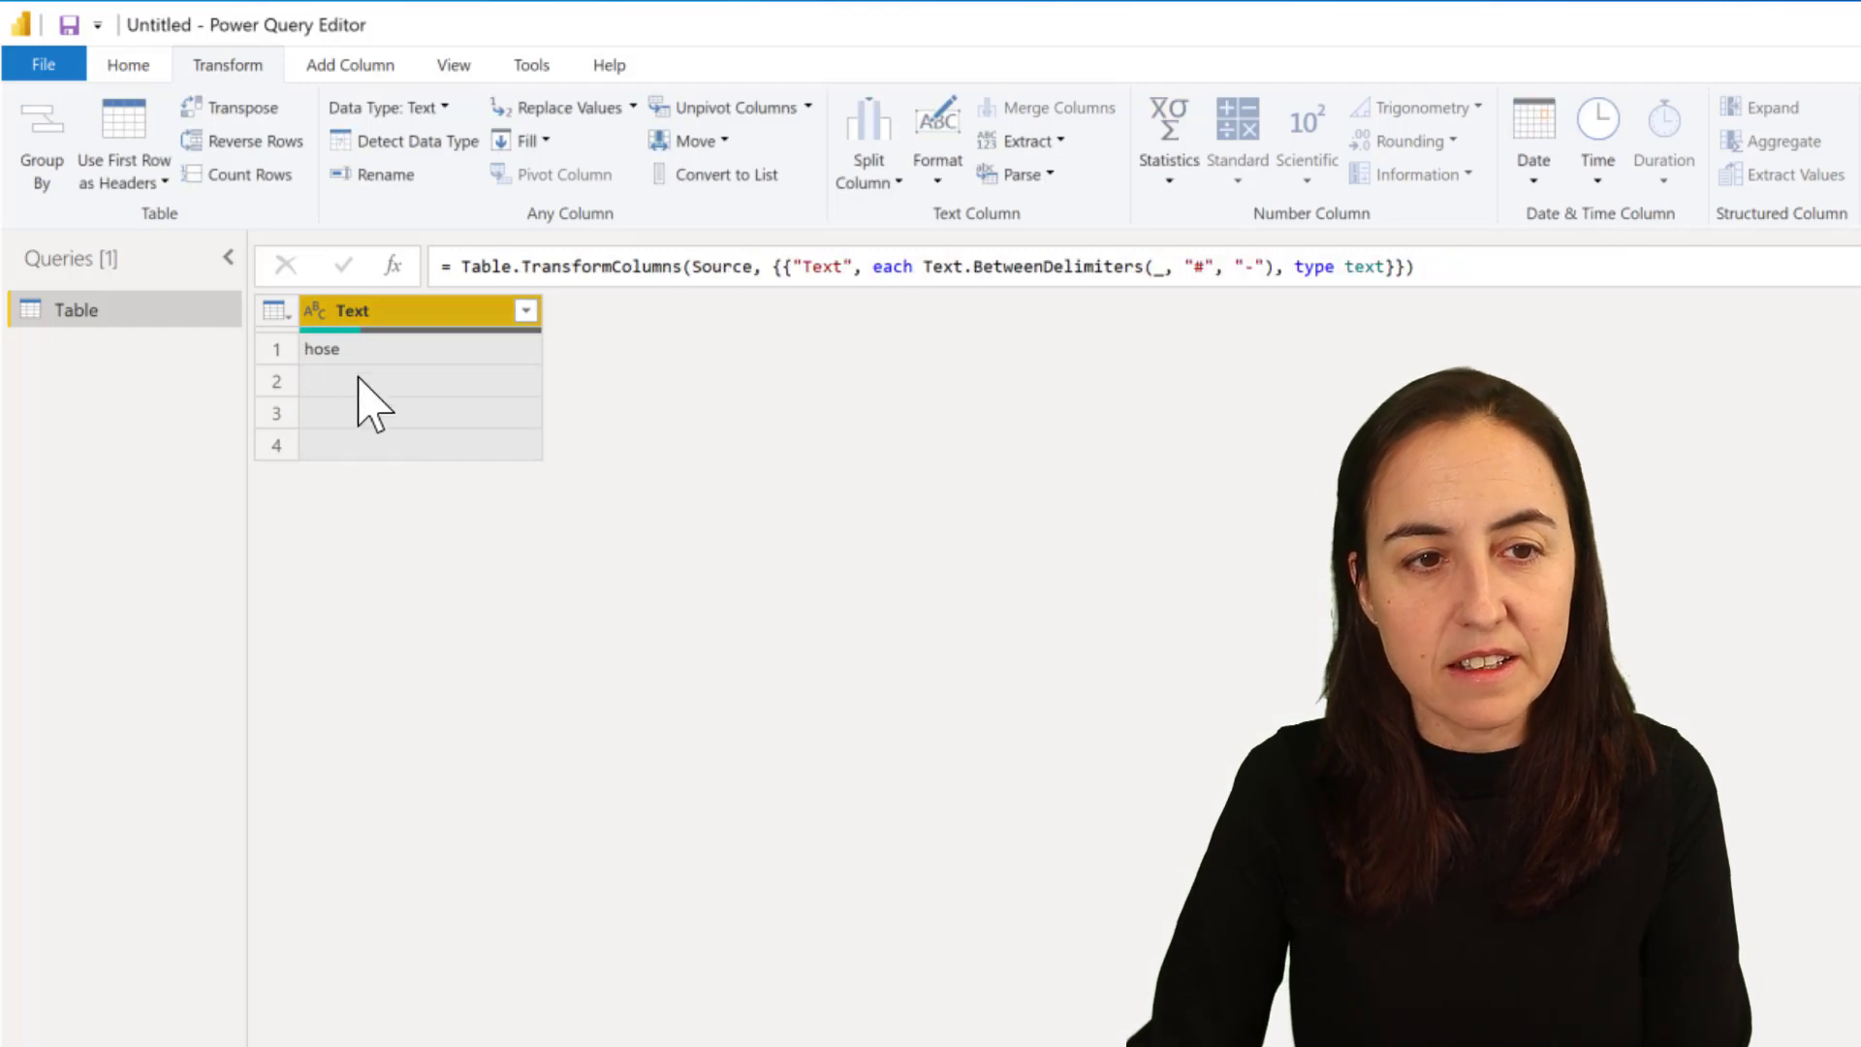
pyautogui.moveTo(983, 610)
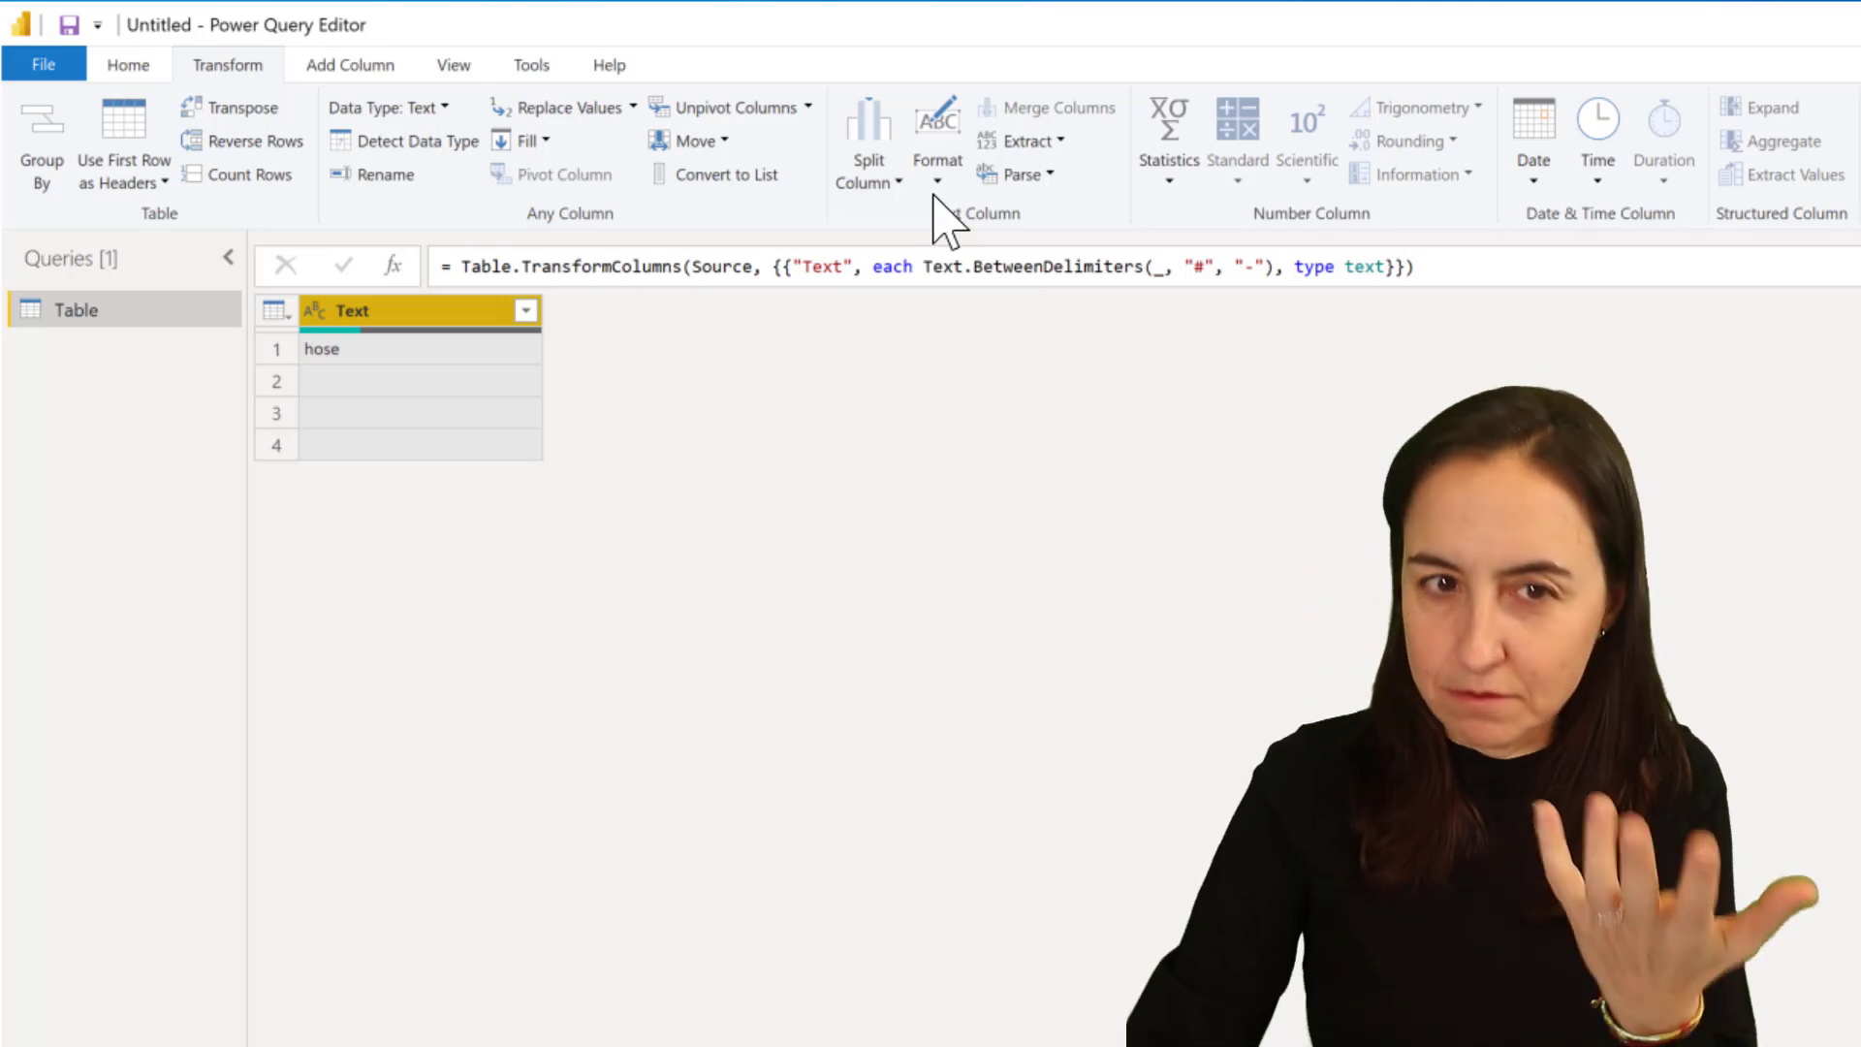
pyautogui.click(927, 266)
pyautogui.write(' if')
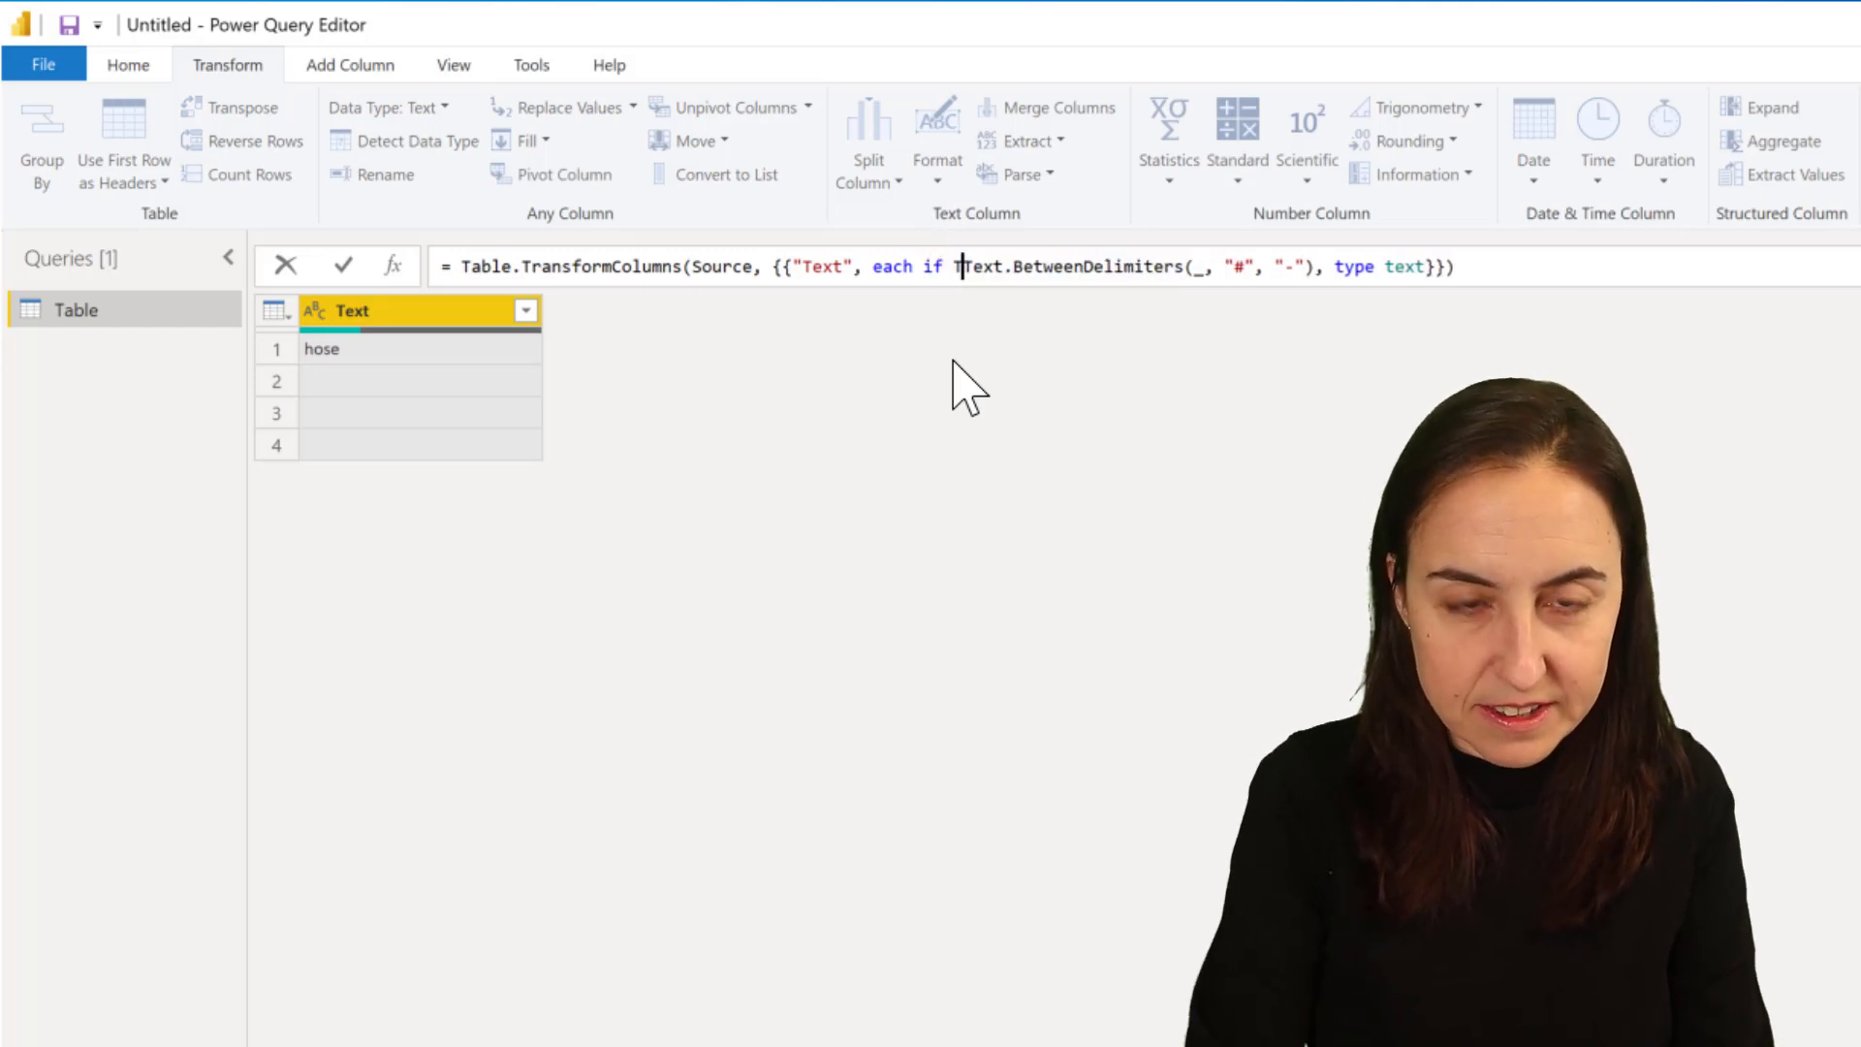
# Wrap the formula in if Text.Contains([Text], "min") then … else to keep other values.
pyautogui.write('Text.Conta')
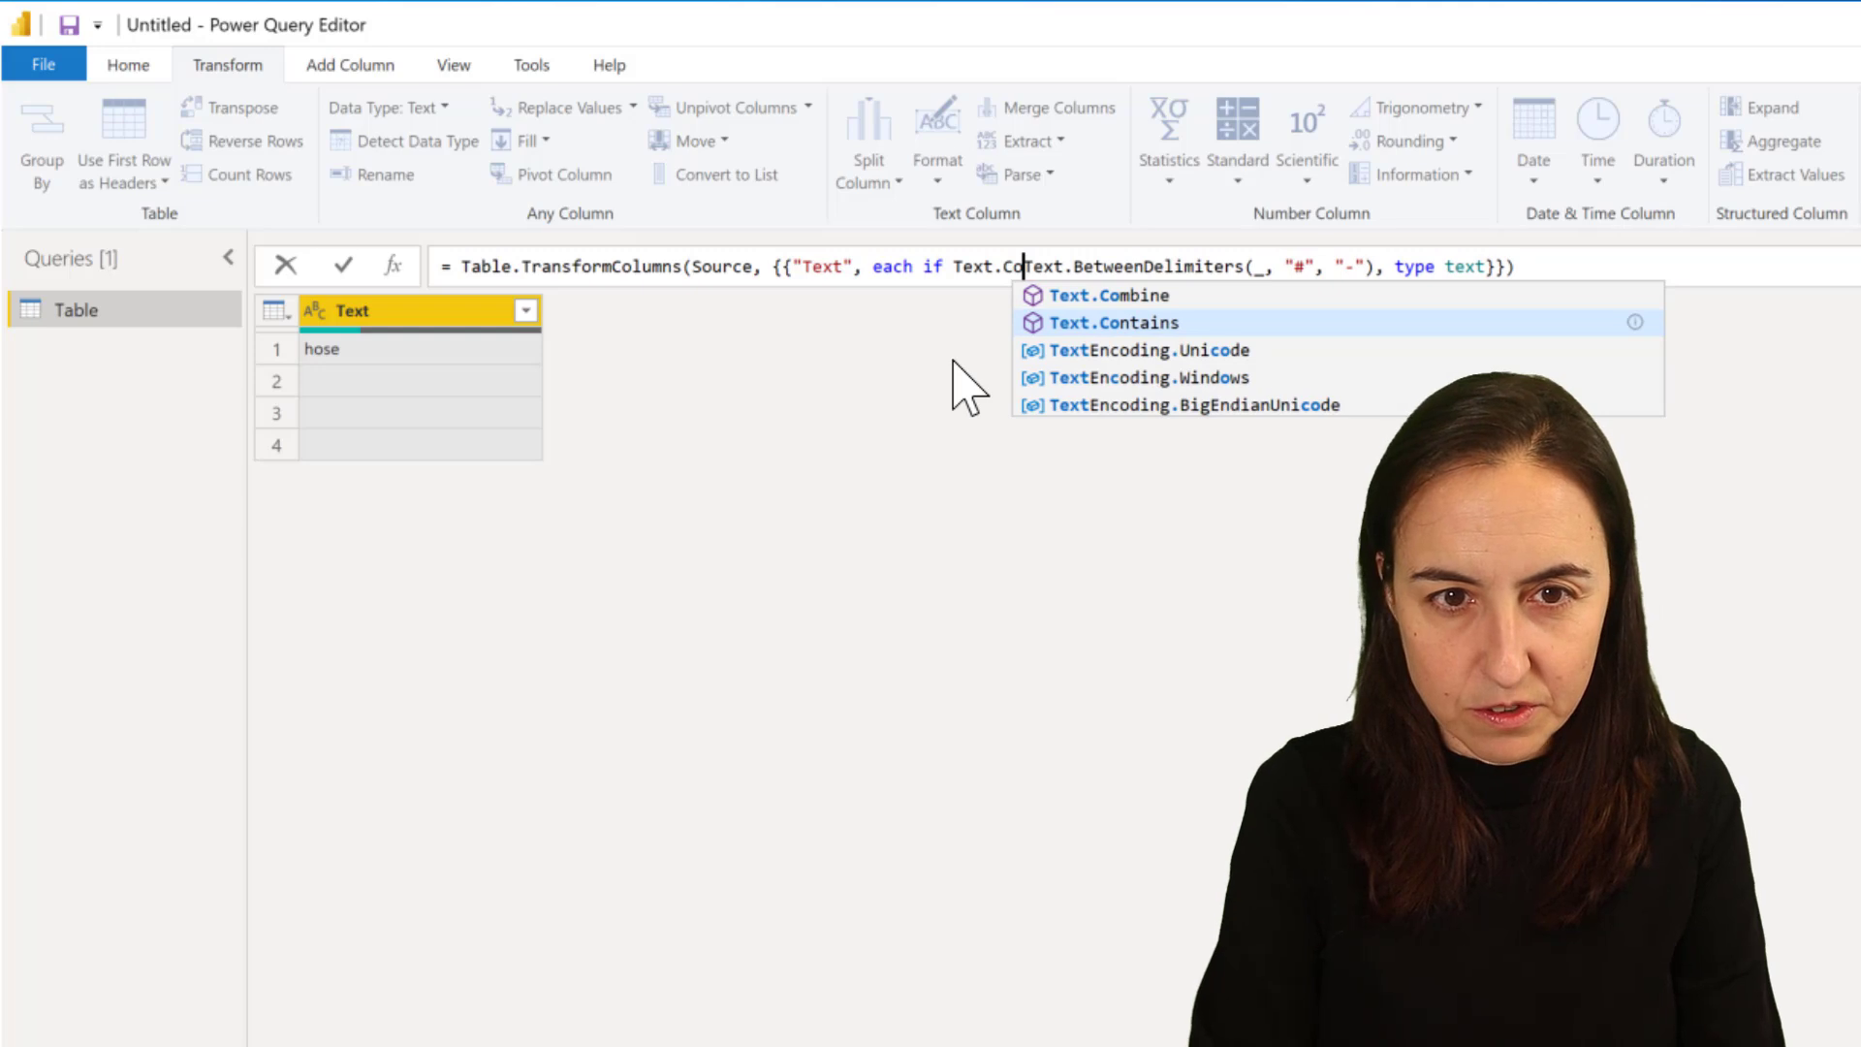
pyautogui.write('nti')
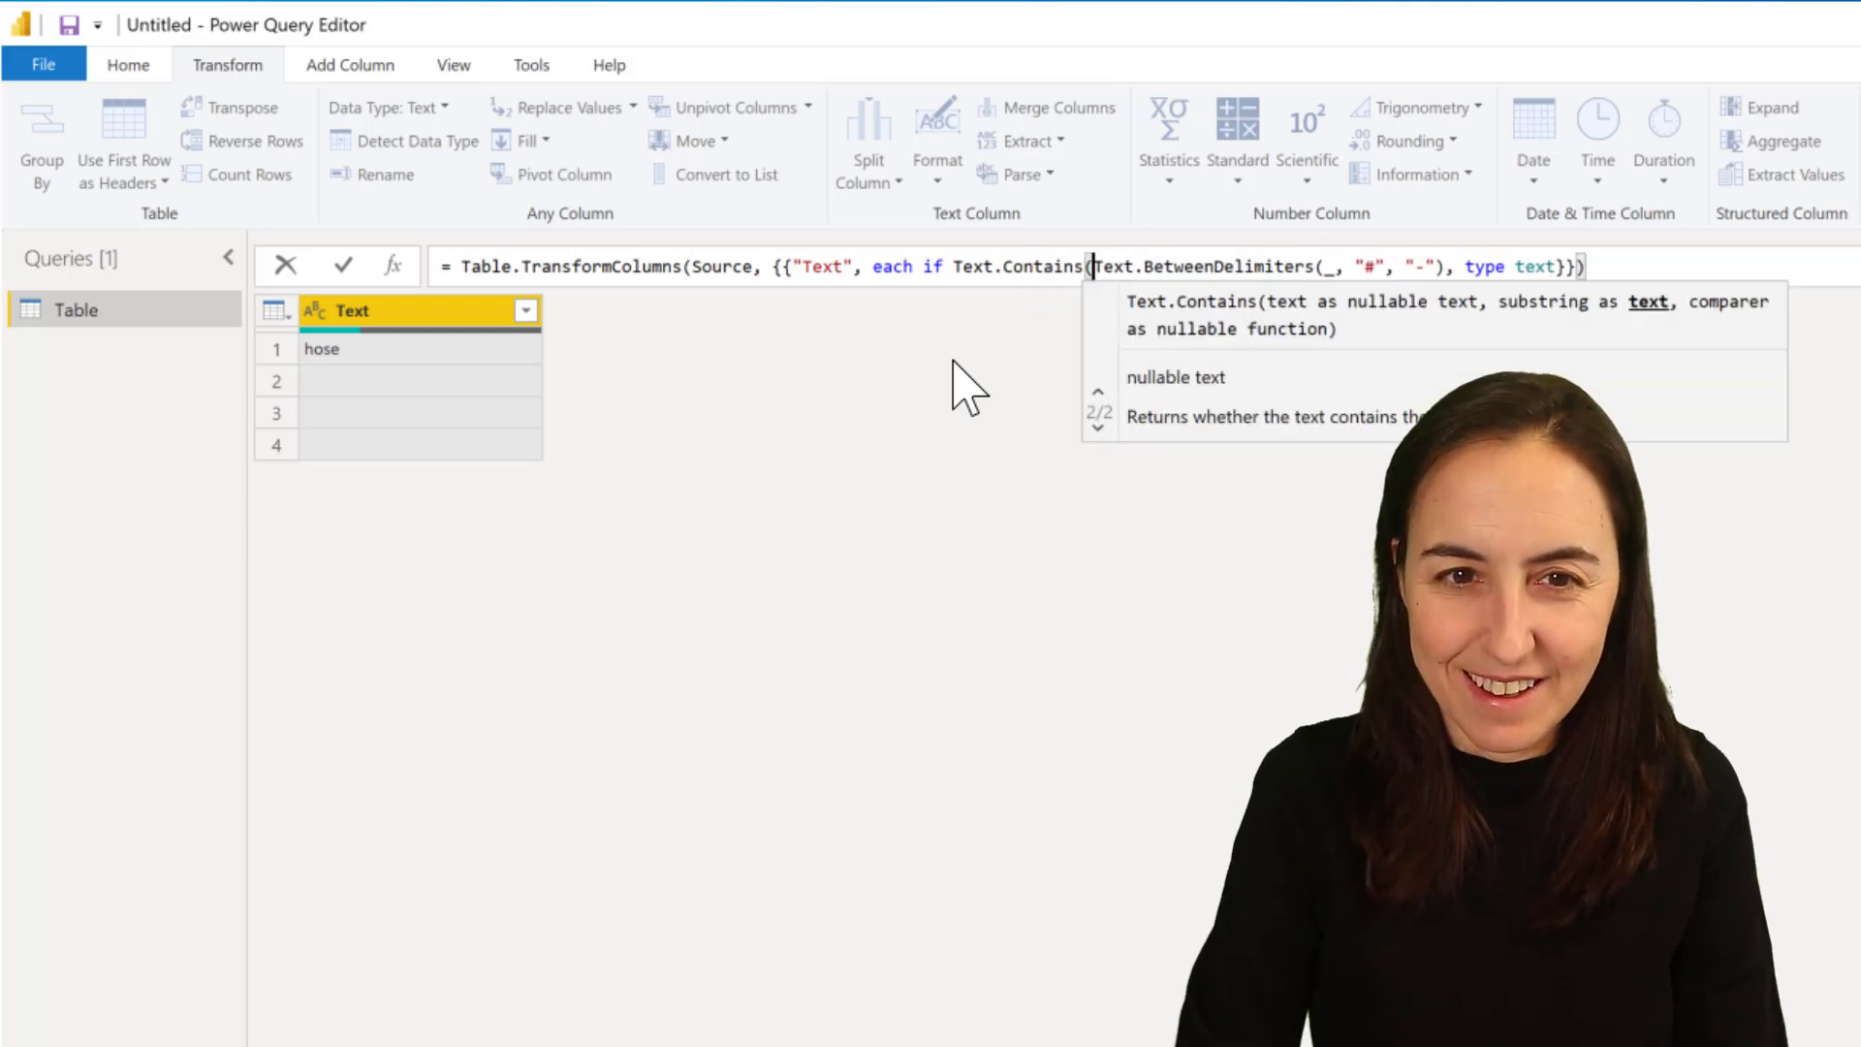
pyautogui.write('[Text], "')
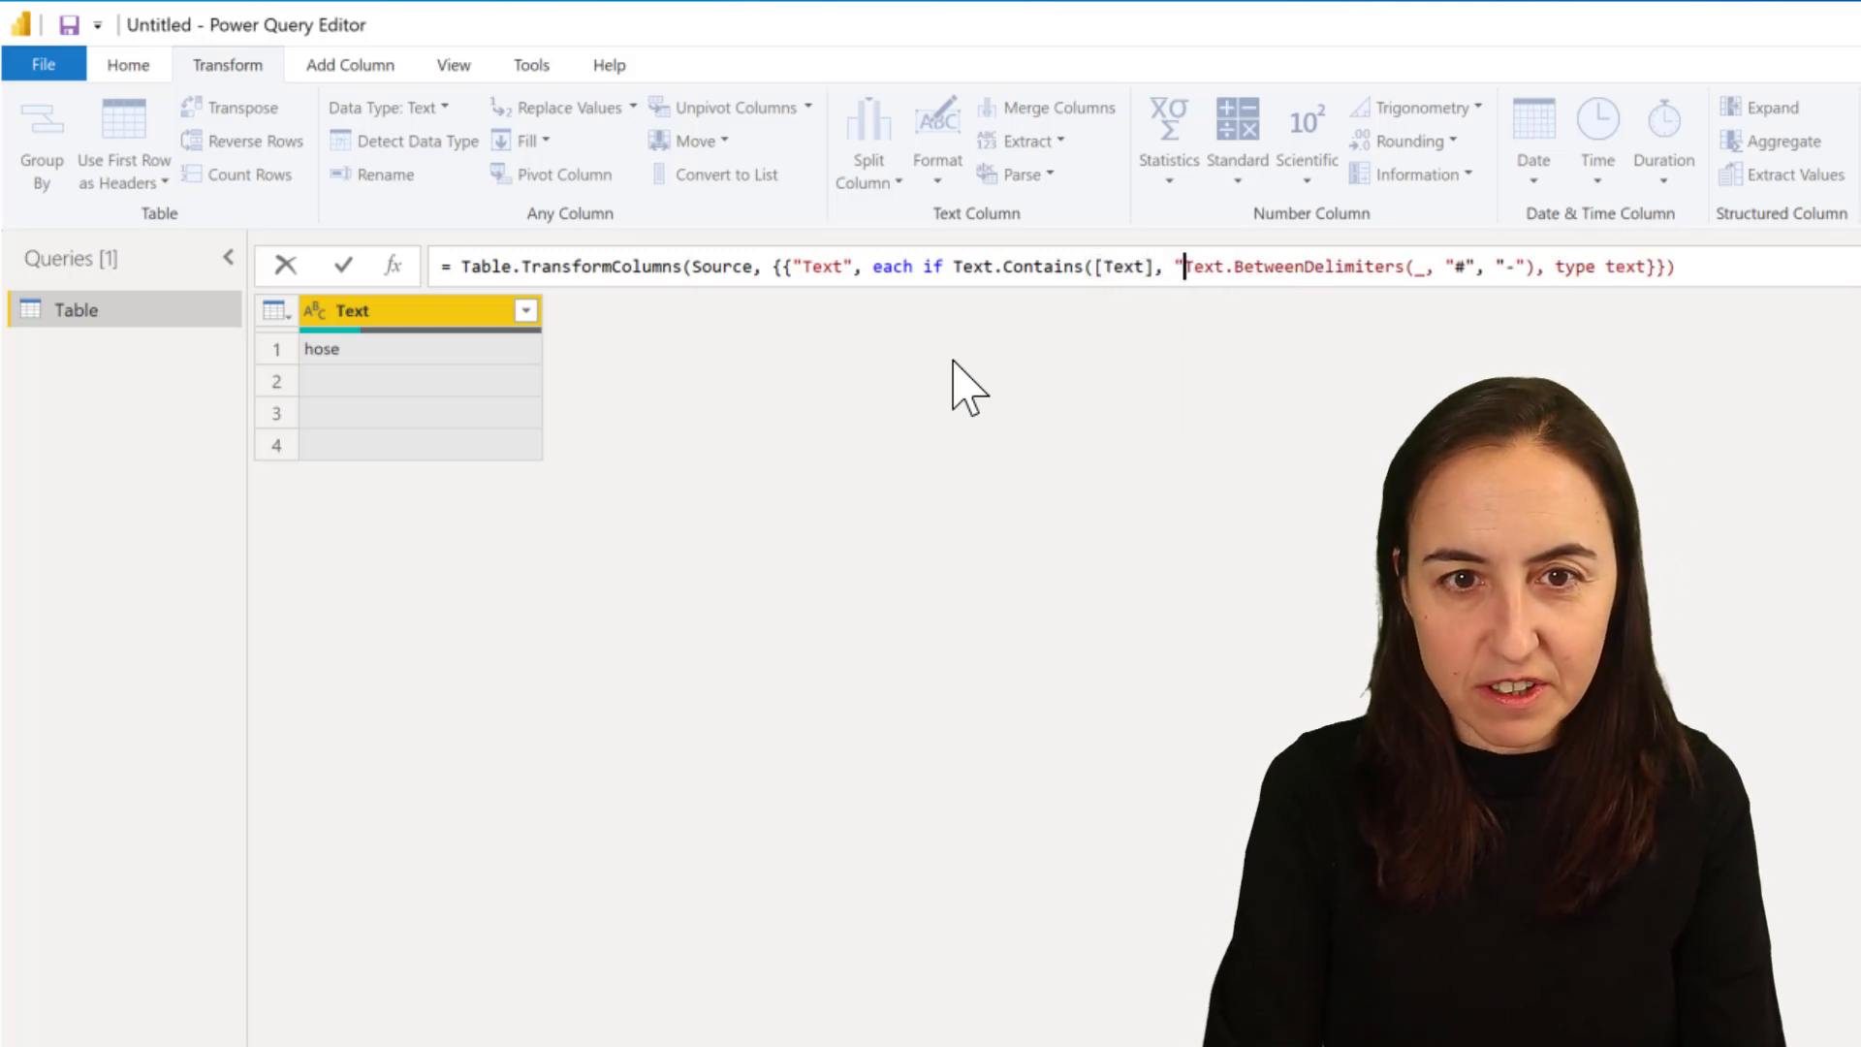
pyautogui.write('min")')
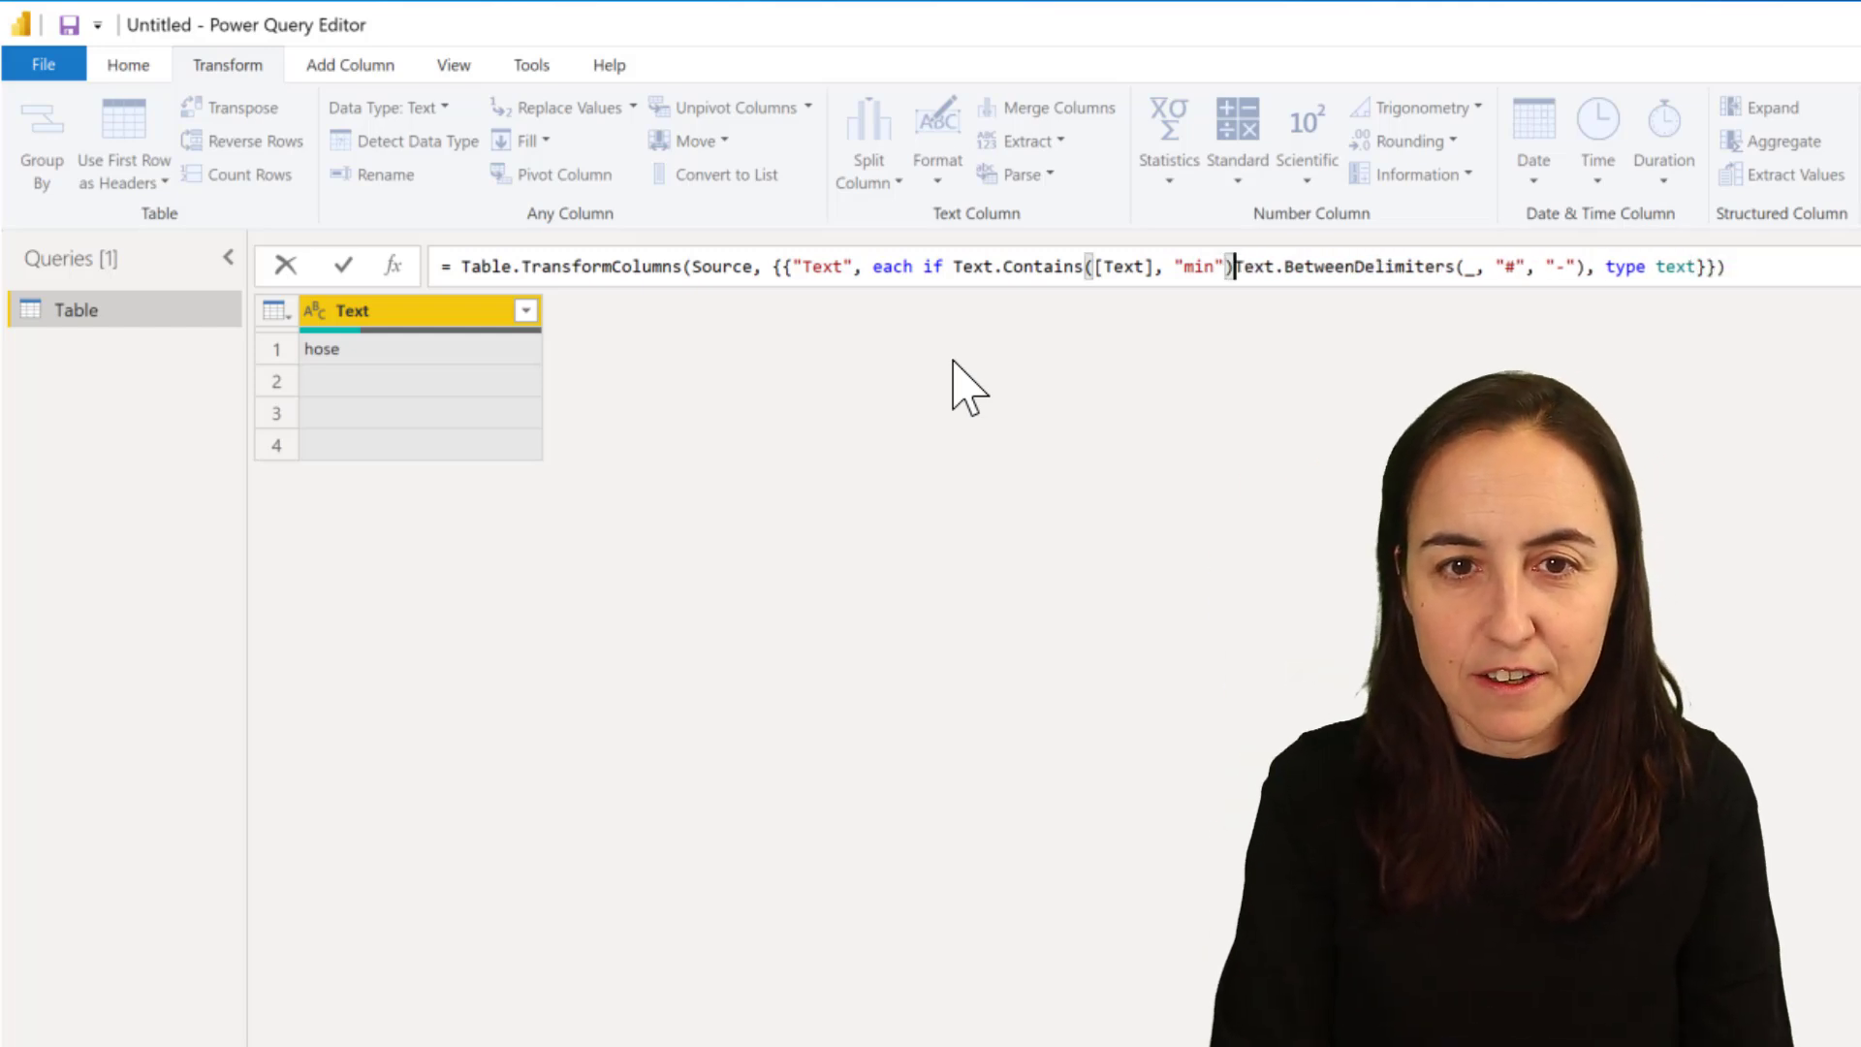
pyautogui.write('then')
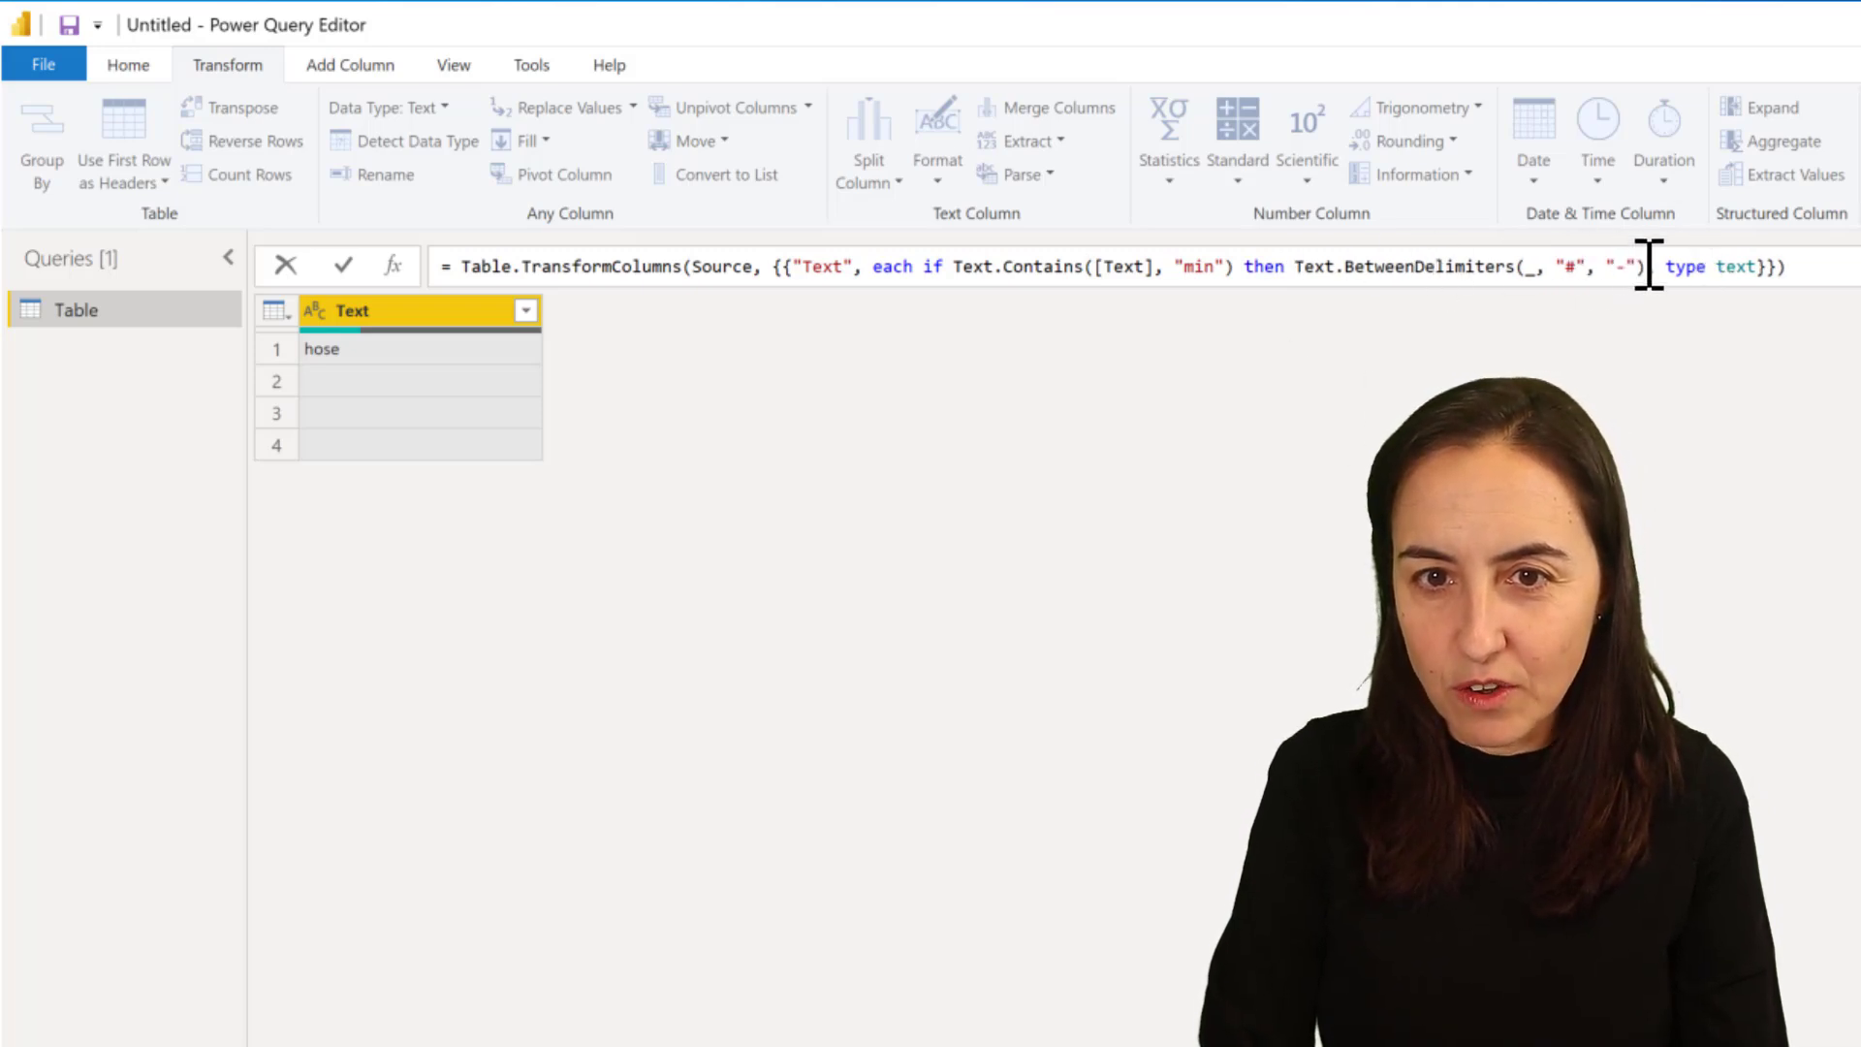
pyautogui.write('else _,')
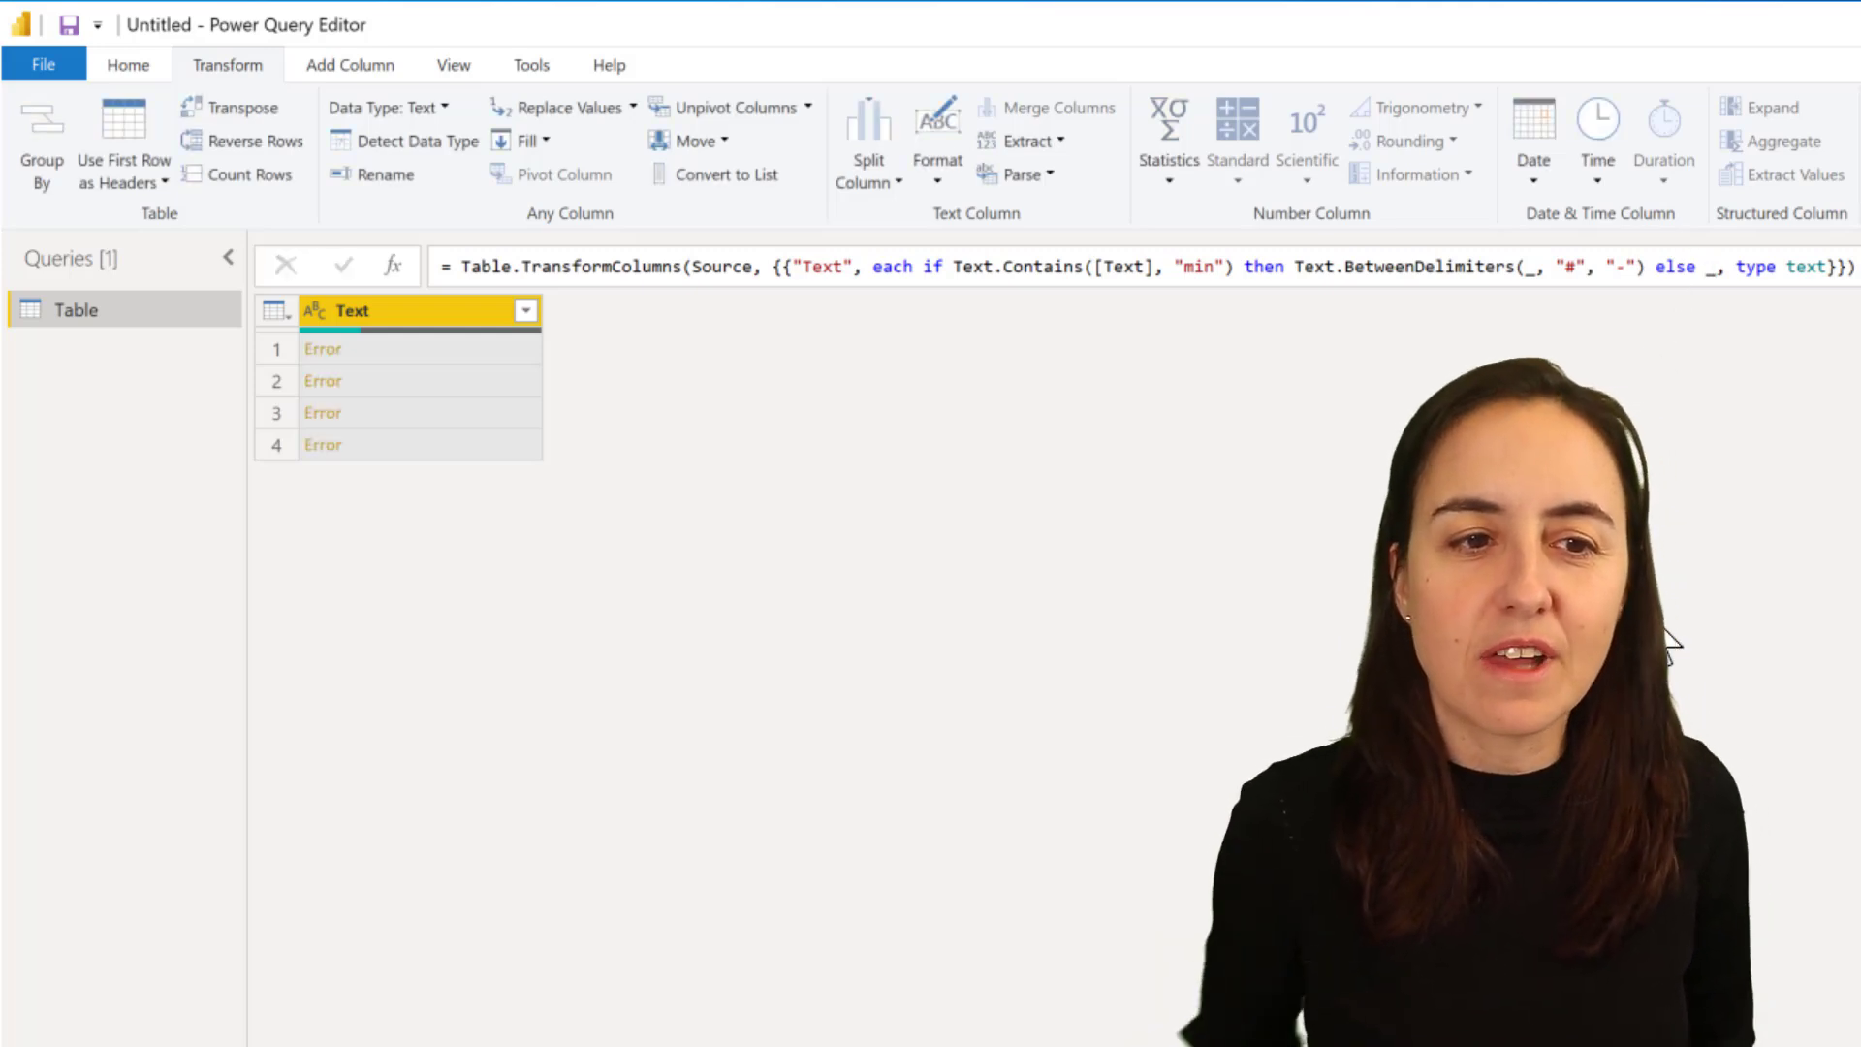
pyautogui.moveTo(446, 368)
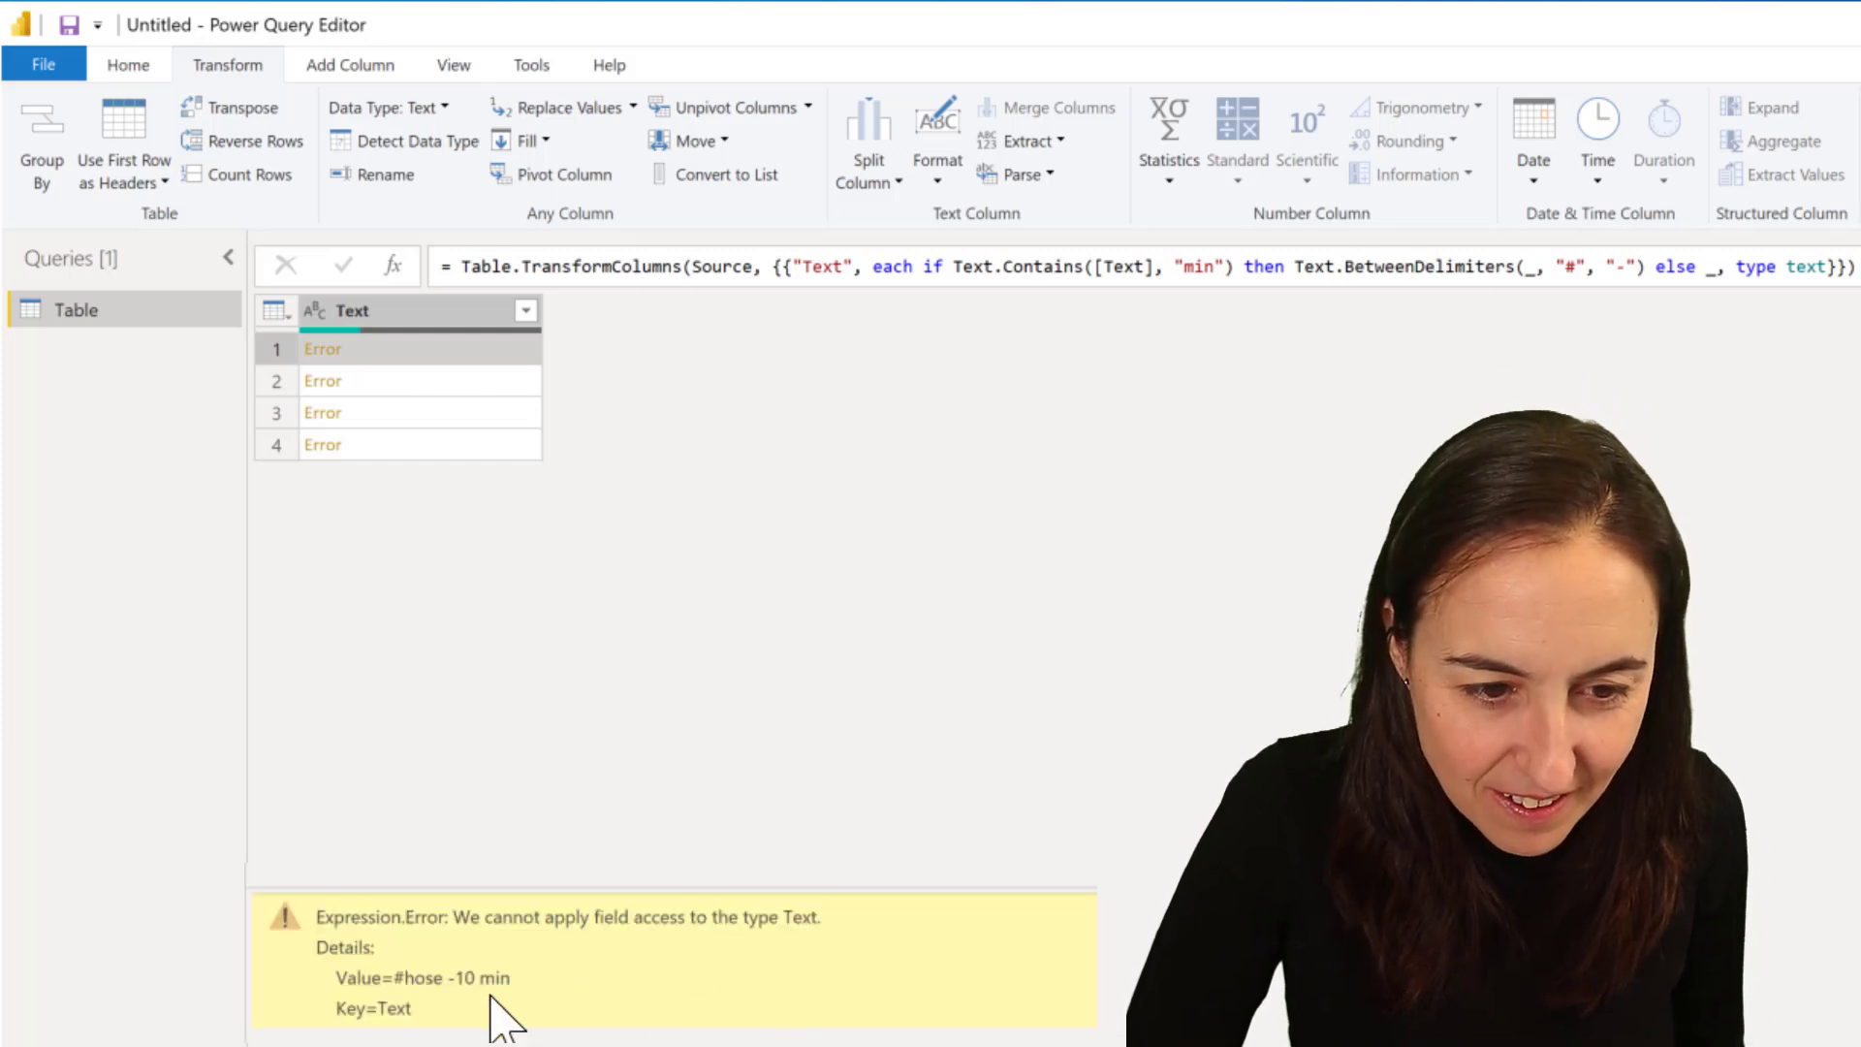
pyautogui.moveTo(647, 1028)
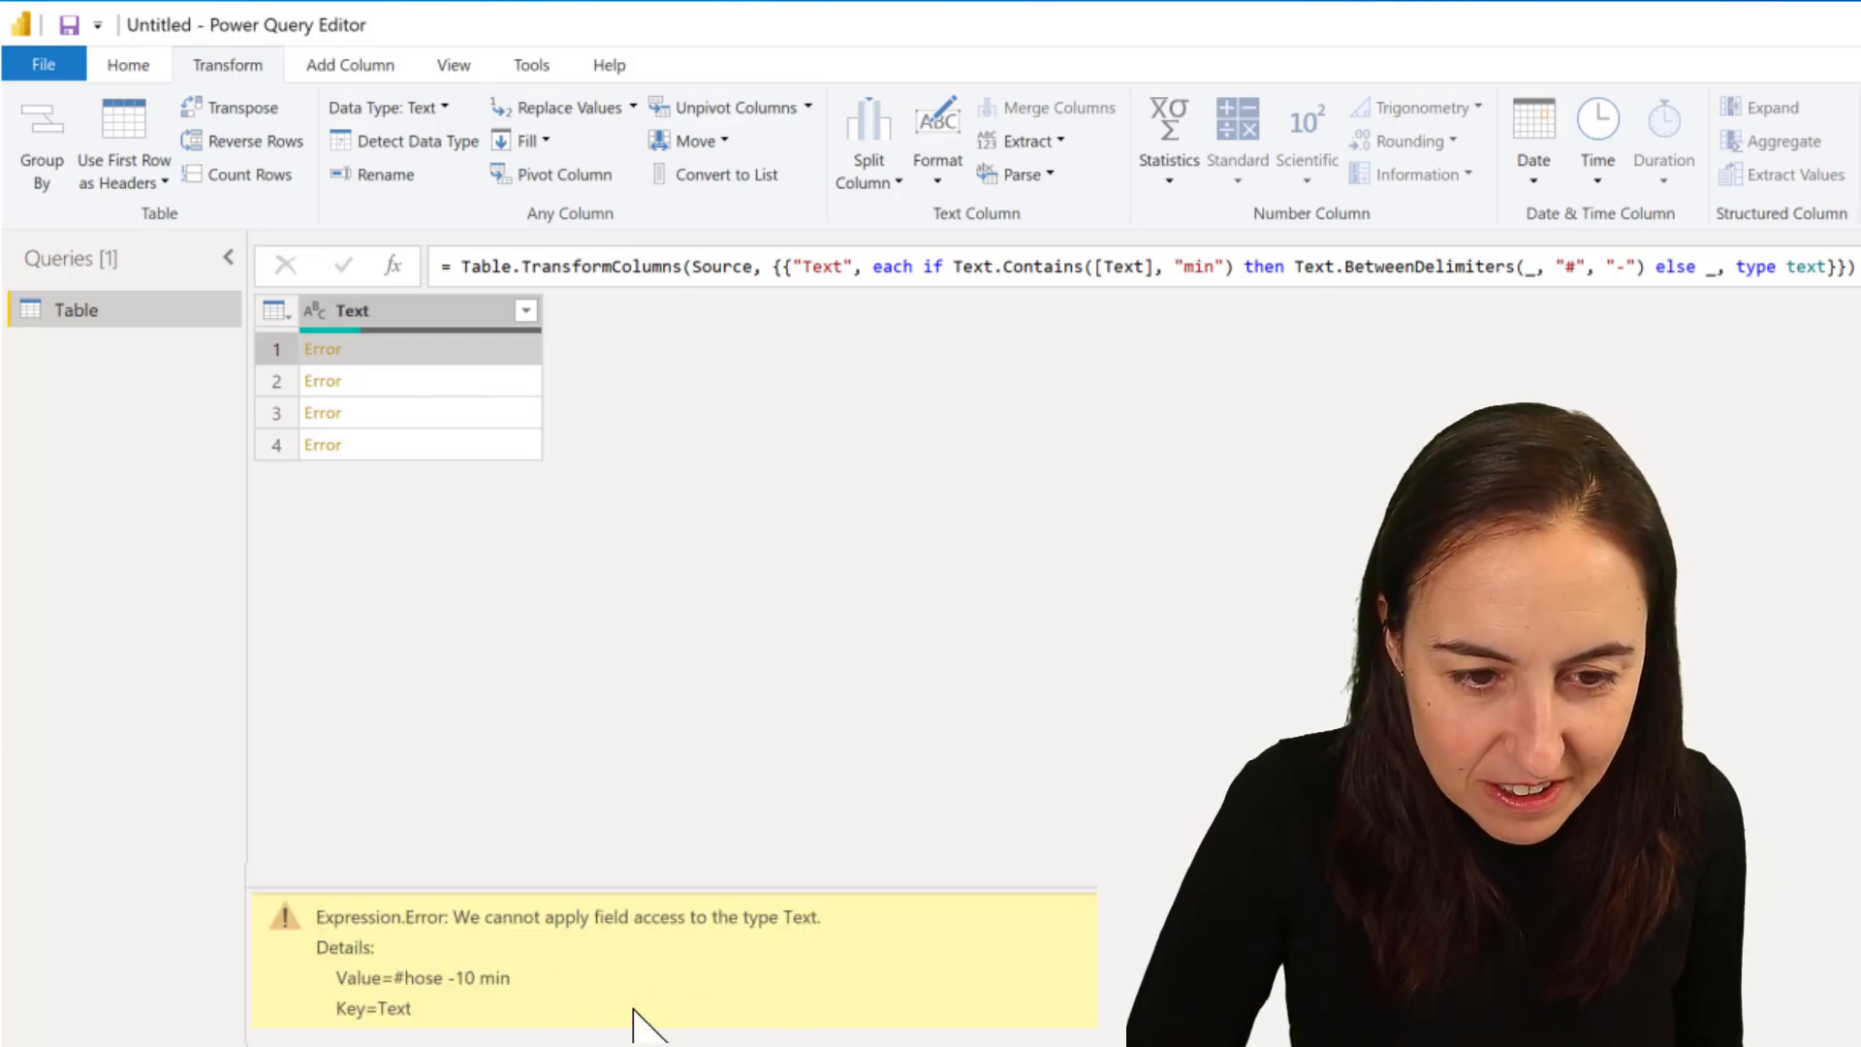
pyautogui.moveTo(919, 991)
pyautogui.write('_')
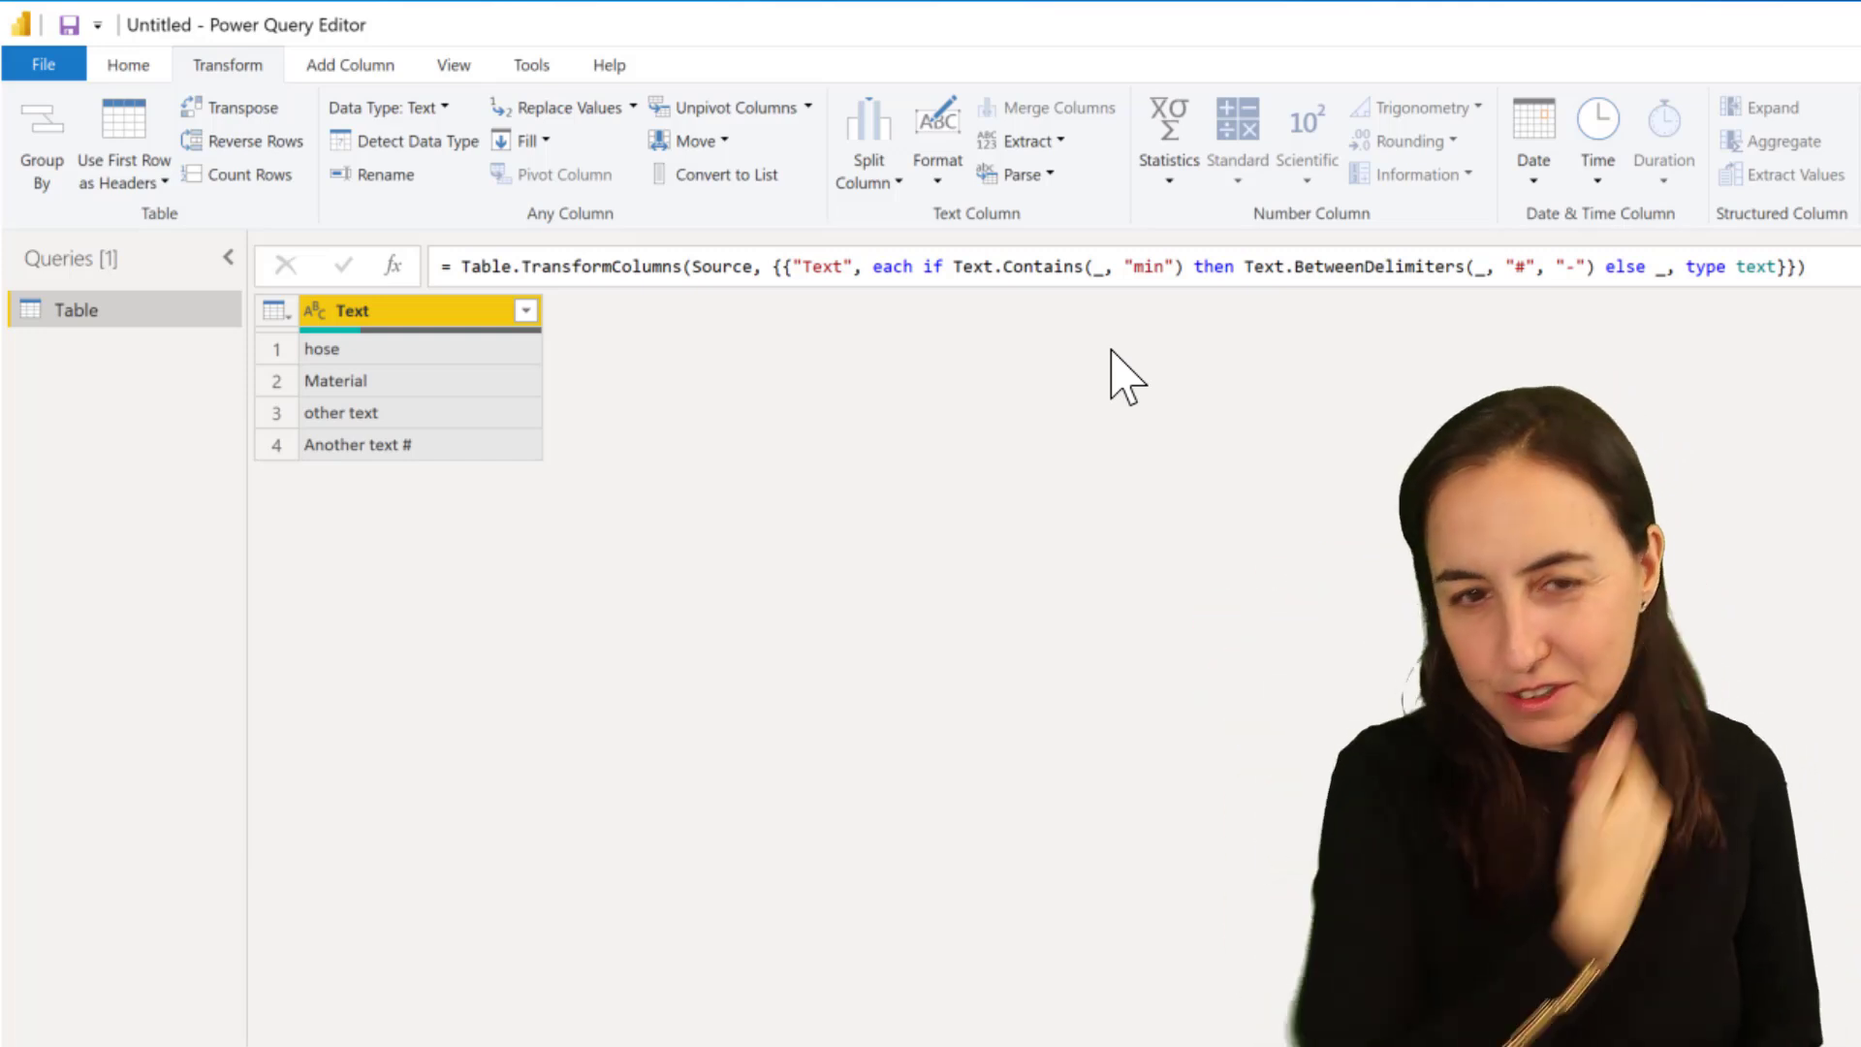
pyautogui.moveTo(1181, 291)
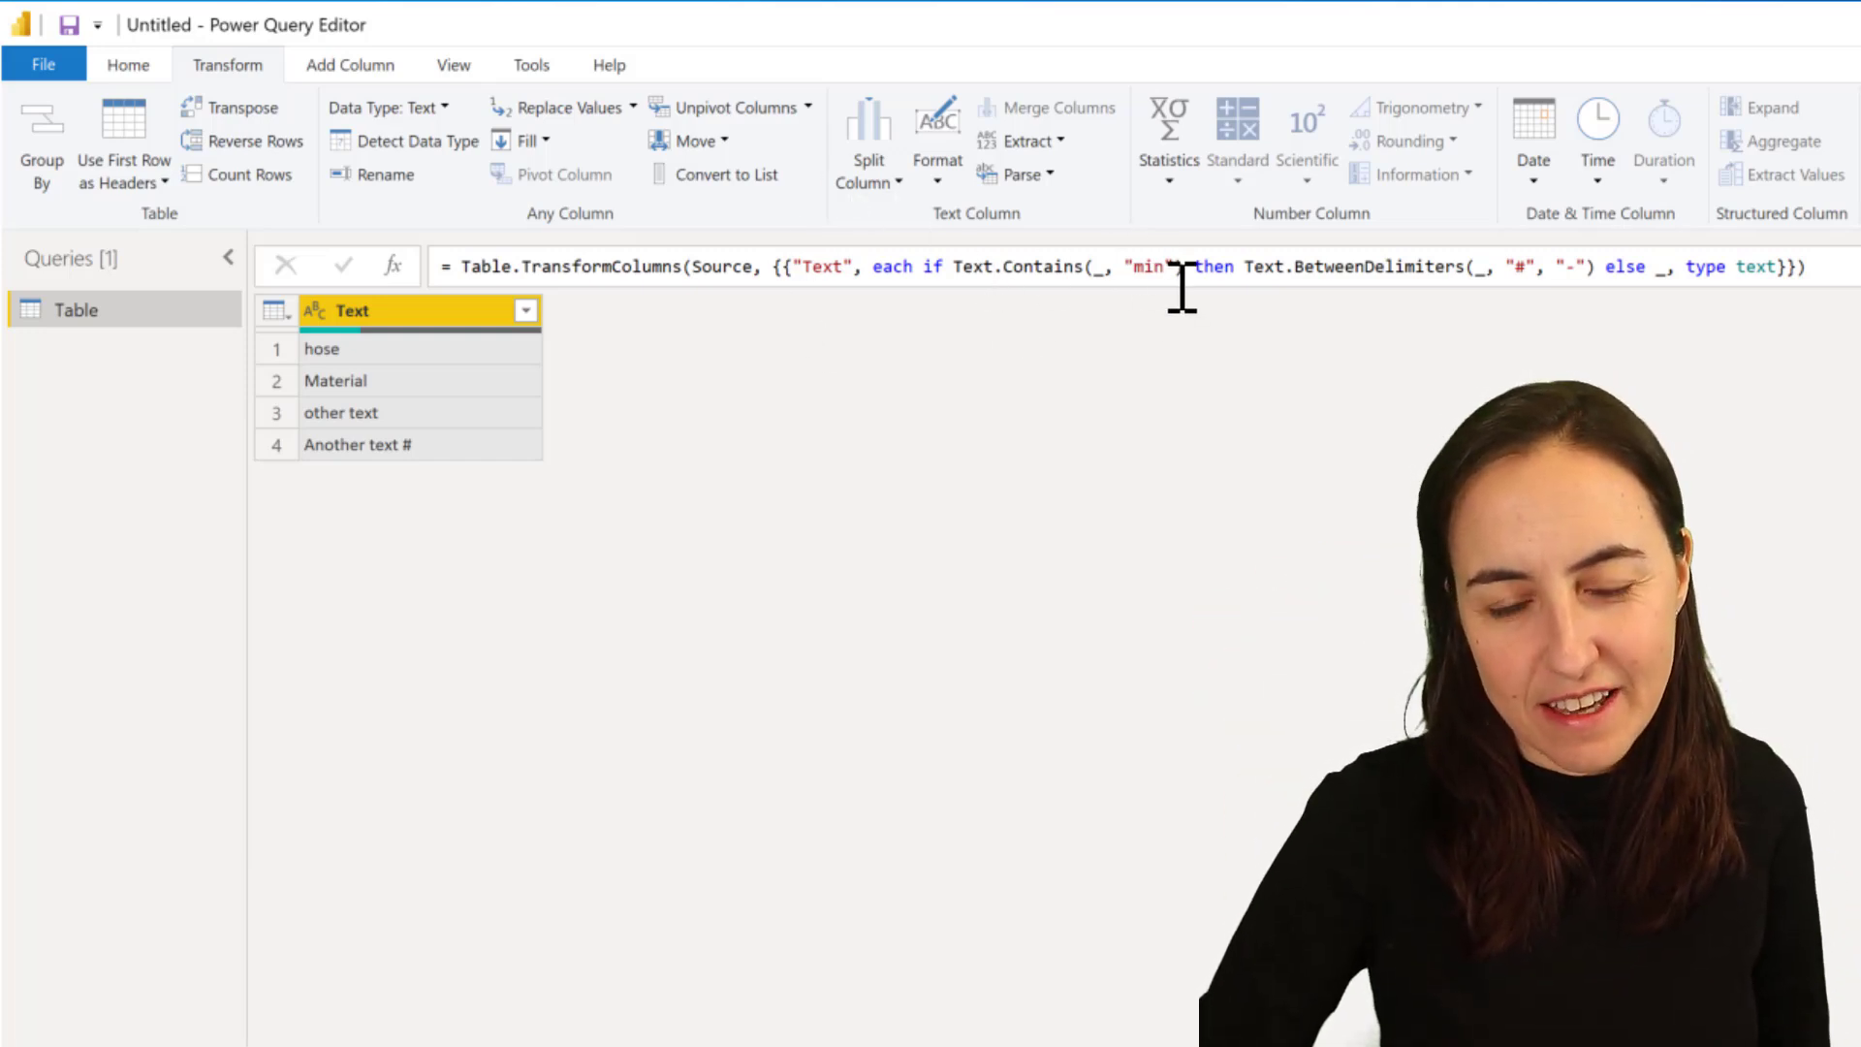
pyautogui.moveTo(564, 374)
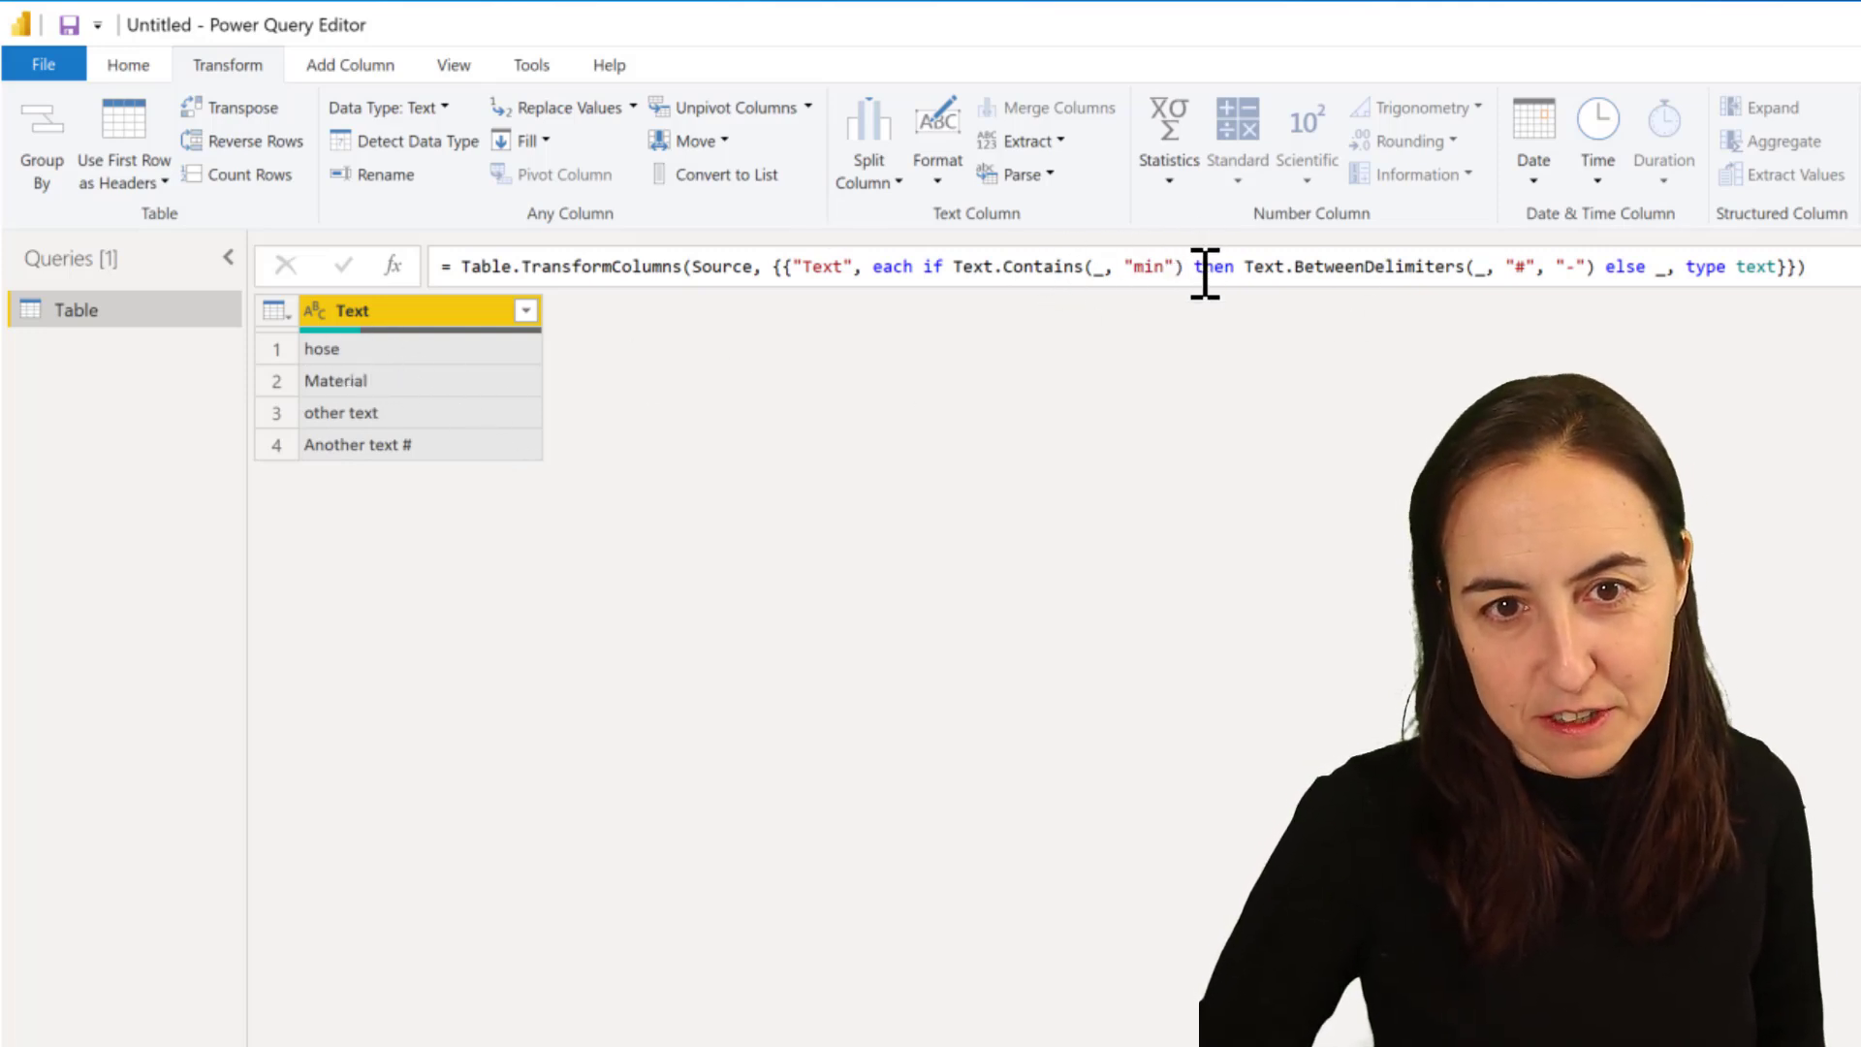
pyautogui.moveTo(1467, 326)
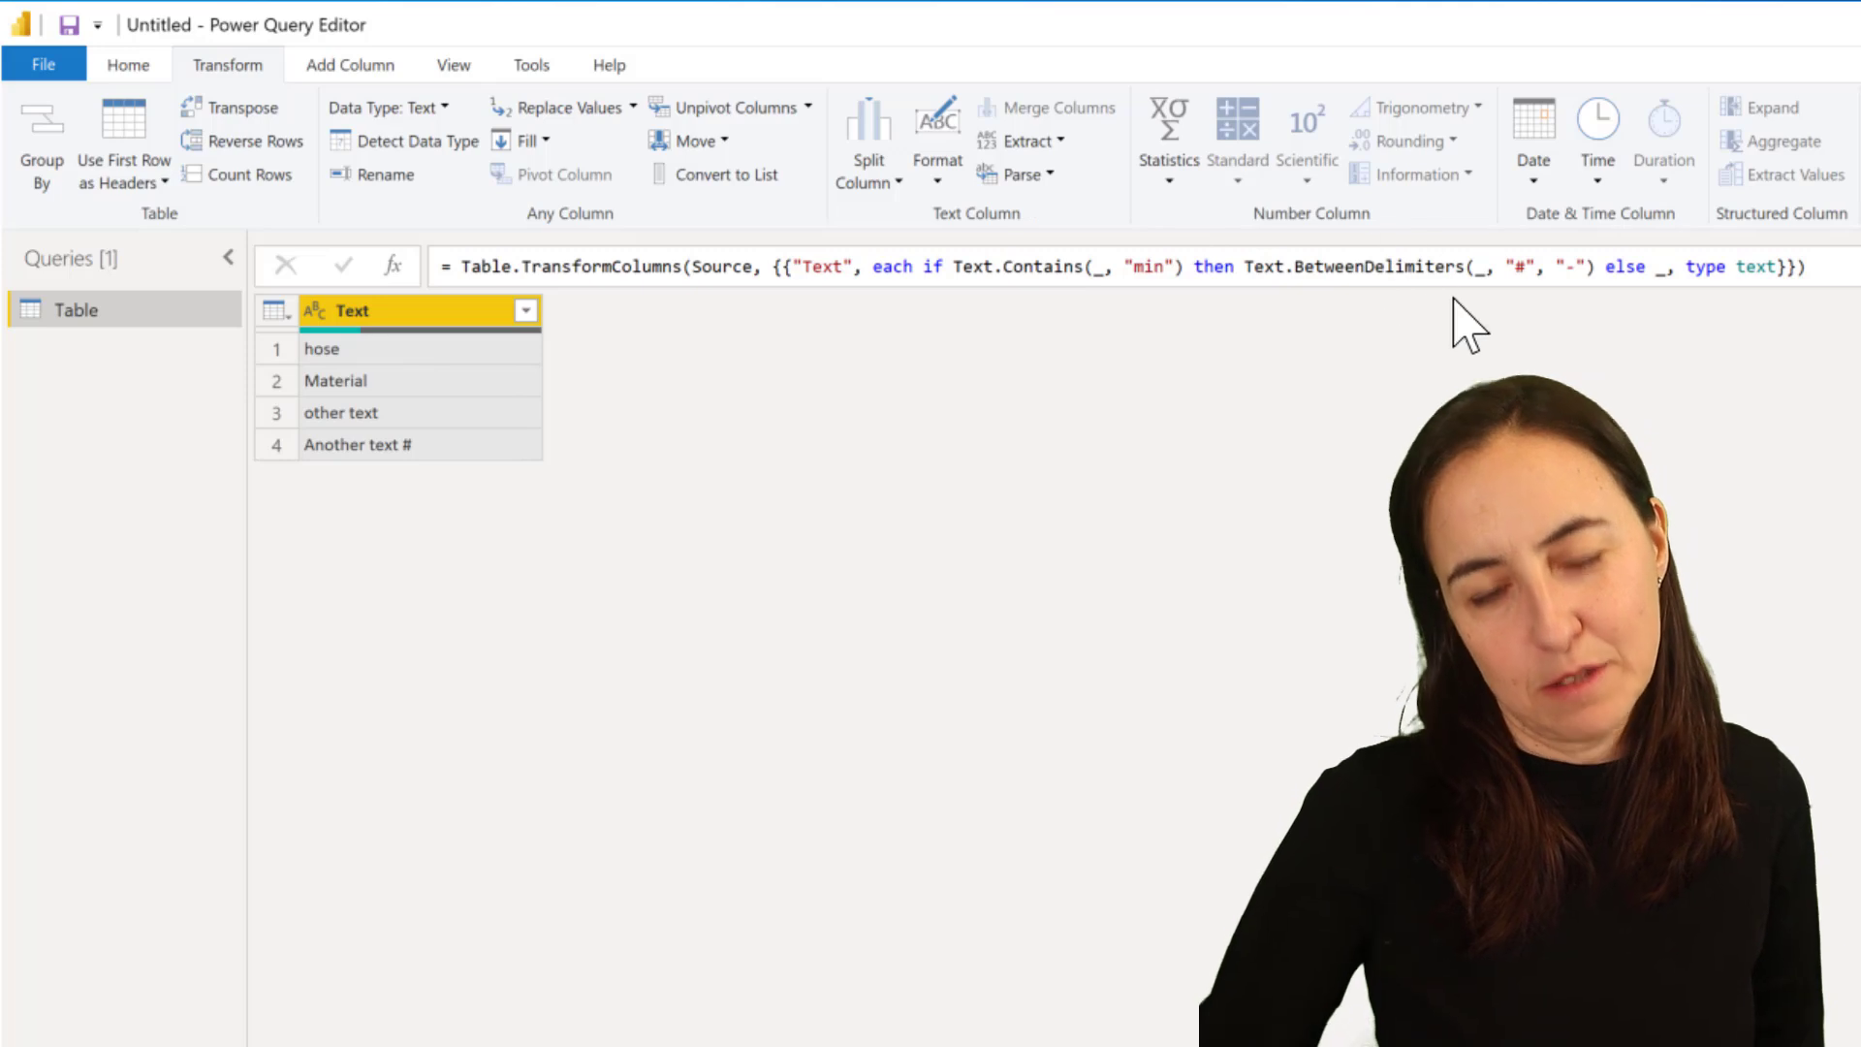
pyautogui.moveTo(397, 458)
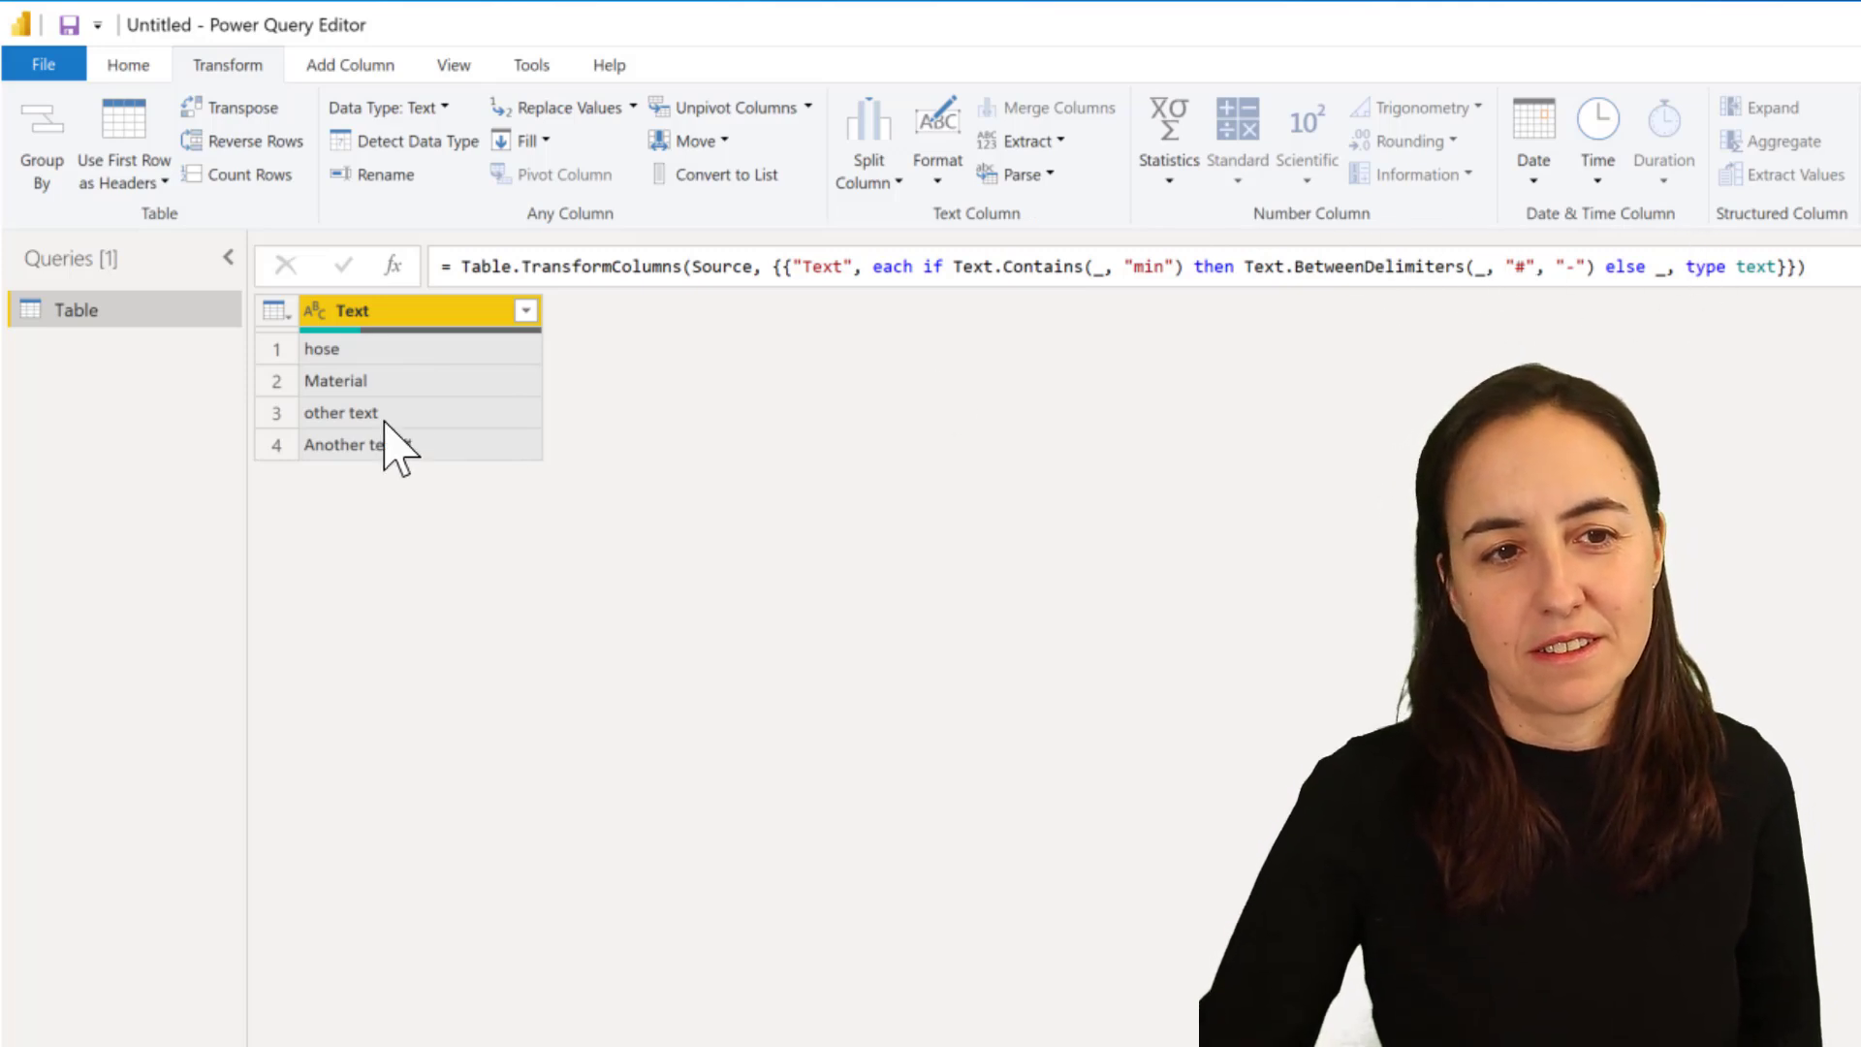
pyautogui.moveTo(1157, 552)
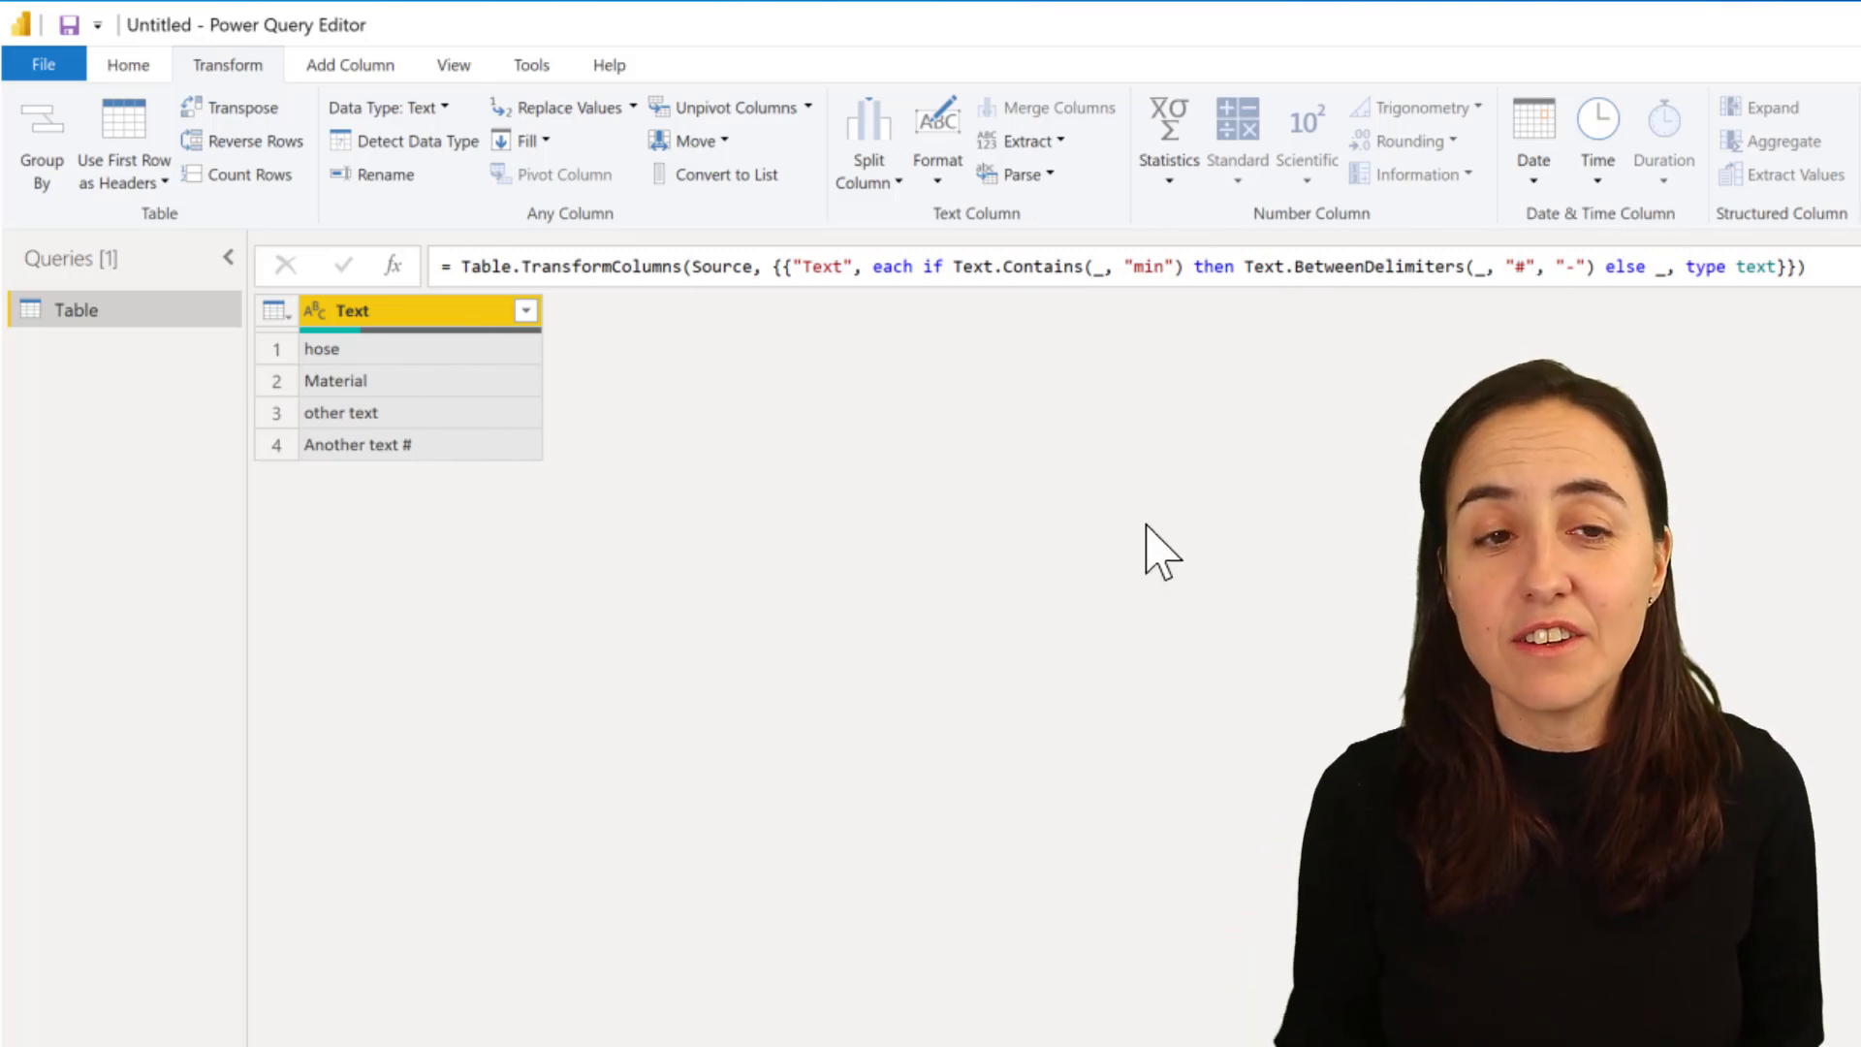